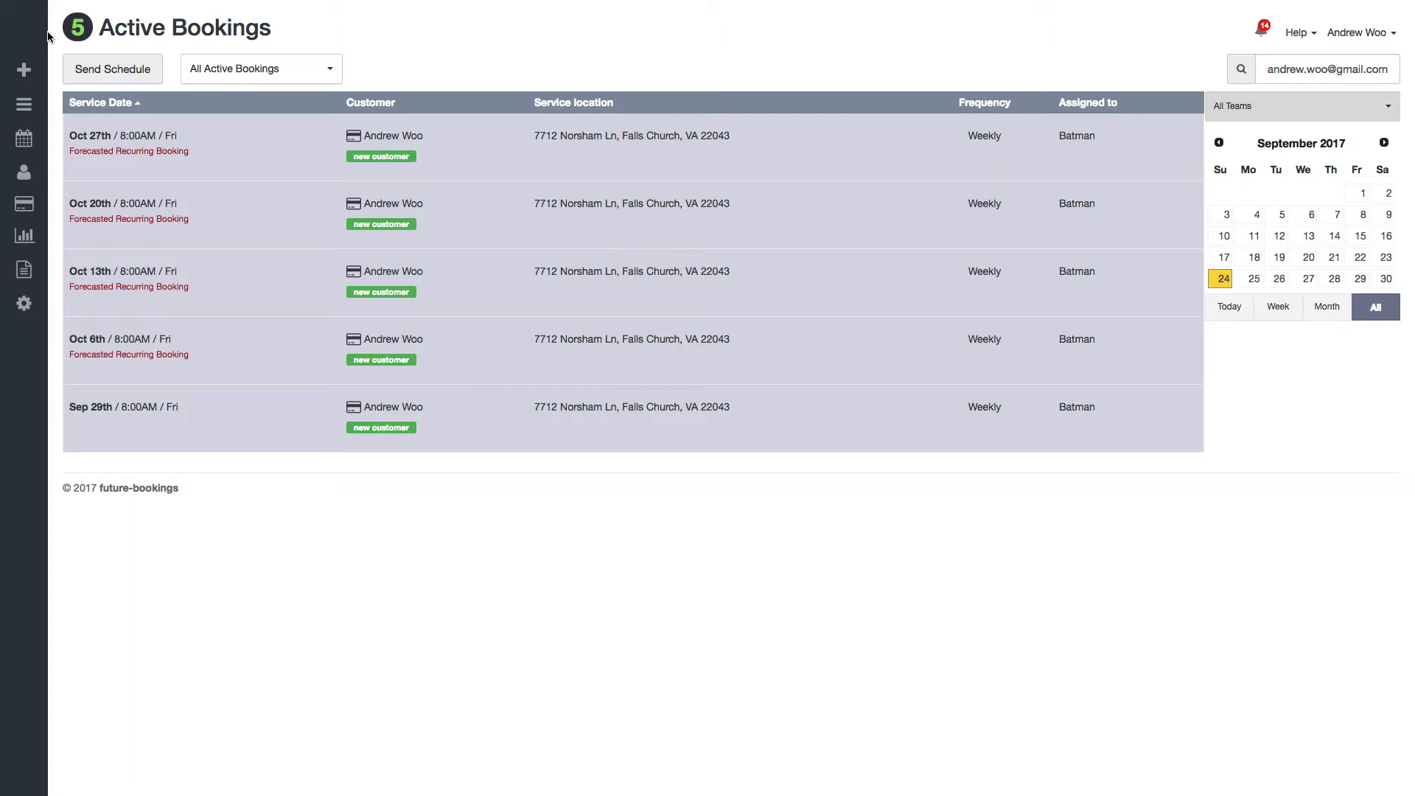
mouse_move(274, 390)
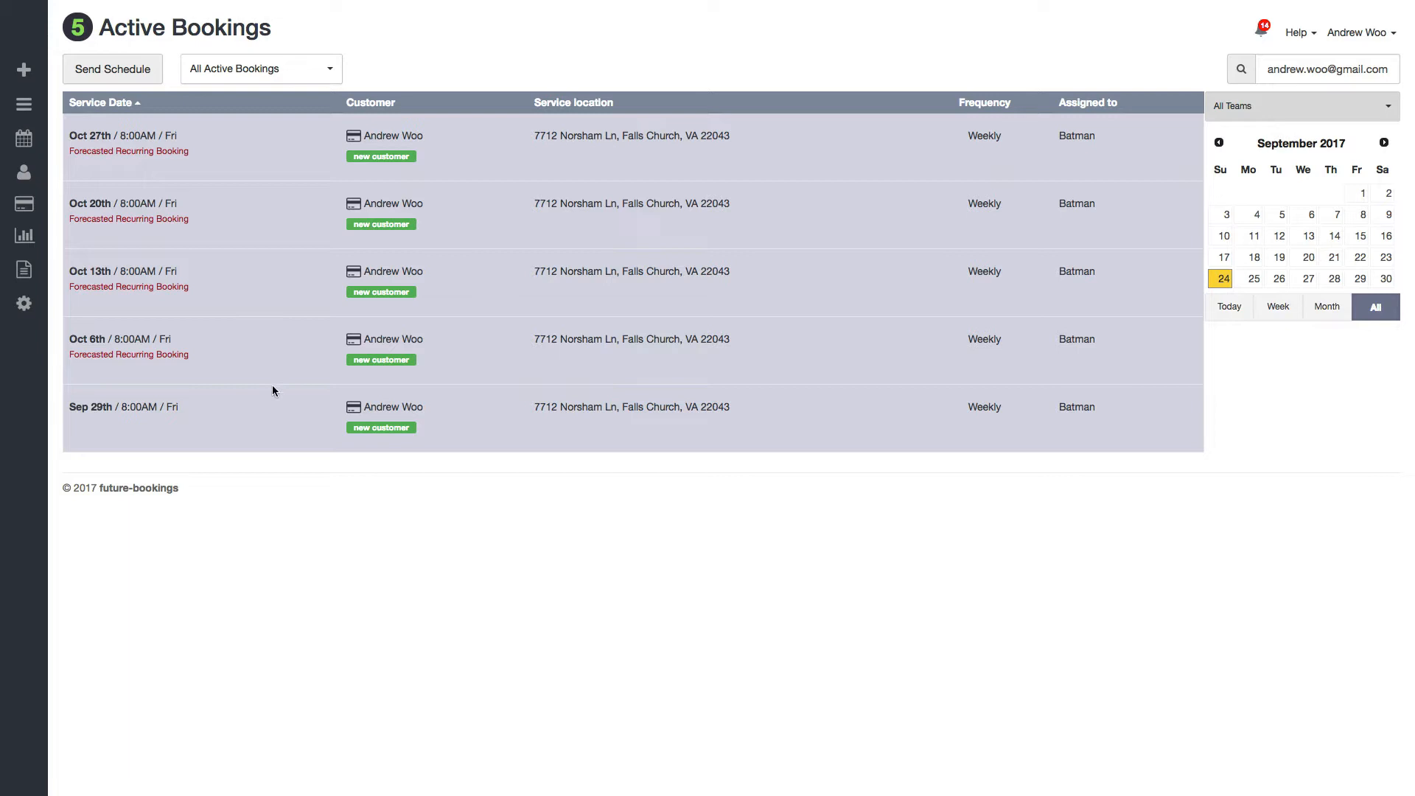
mouse_move(228, 414)
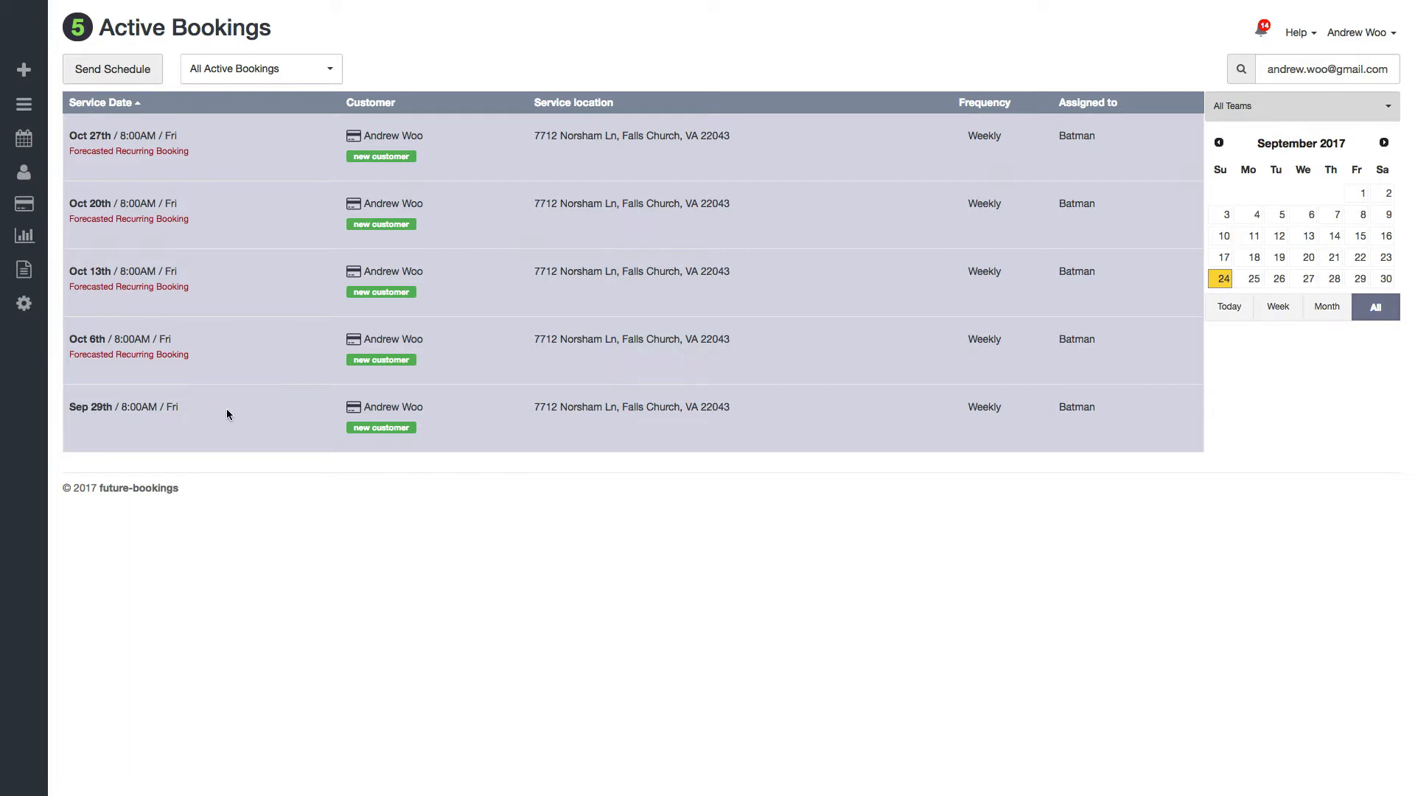
mouse_move(997, 409)
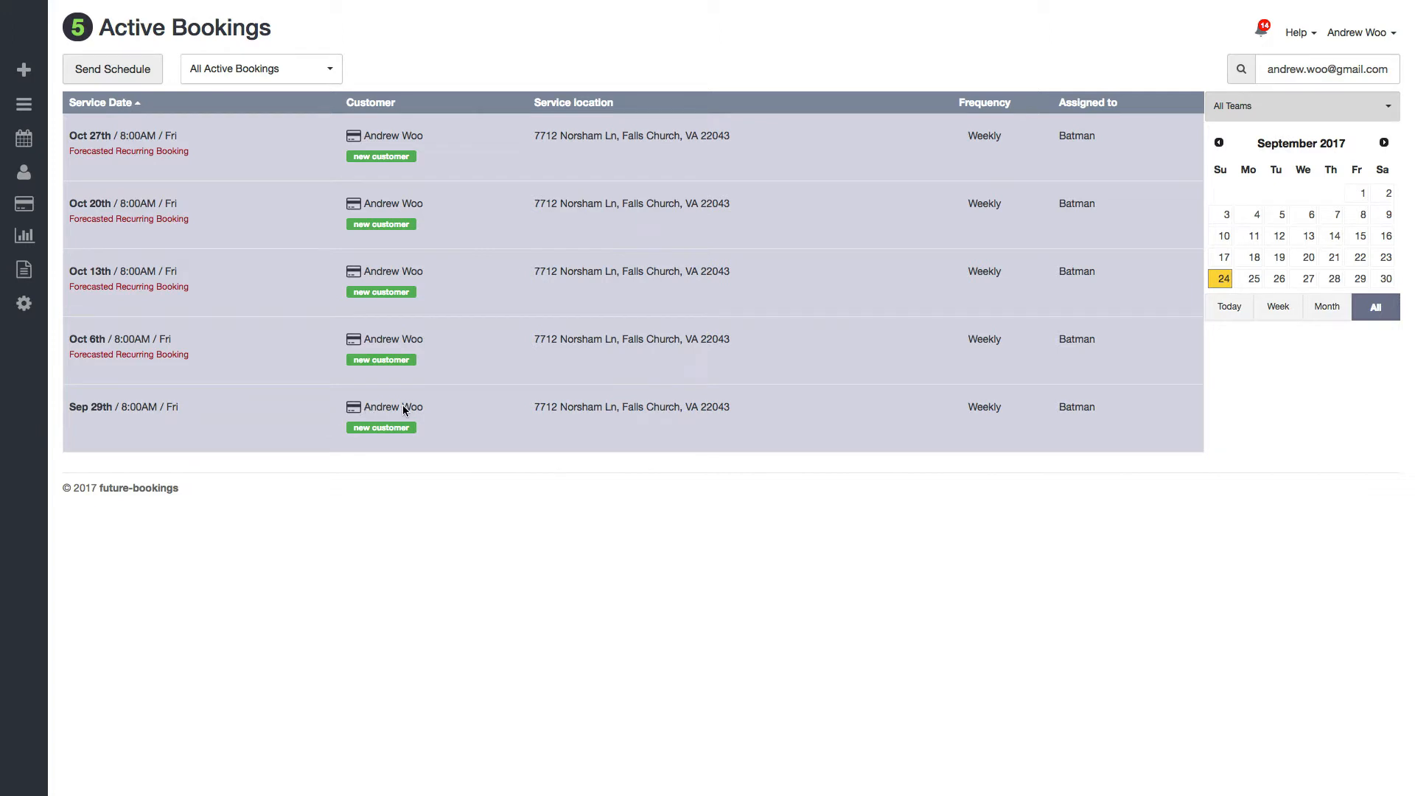
mouse_move(217, 389)
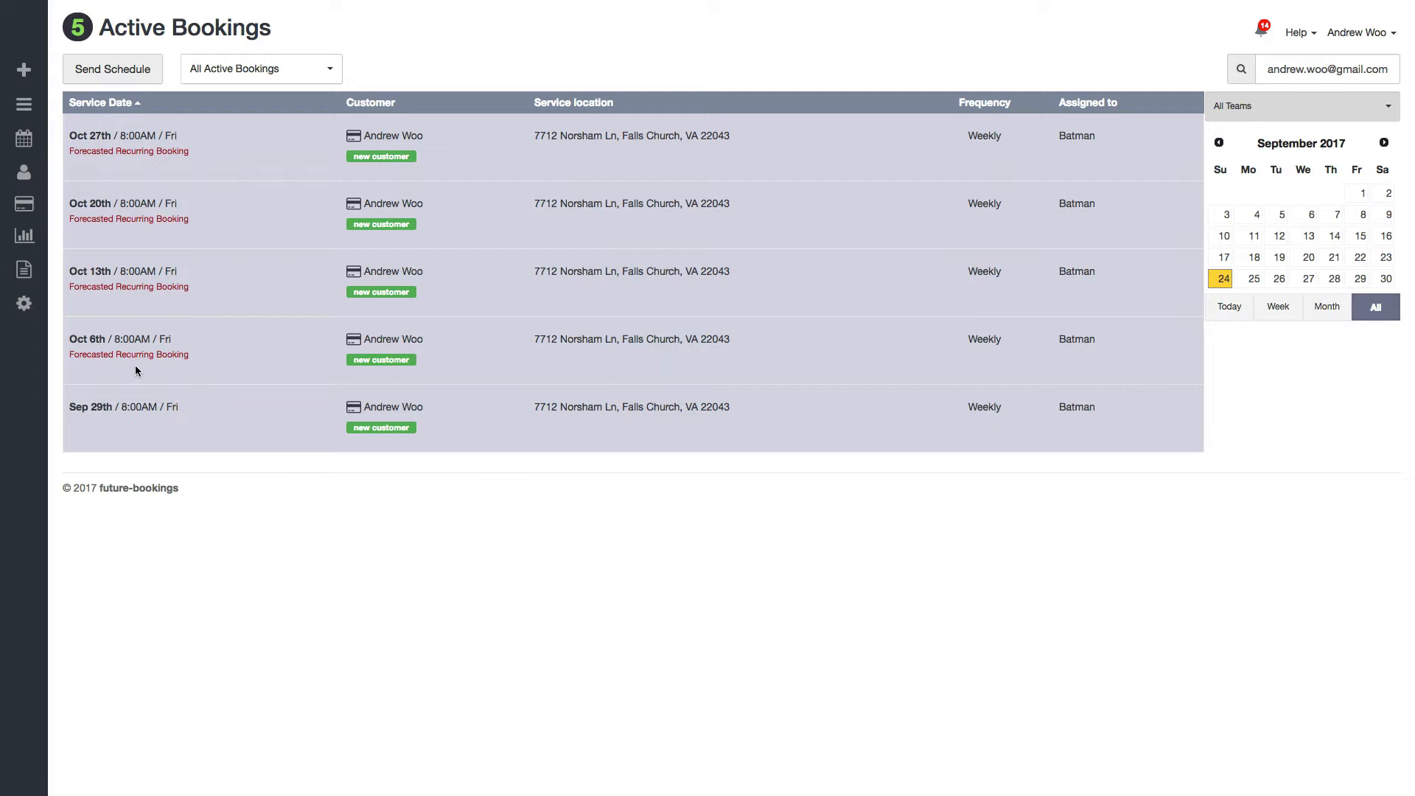
mouse_move(183, 412)
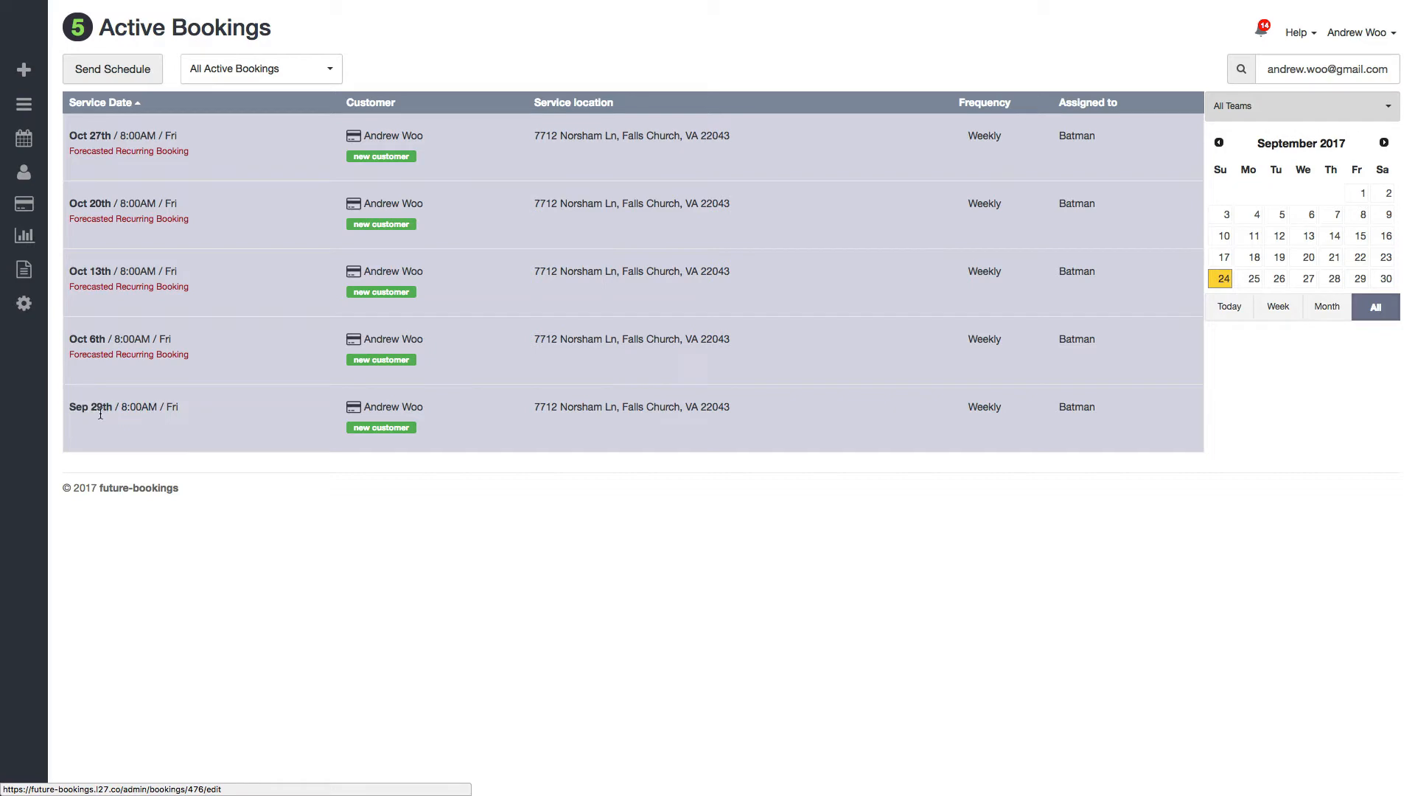
mouse_move(150, 404)
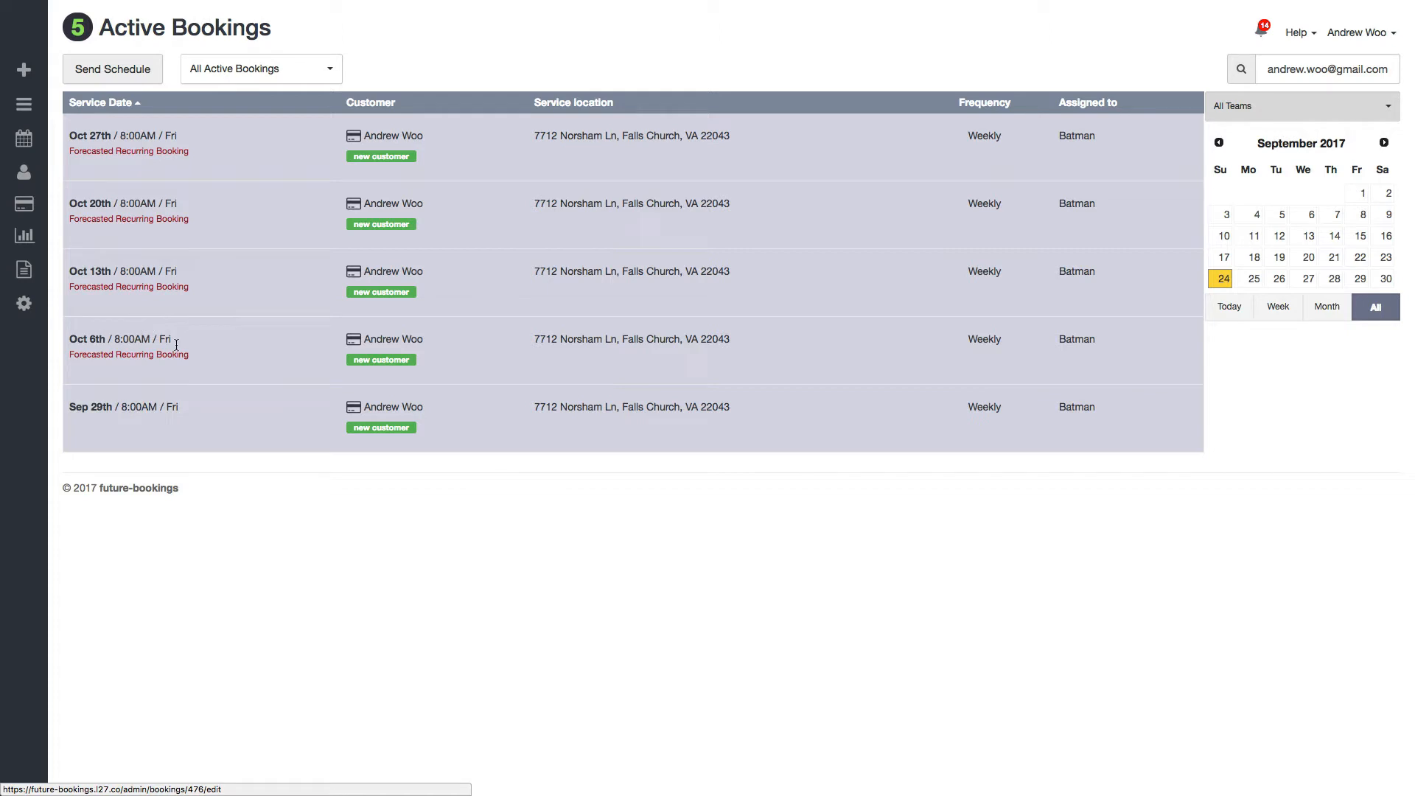
mouse_move(206, 355)
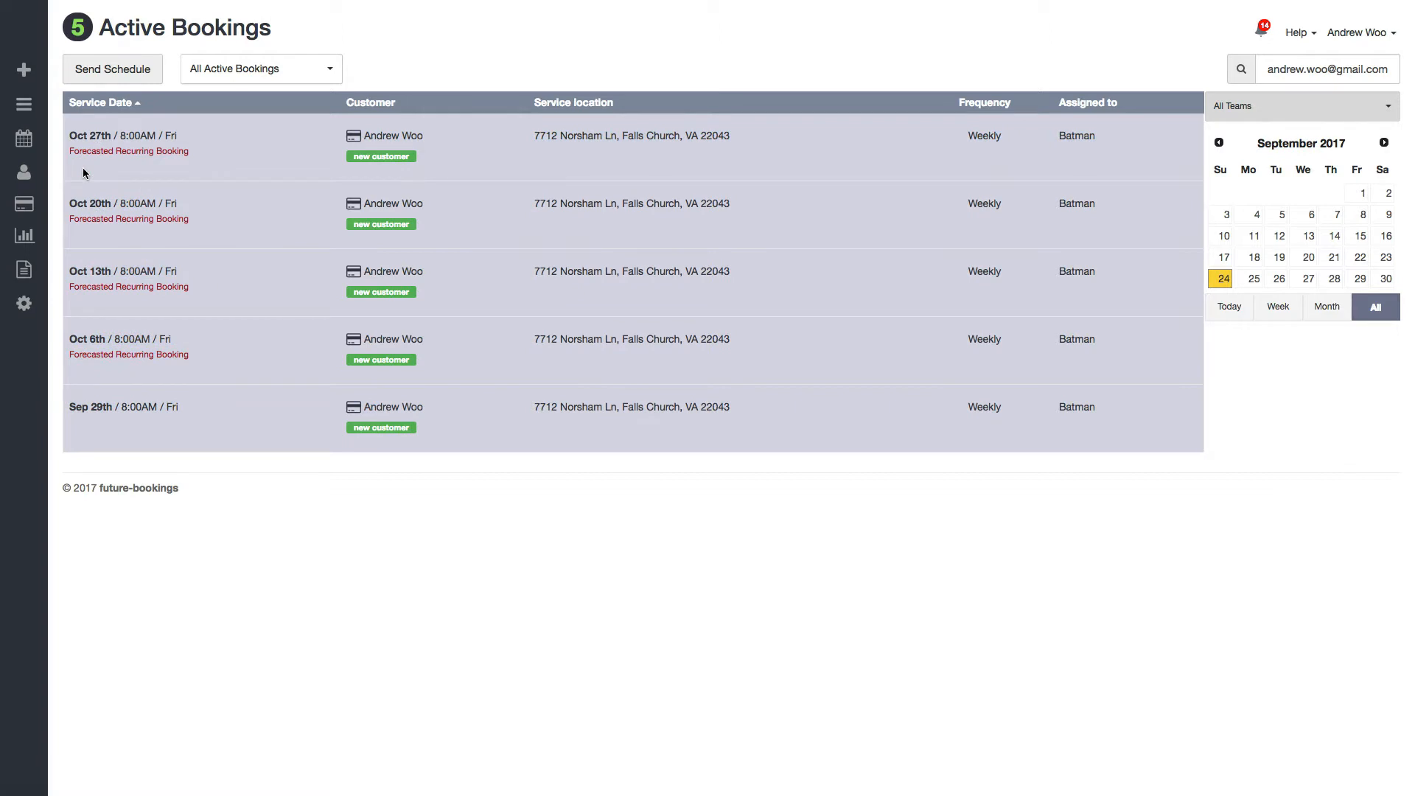
mouse_move(465, 375)
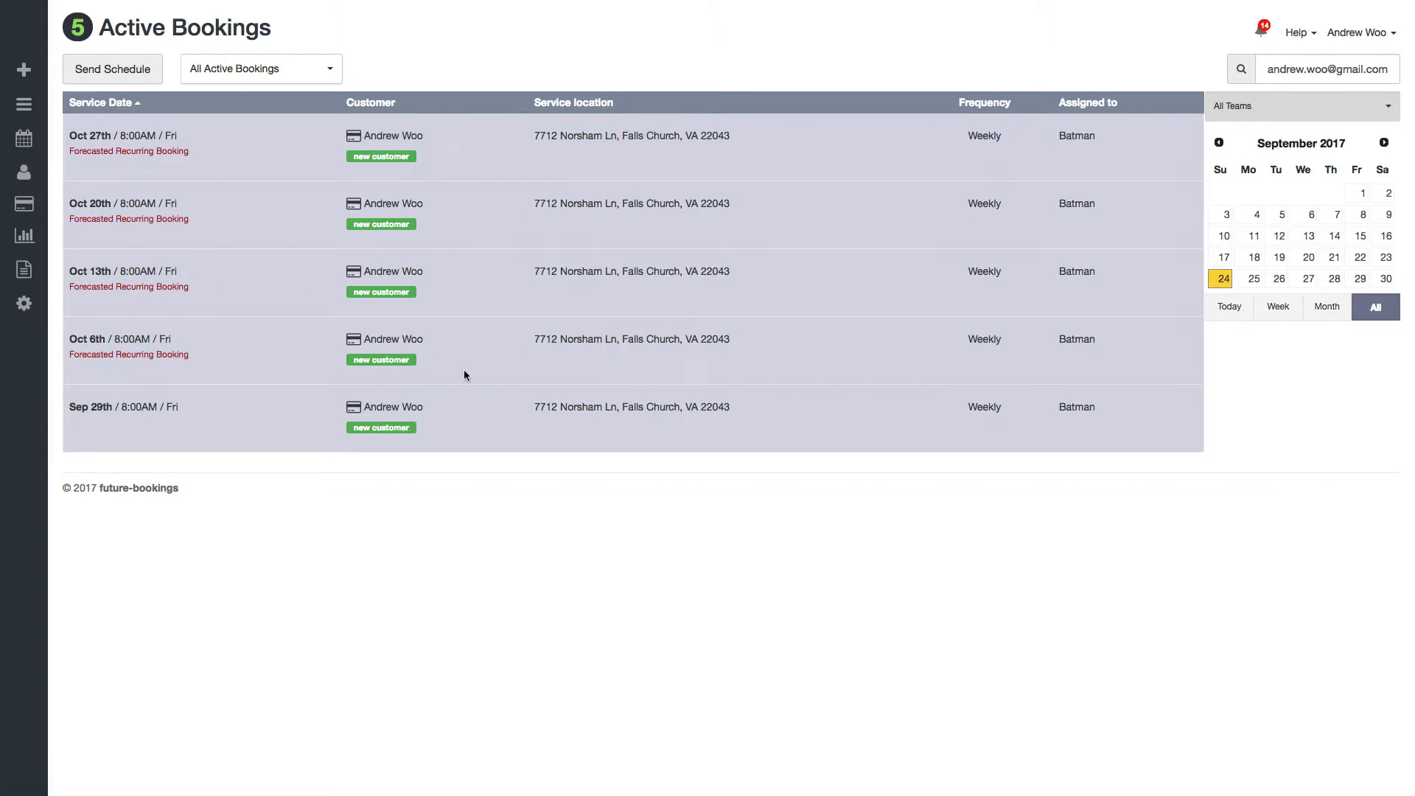
mouse_move(275, 365)
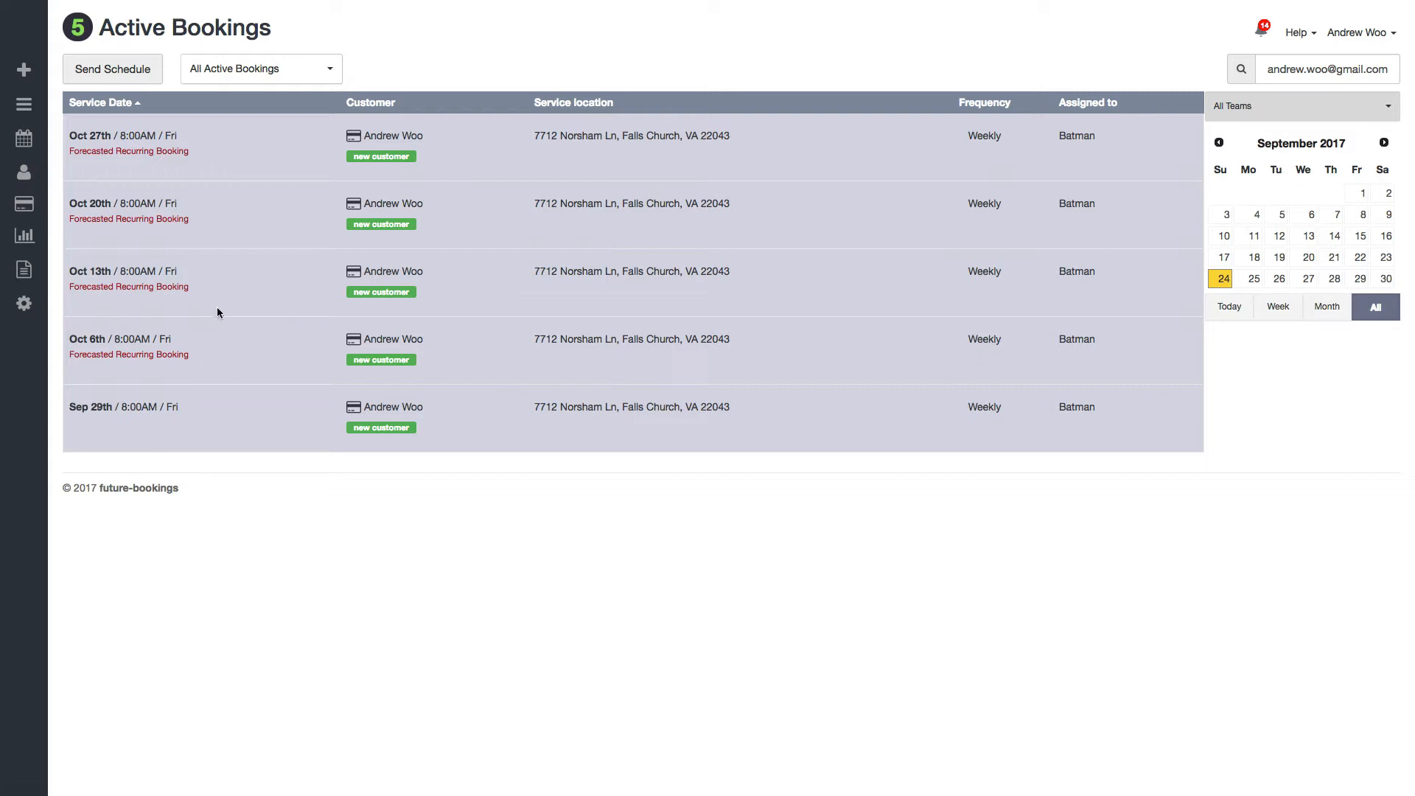
mouse_move(292, 334)
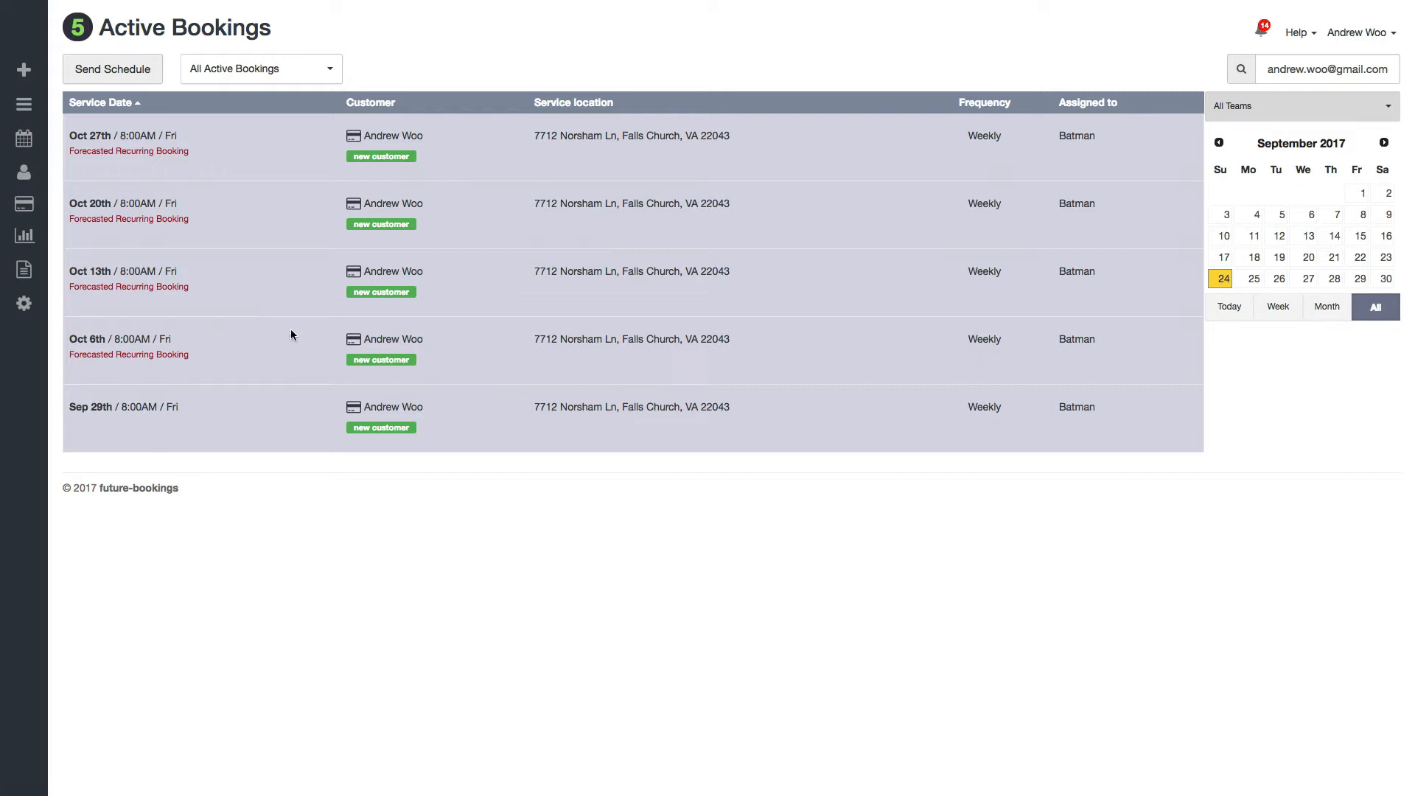
mouse_move(161, 197)
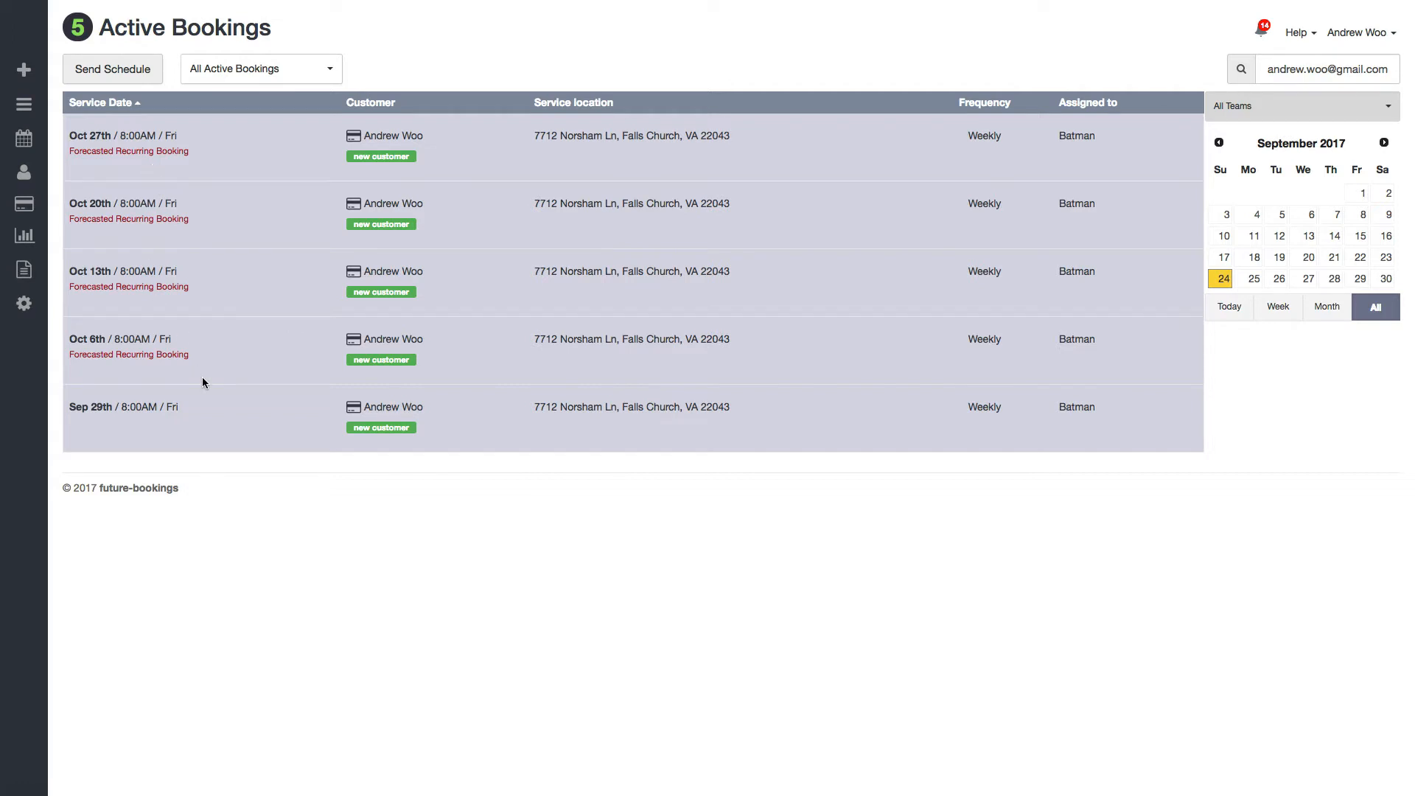
mouse_move(110, 268)
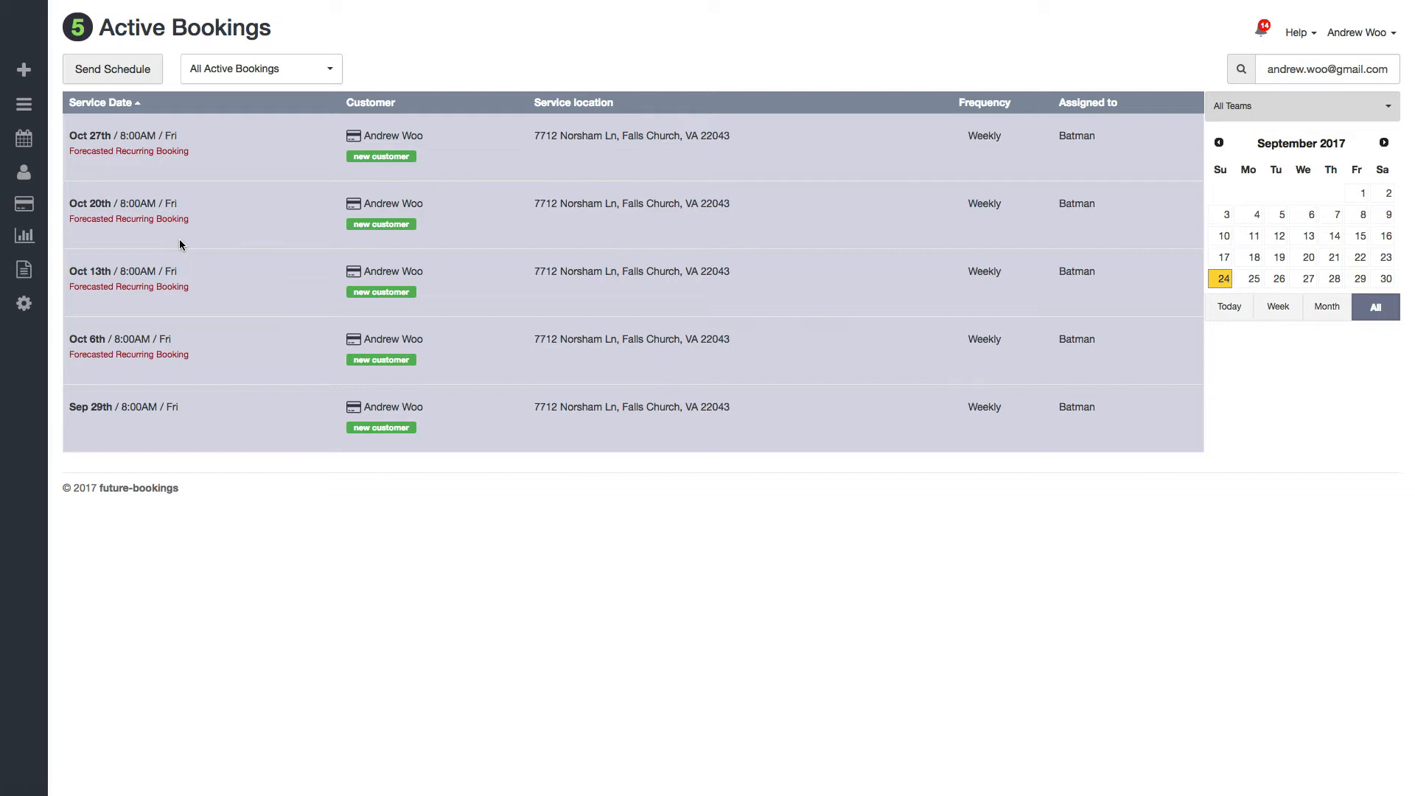
mouse_move(131, 212)
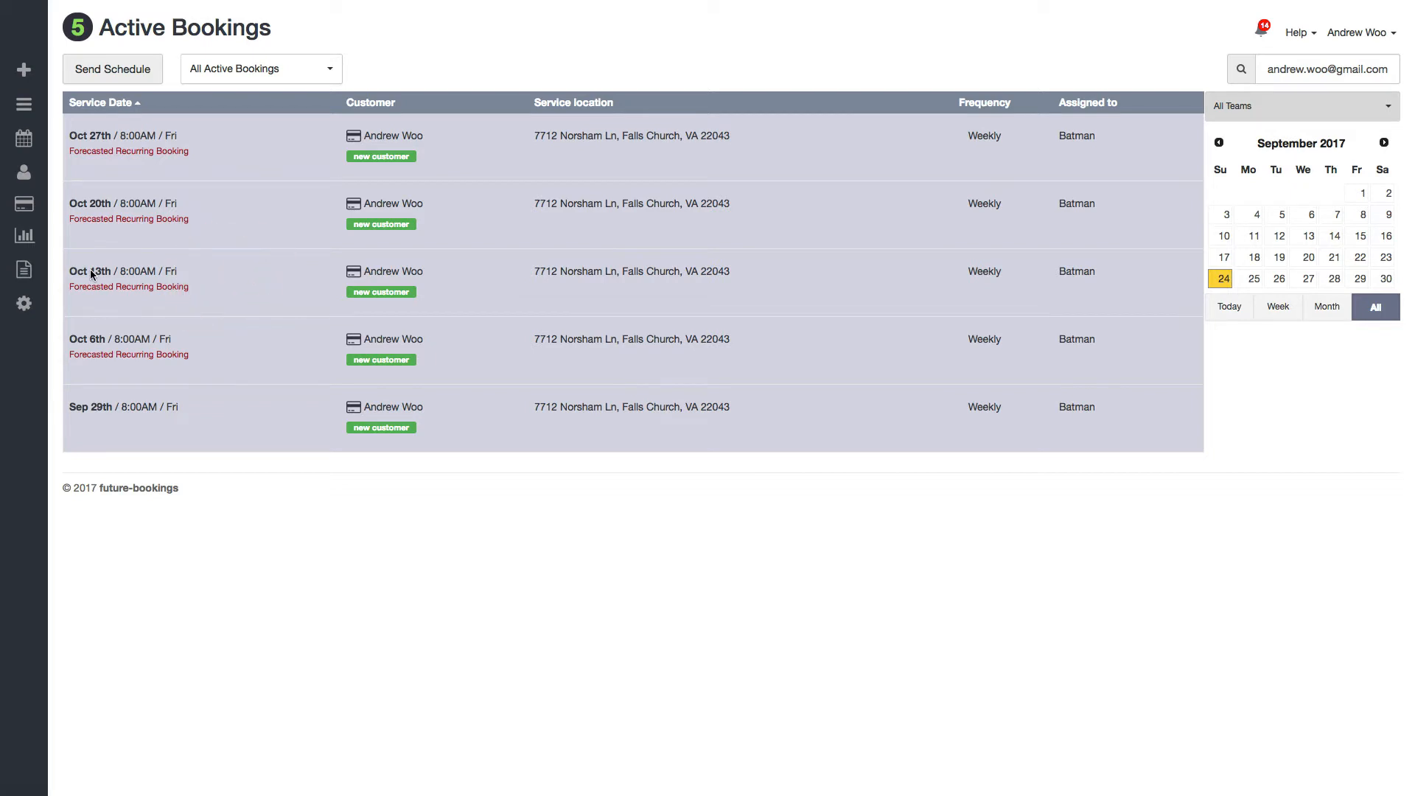
mouse_move(170, 273)
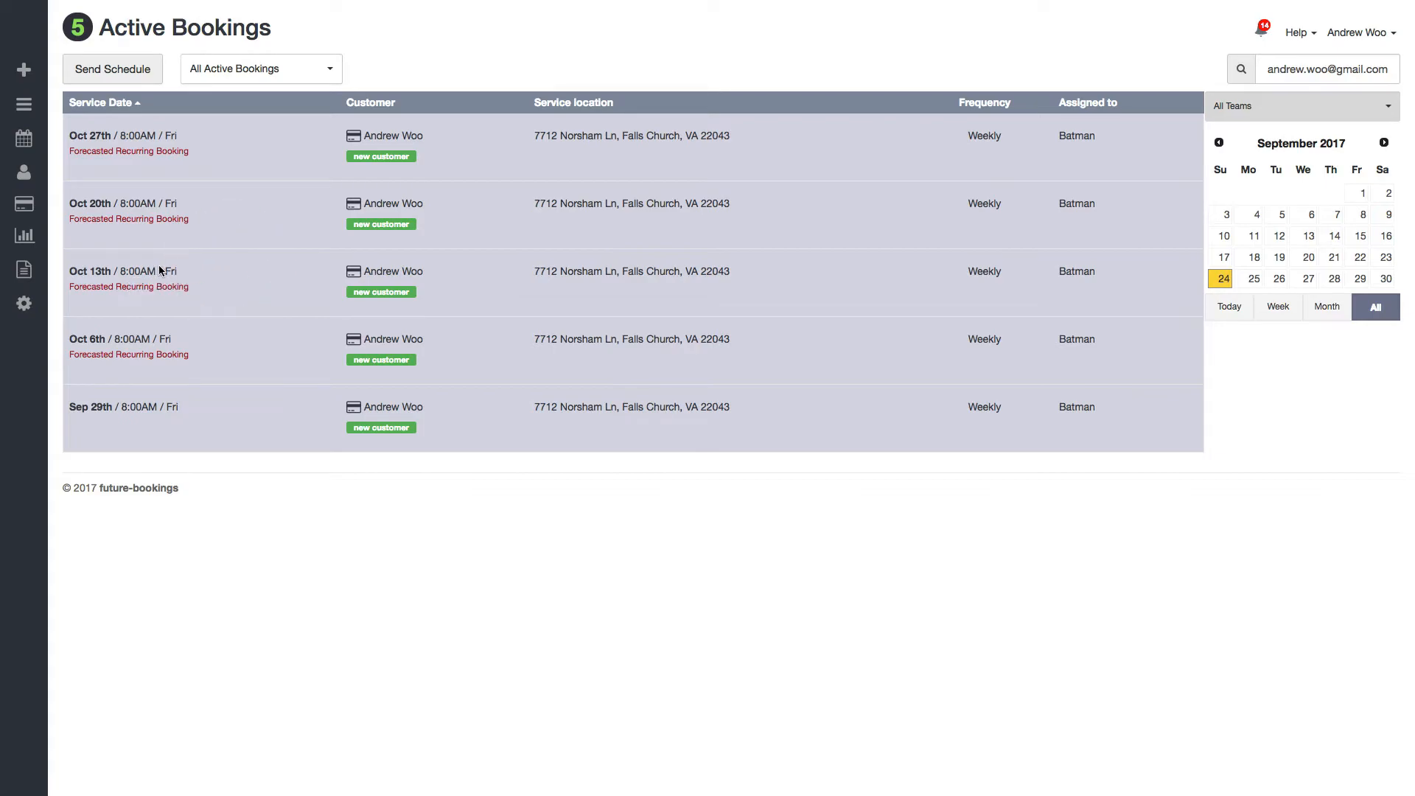
Open the October 13 booking for editing, agreeing to create the October 6 and 13 bookings first
left_click(121, 270)
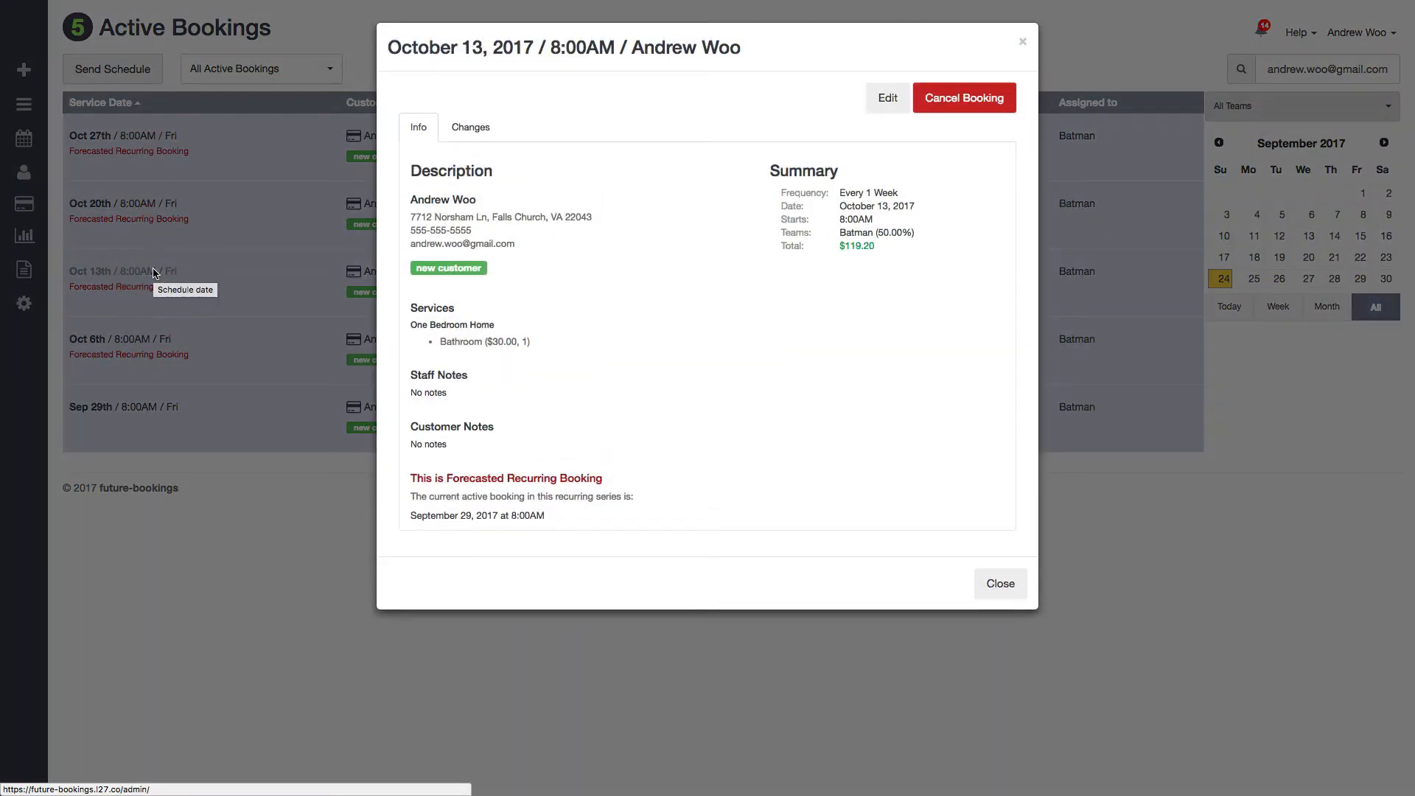
left_click(886, 97)
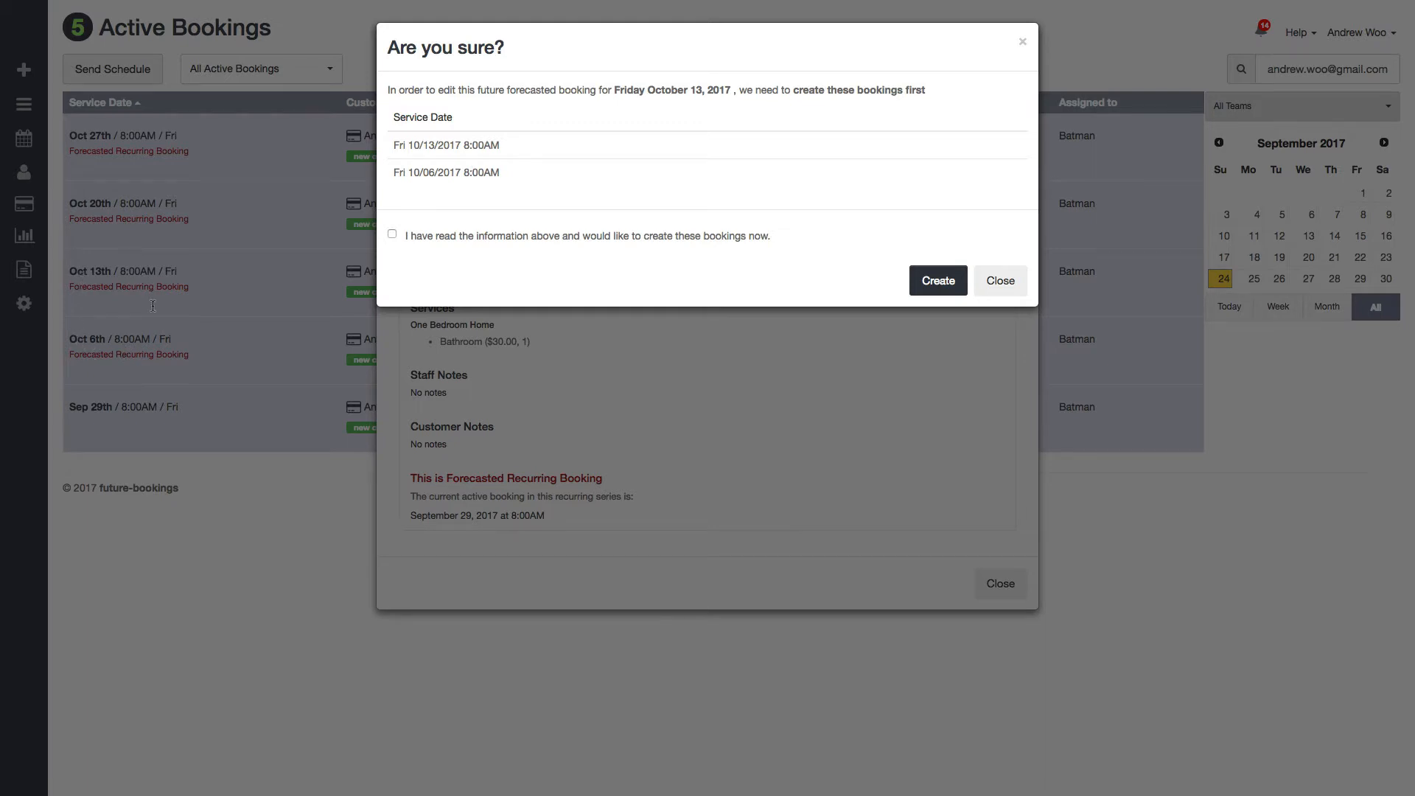
left_click(391, 234)
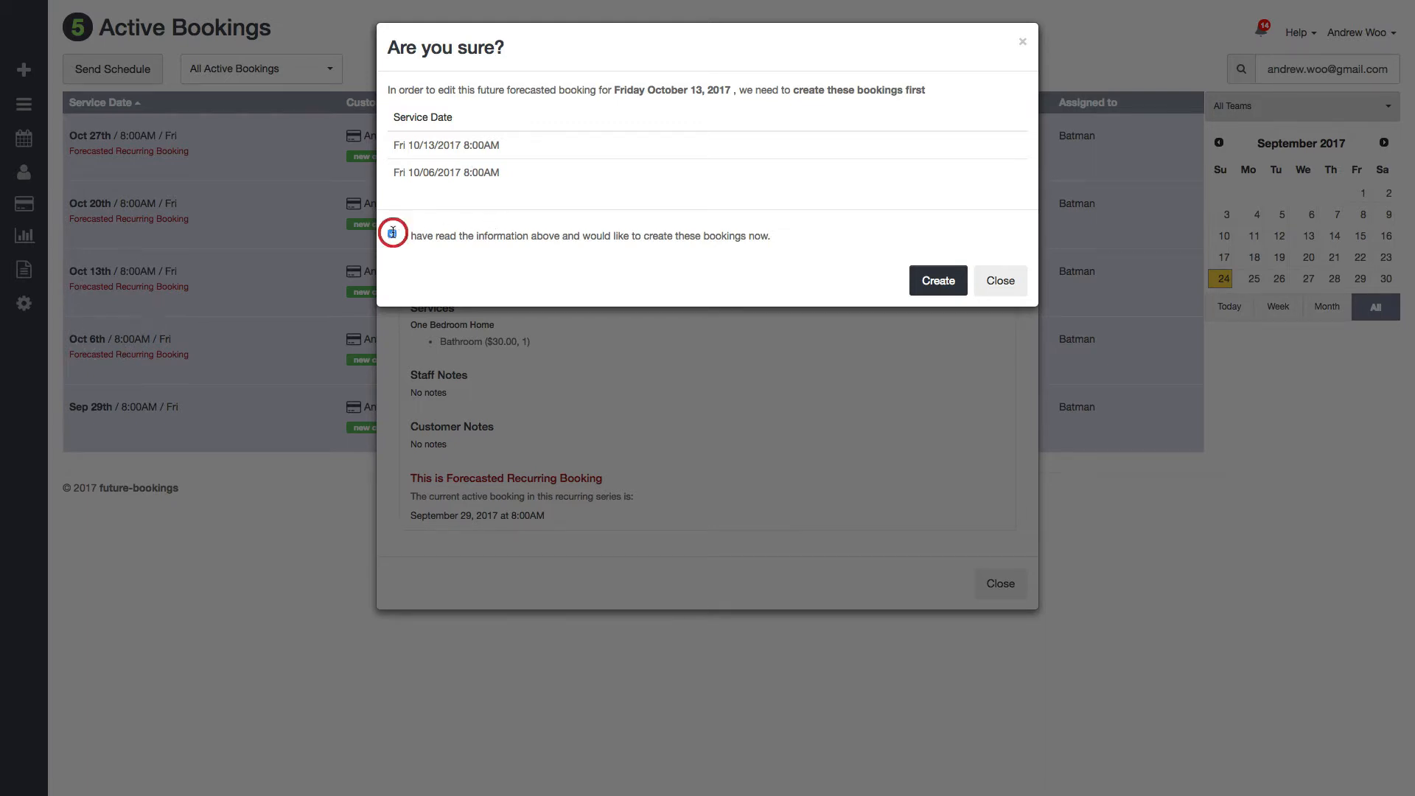
left_click(937, 281)
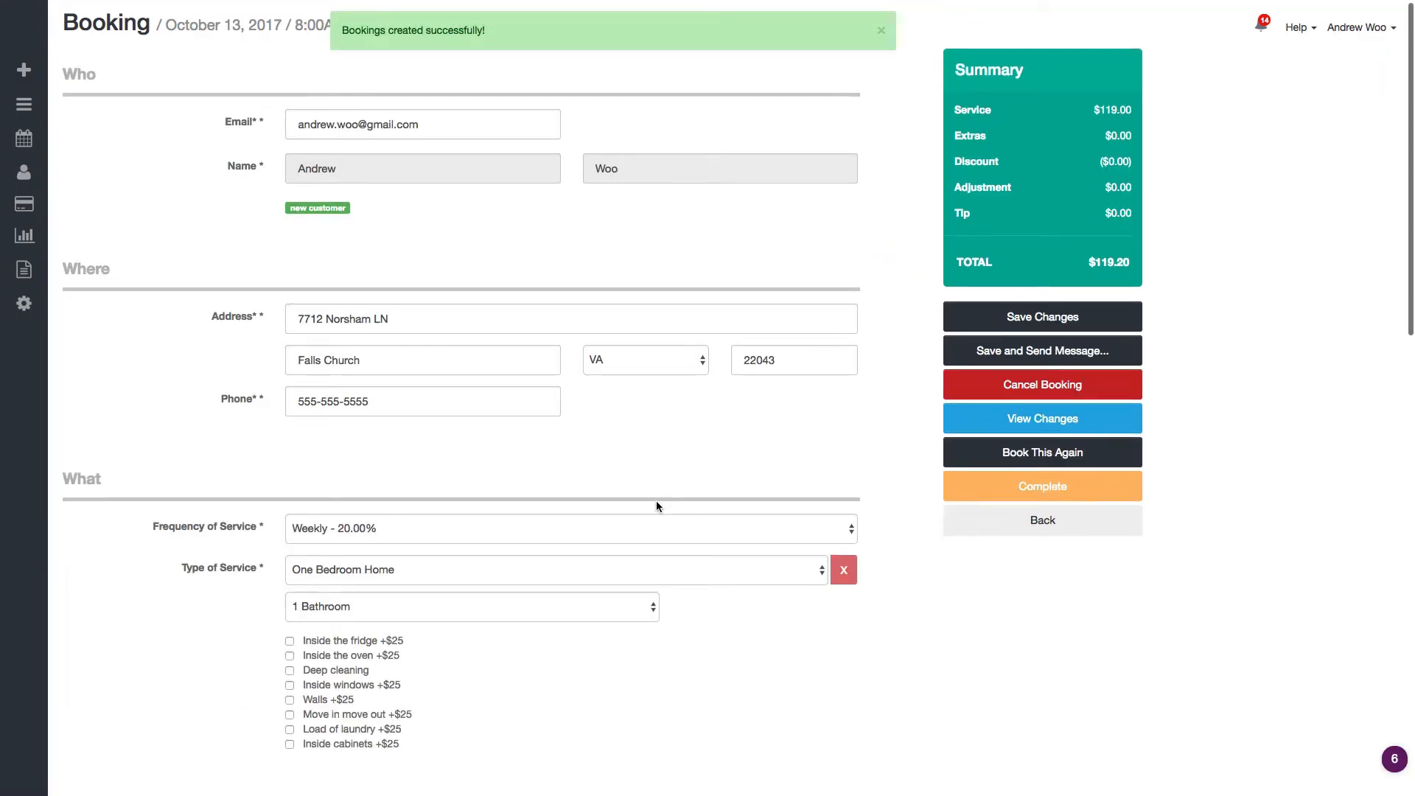
Set the October 13 booking to Biweekly - 15.00% at 2:30PM and save the recurring changes
scroll("down", 3)
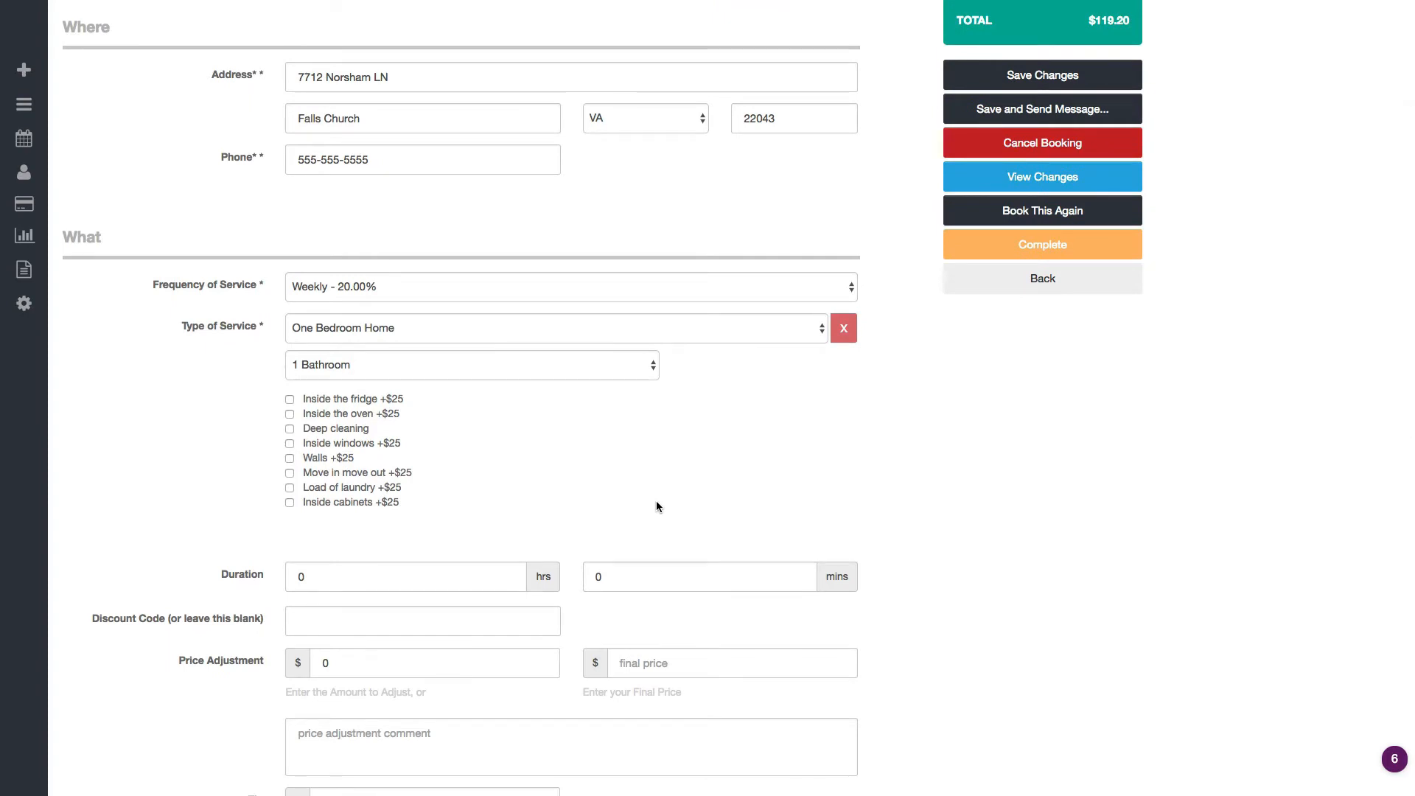
left_click(570, 286)
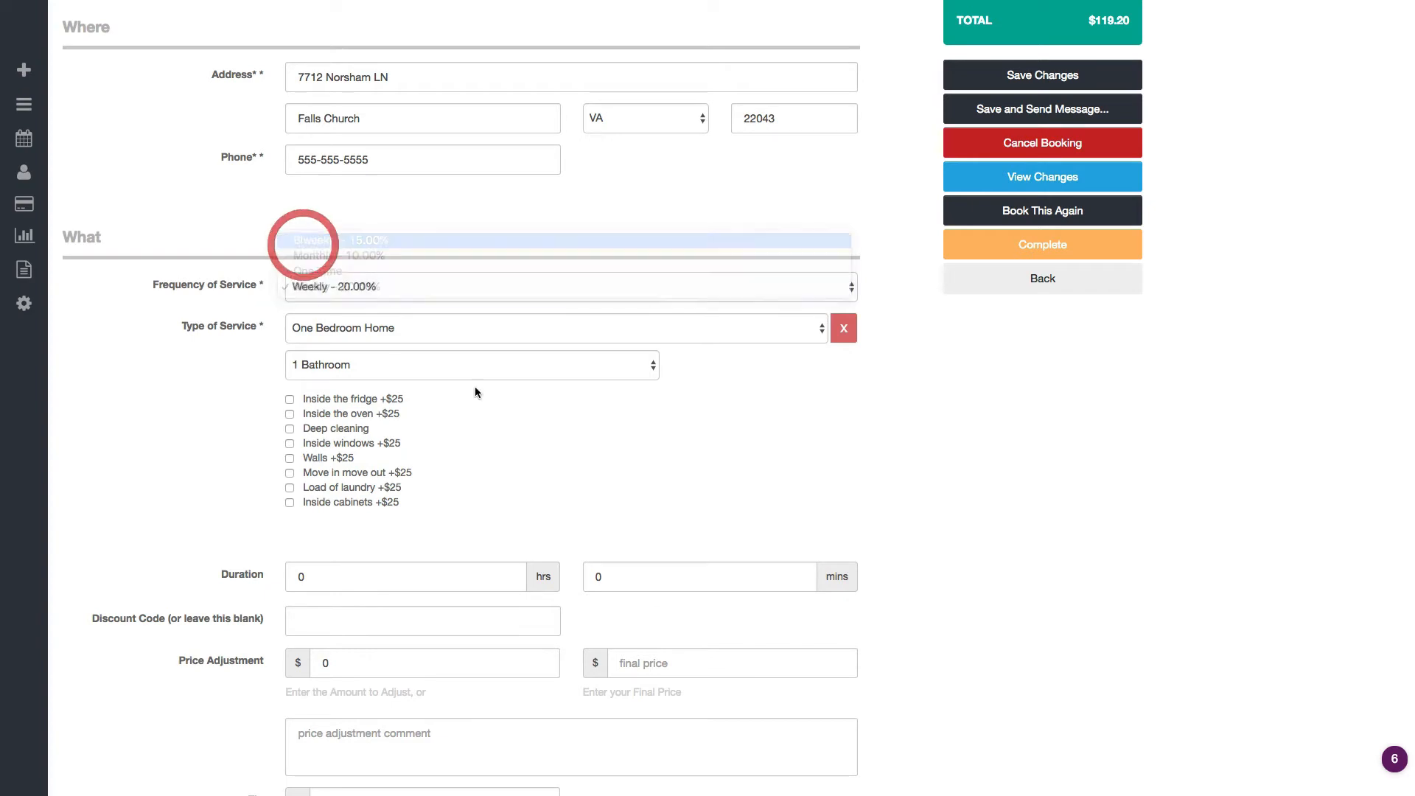
scroll("down", 3)
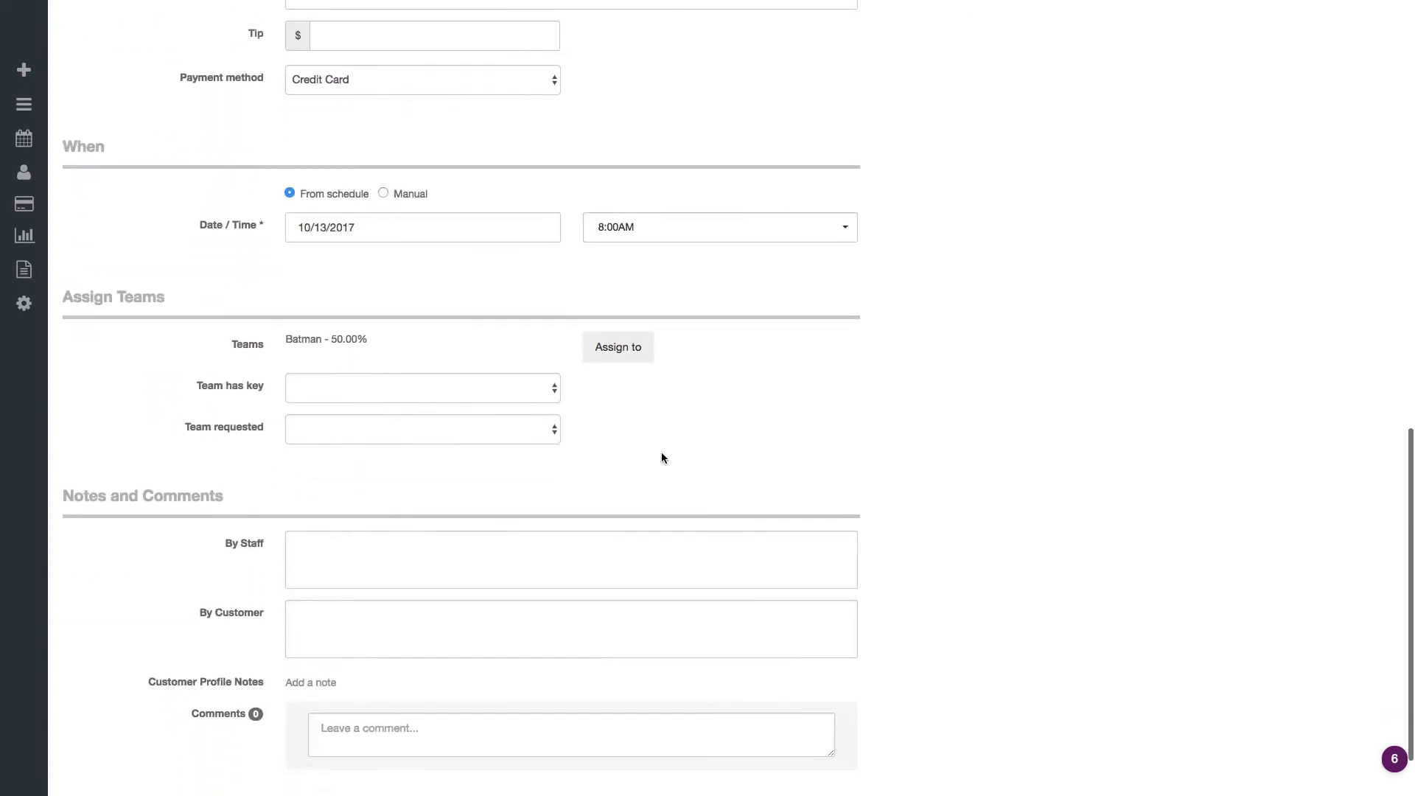
left_click(718, 226)
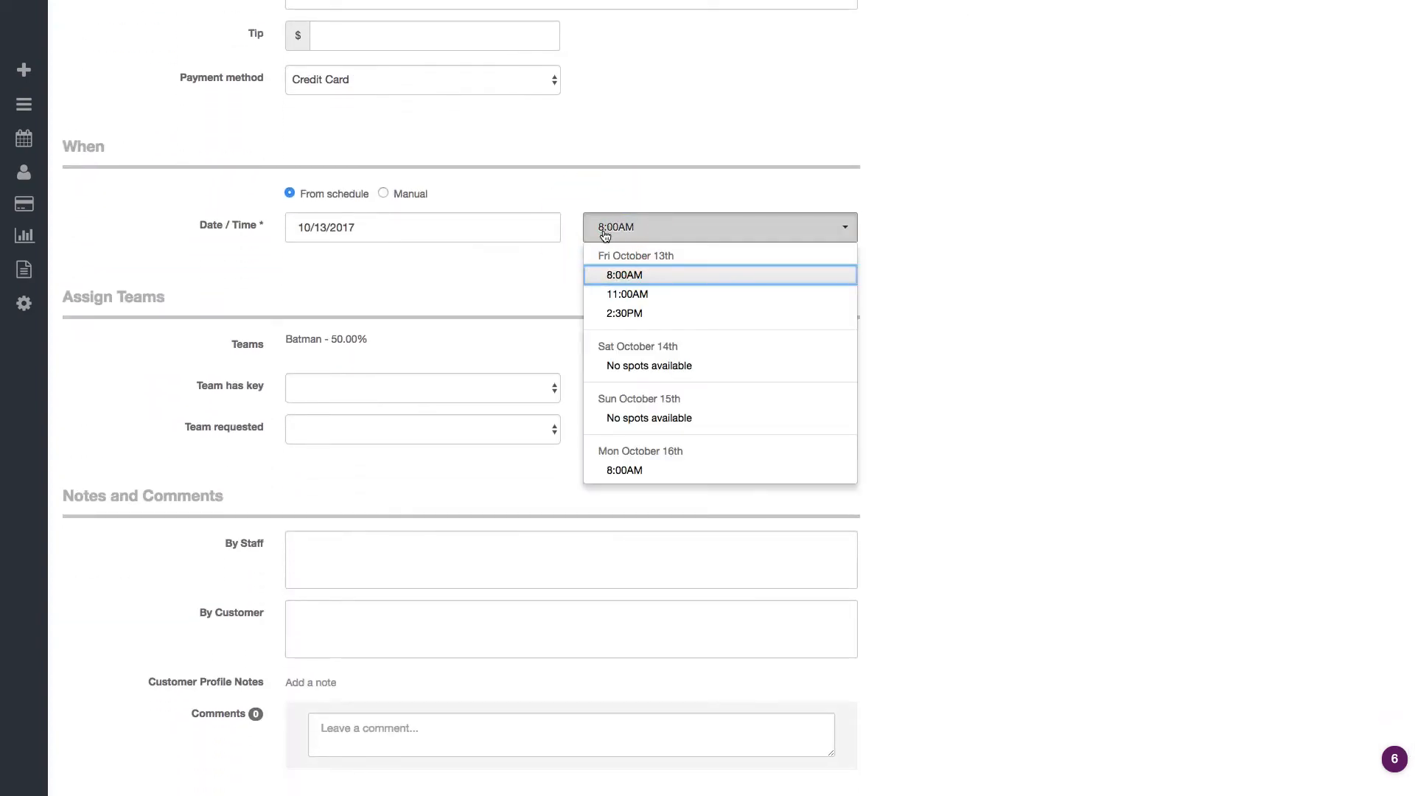
left_click(623, 313)
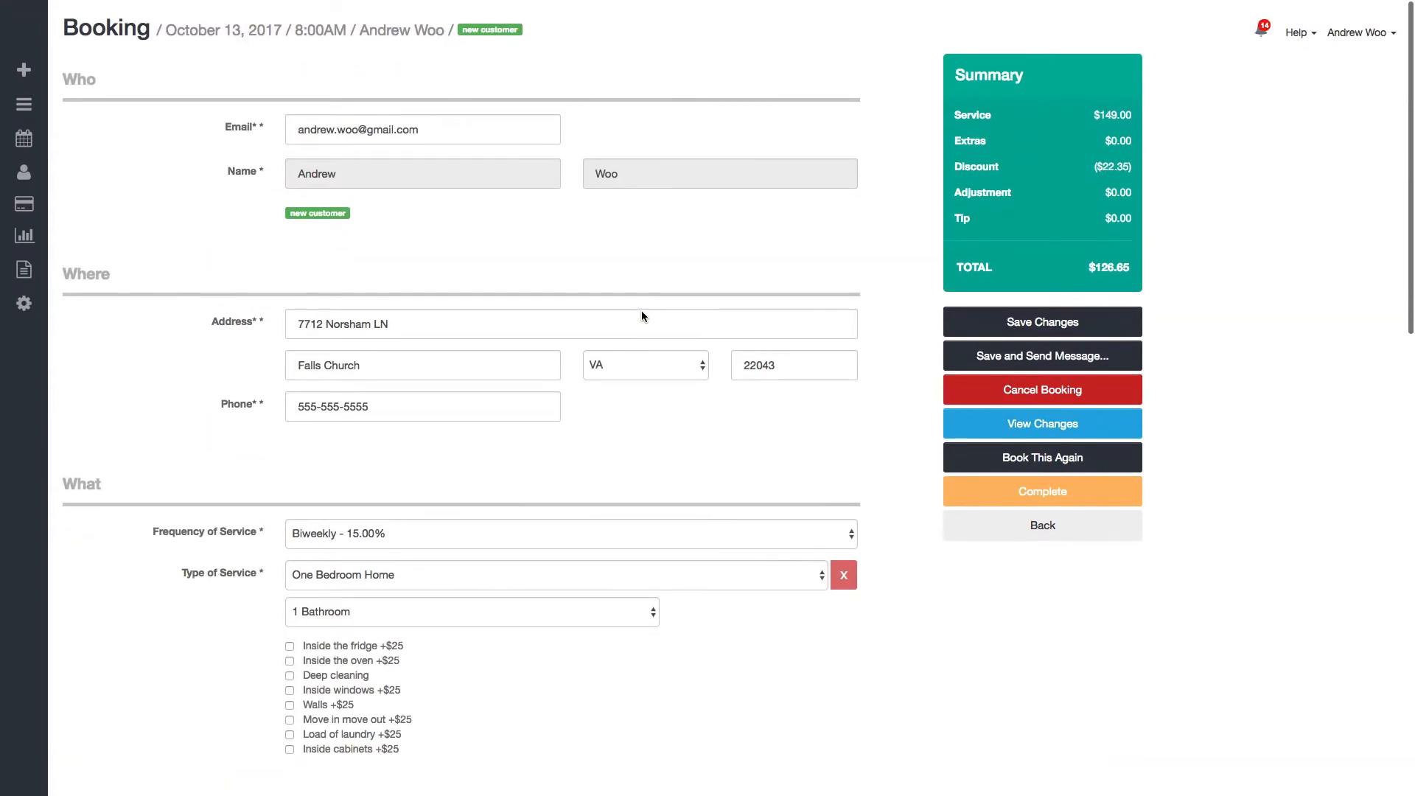
left_click(1041, 322)
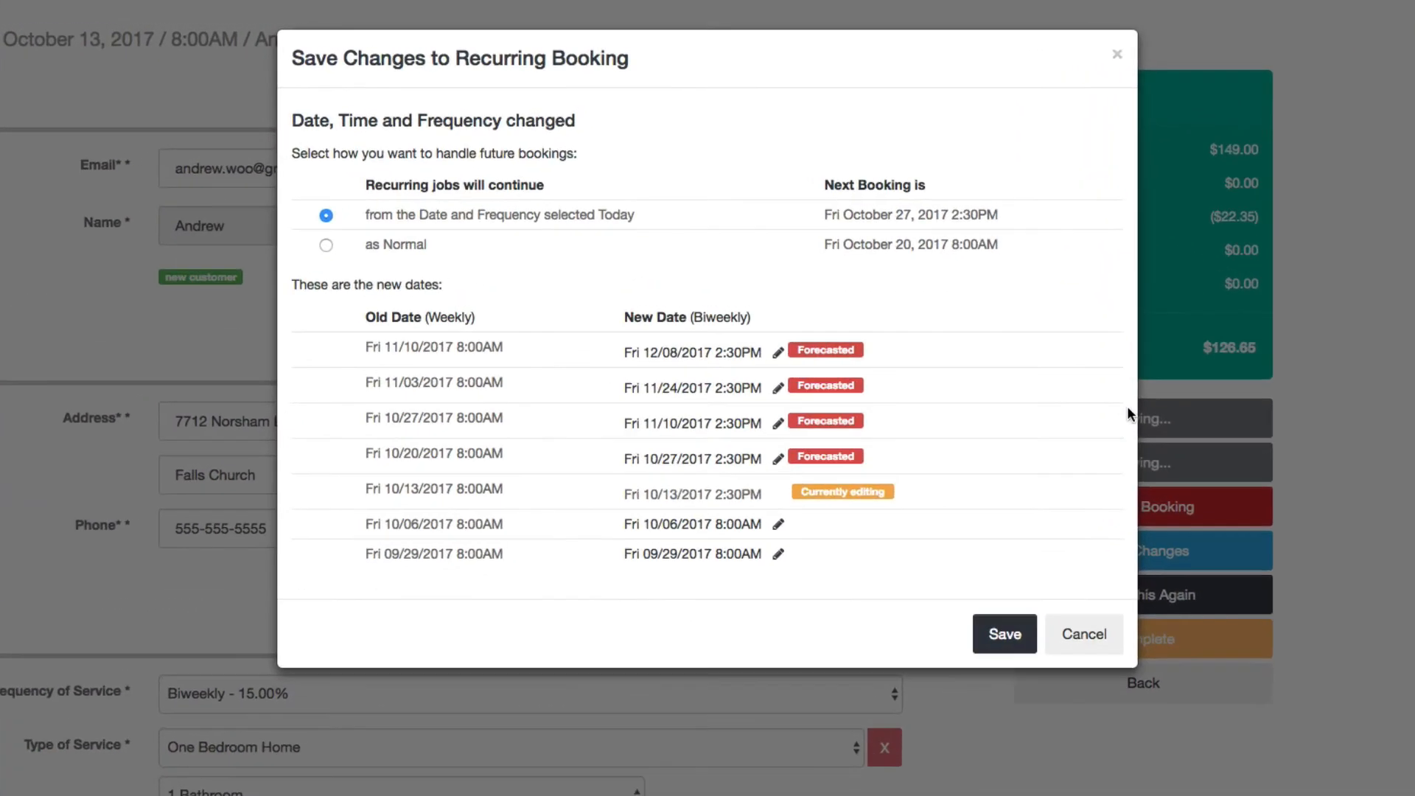
mouse_move(291, 117)
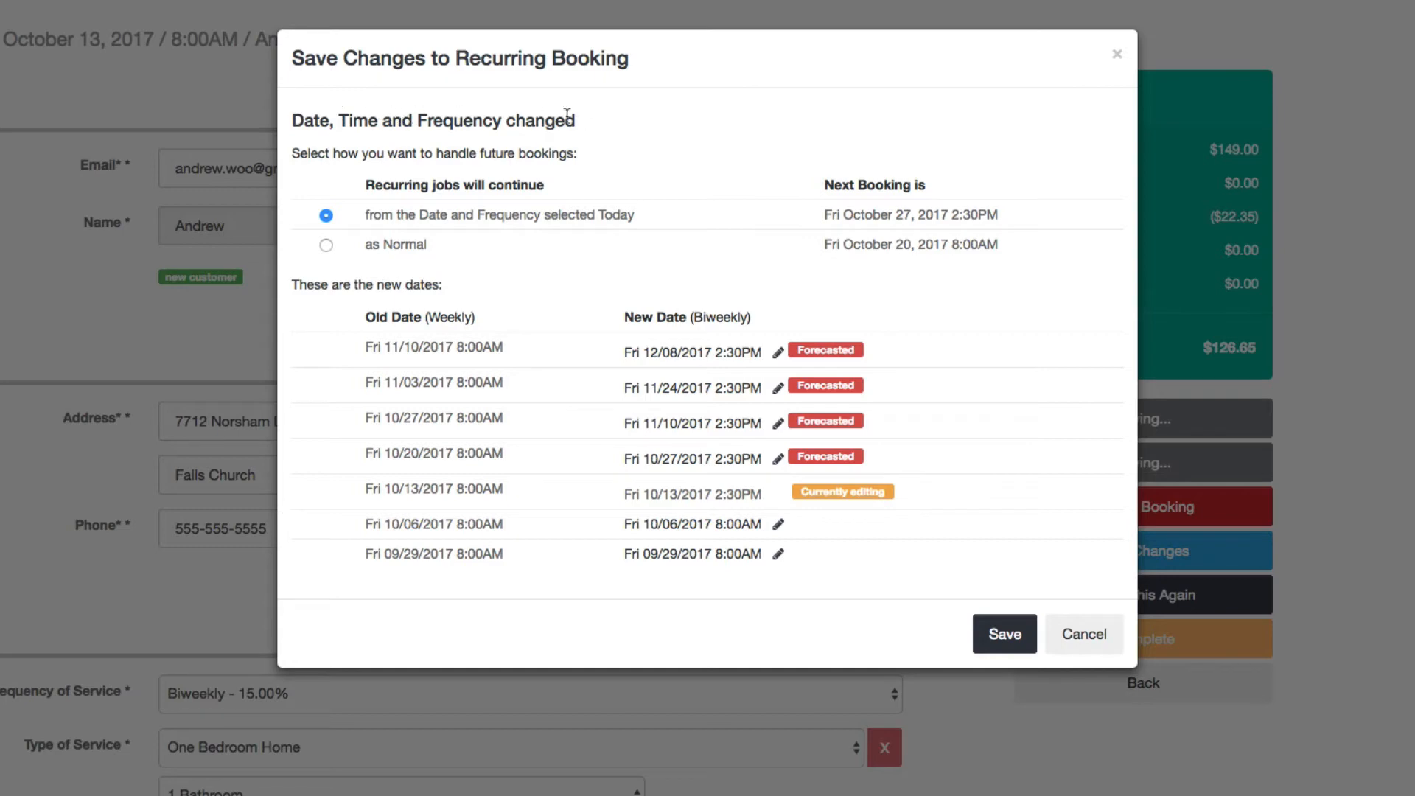
double_click(309, 120)
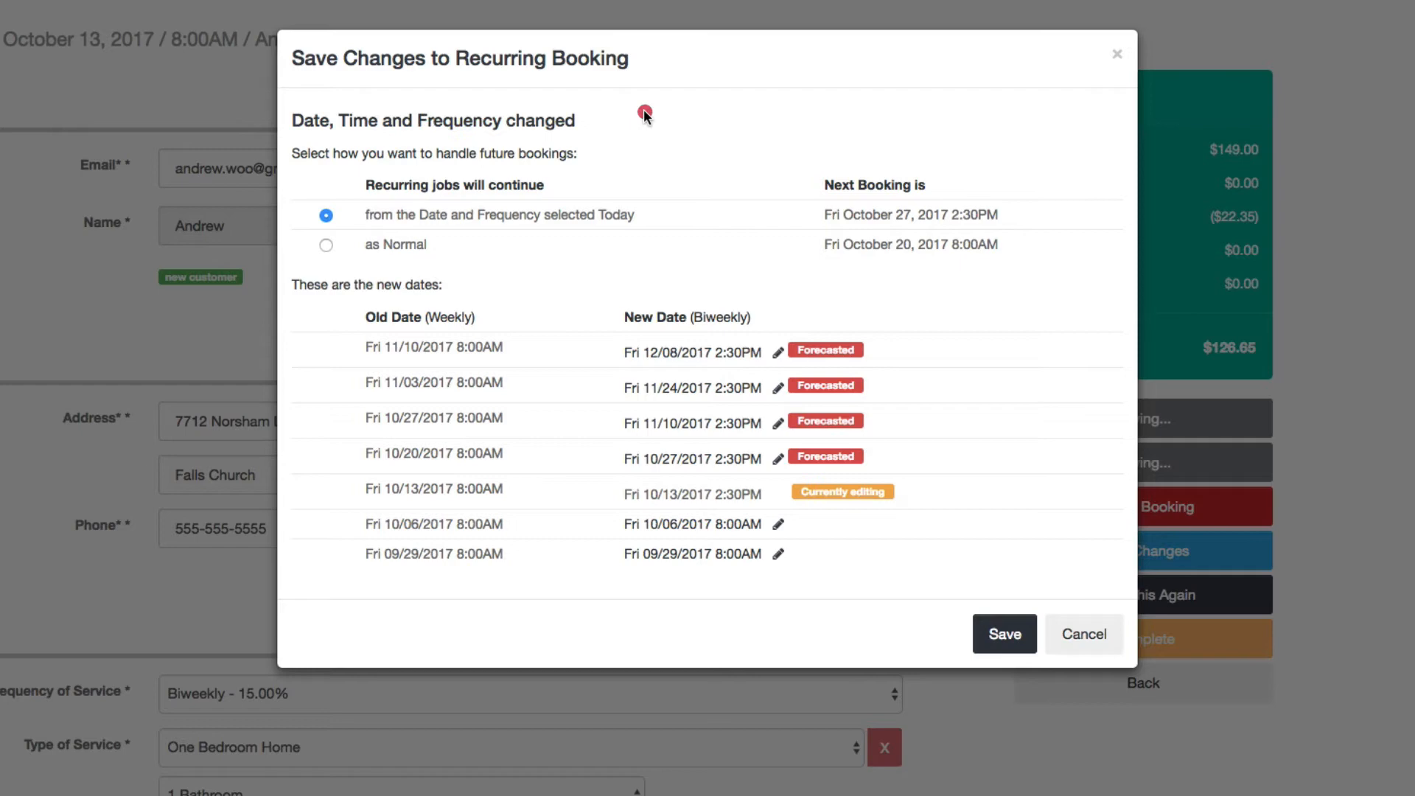
mouse_move(507, 173)
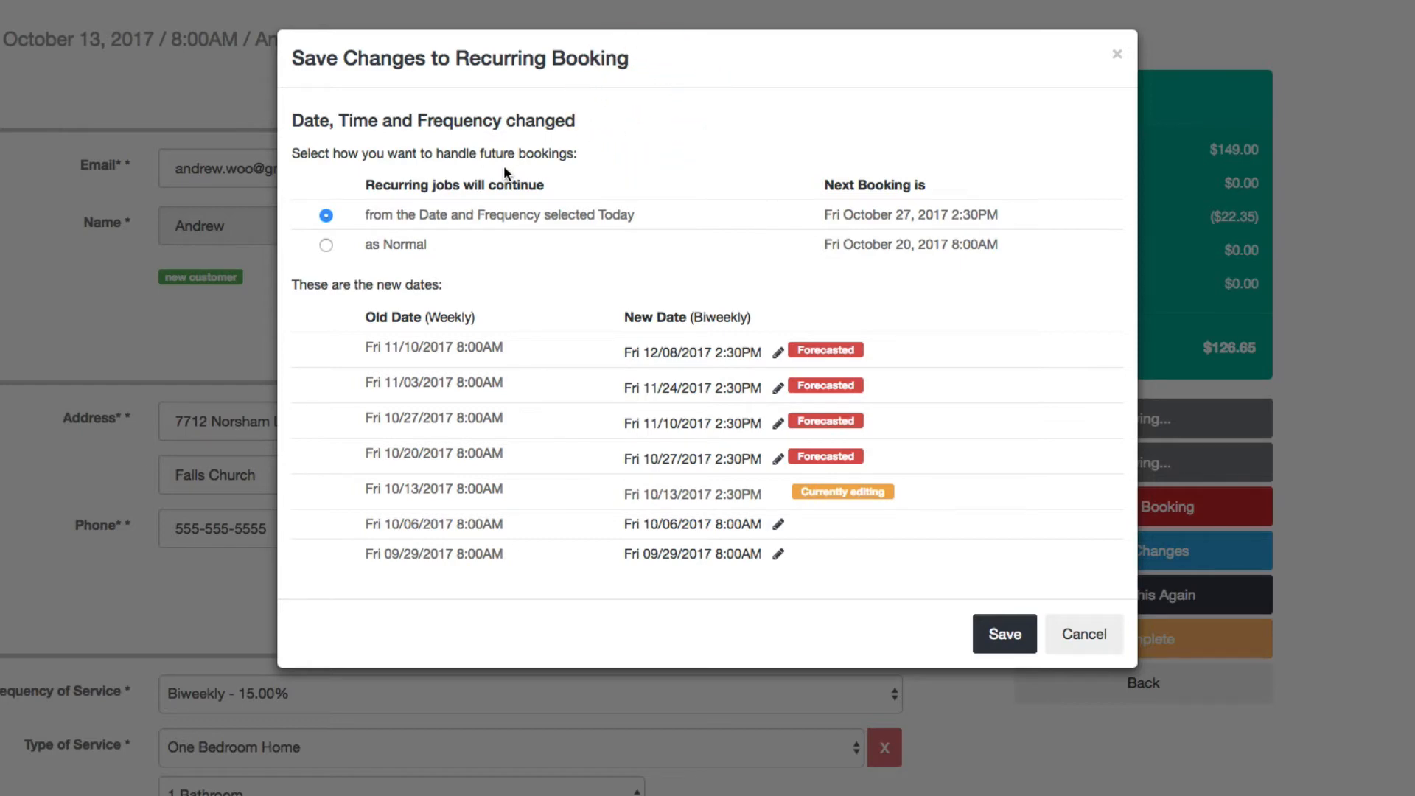
mouse_move(409, 168)
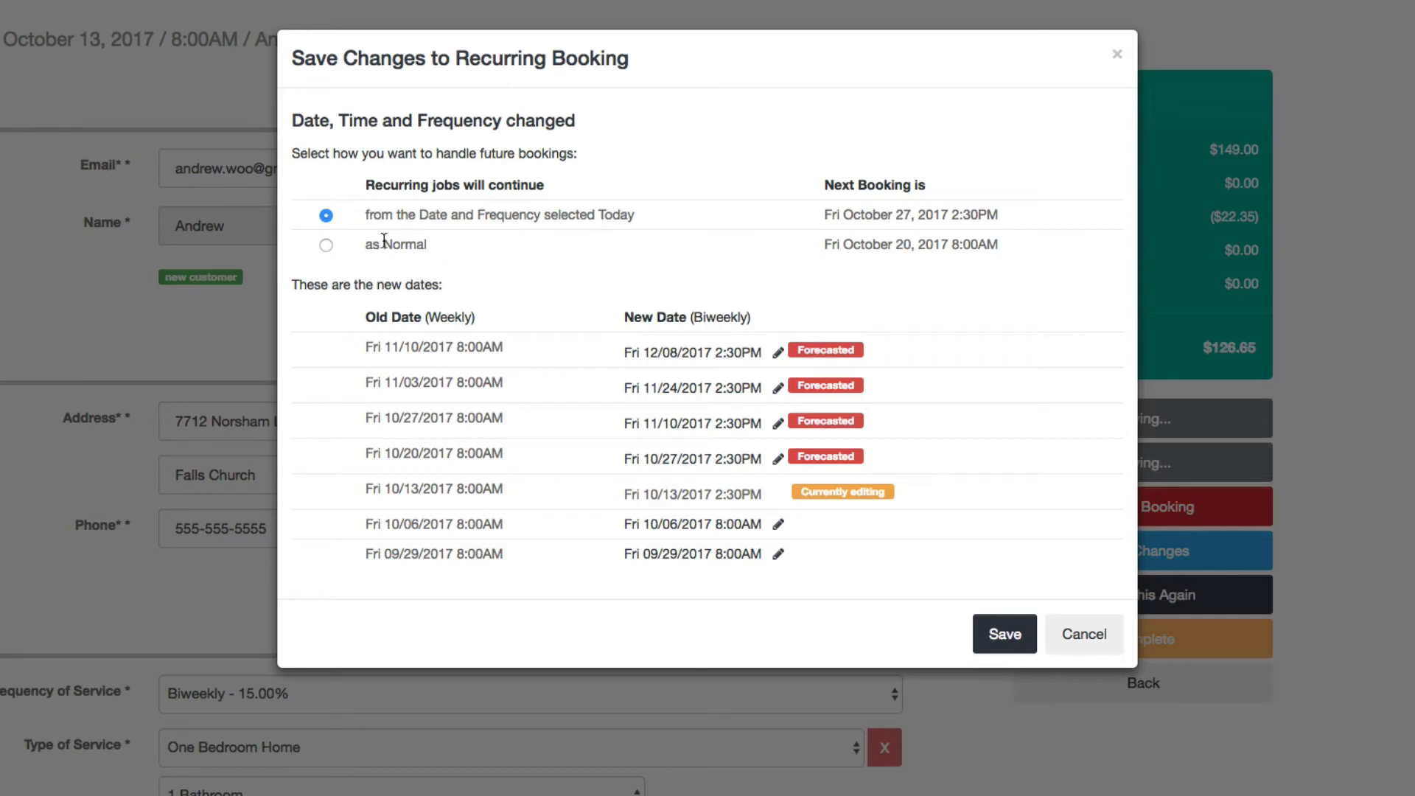
mouse_move(421, 215)
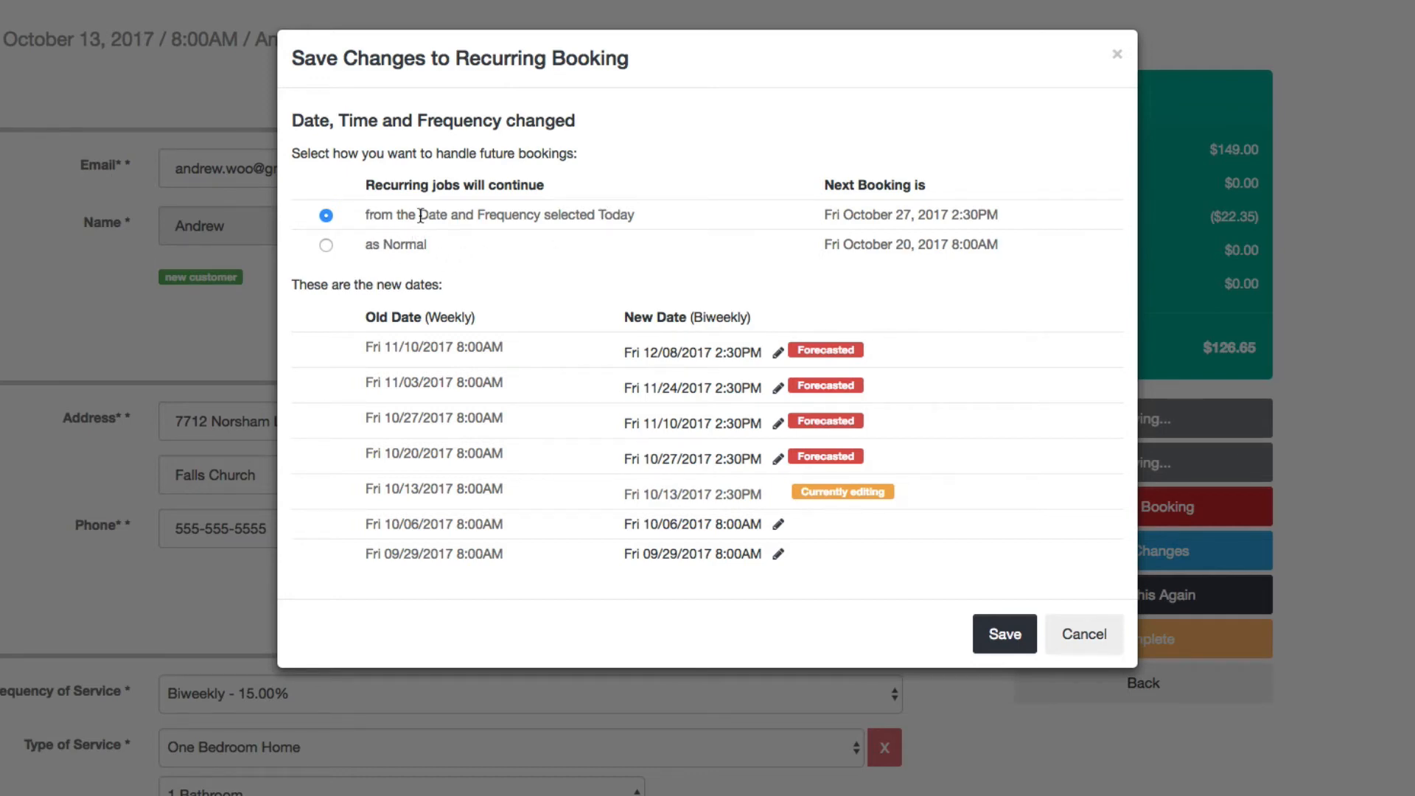
mouse_move(761, 491)
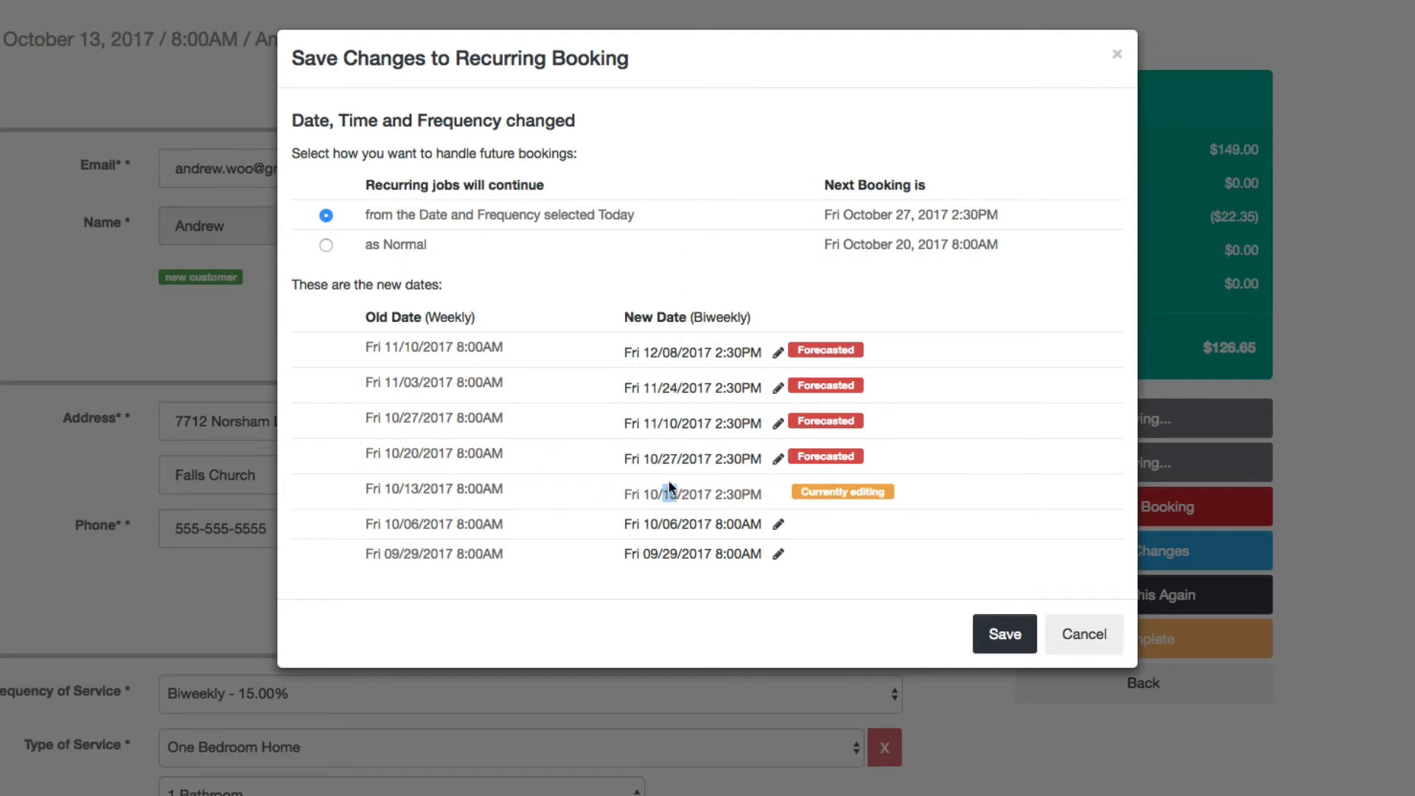
mouse_move(663, 471)
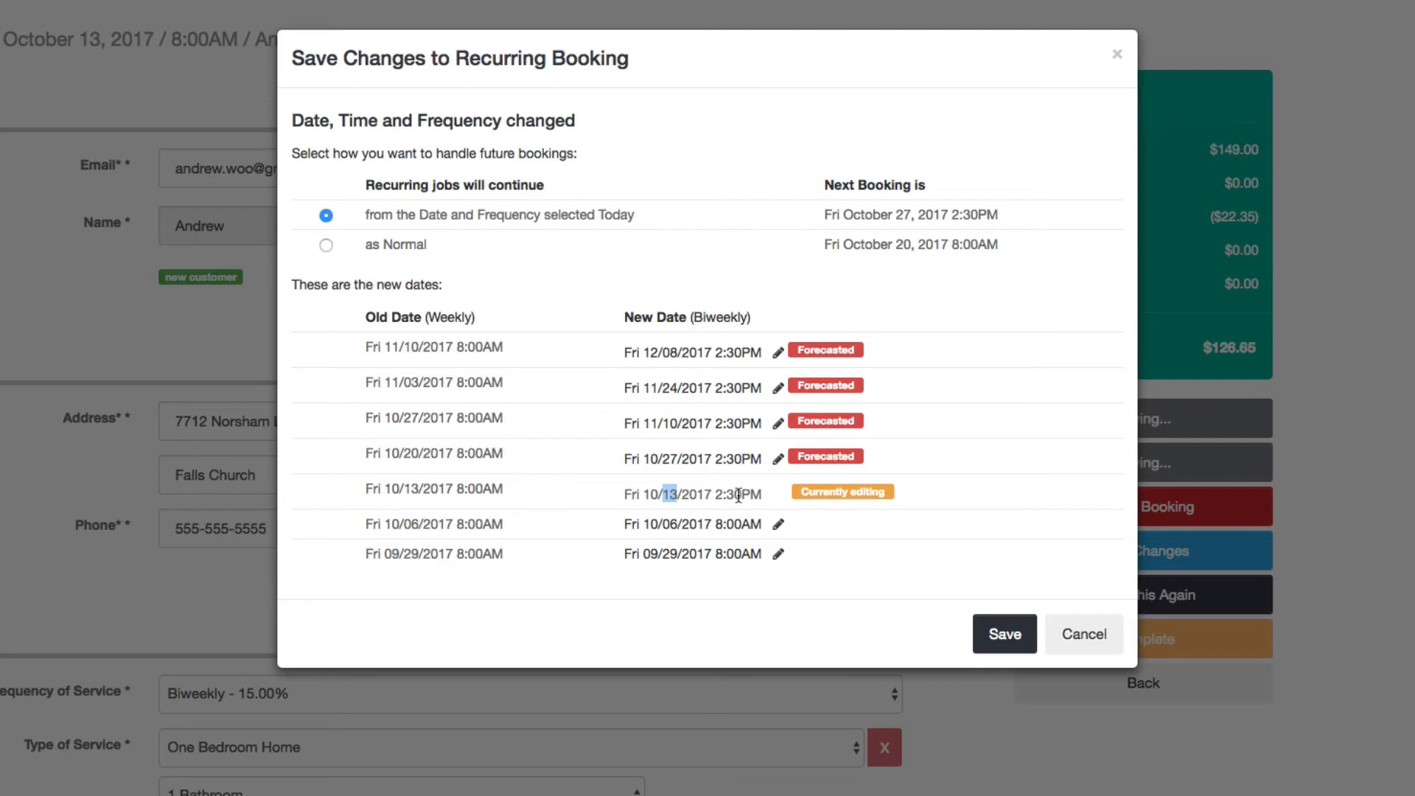
mouse_move(676, 311)
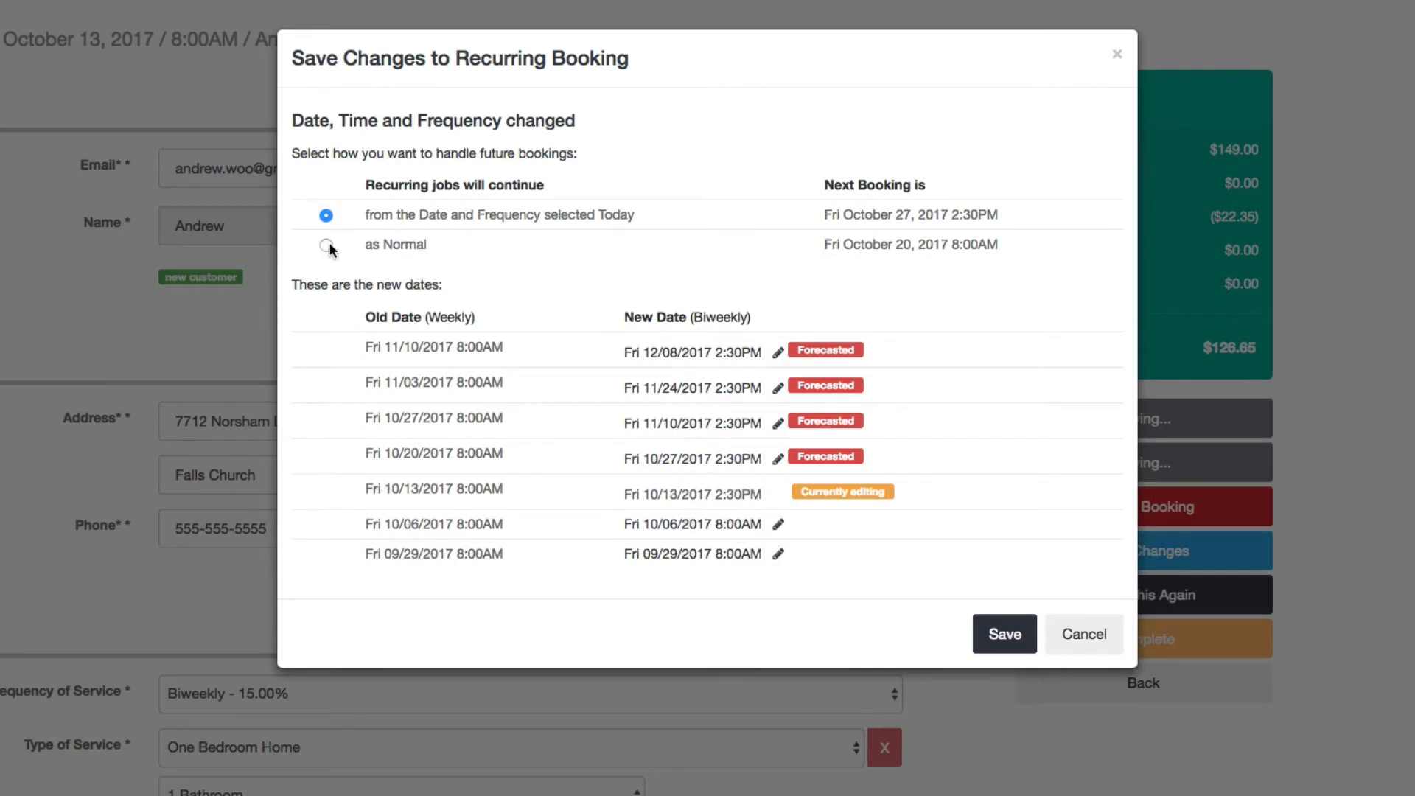
left_click(324, 245)
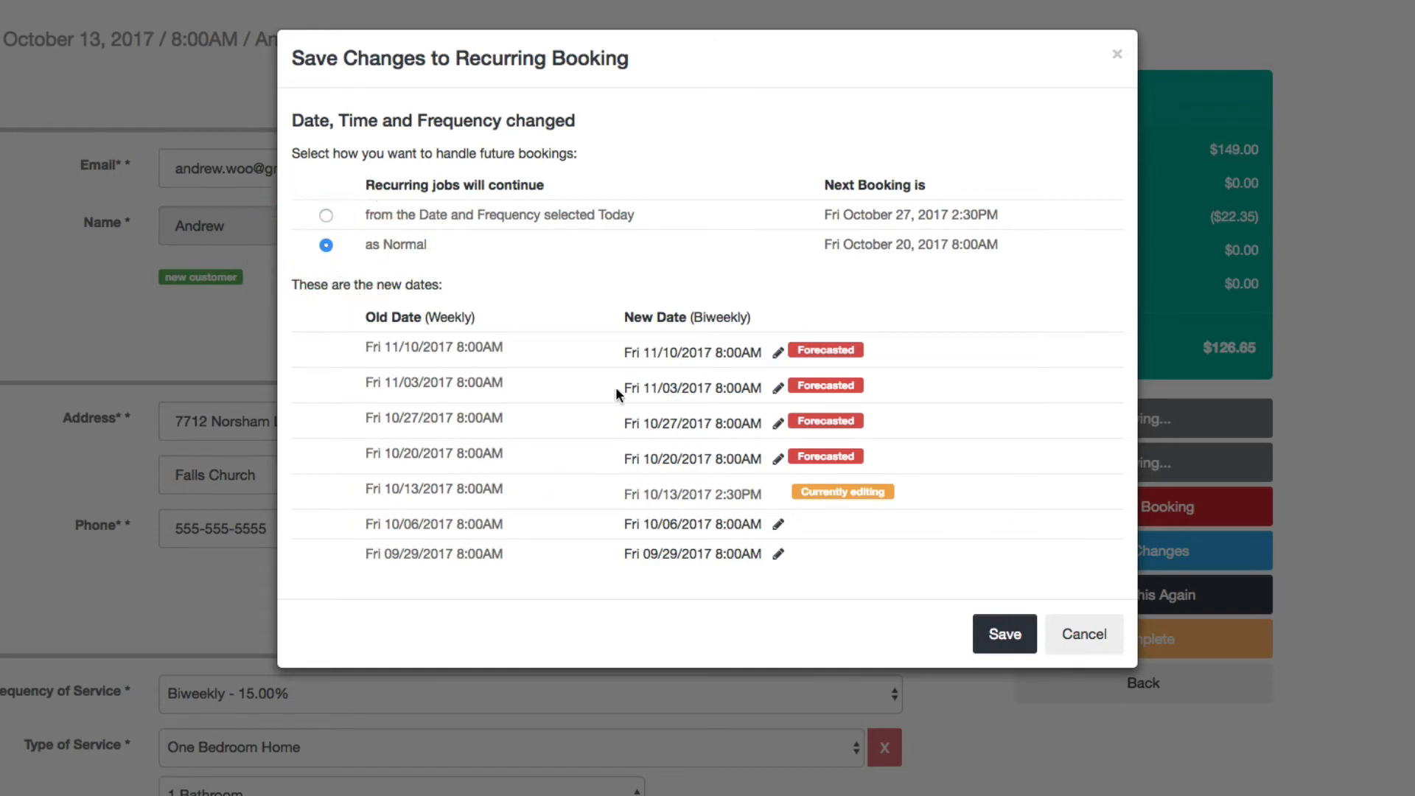
mouse_move(660, 510)
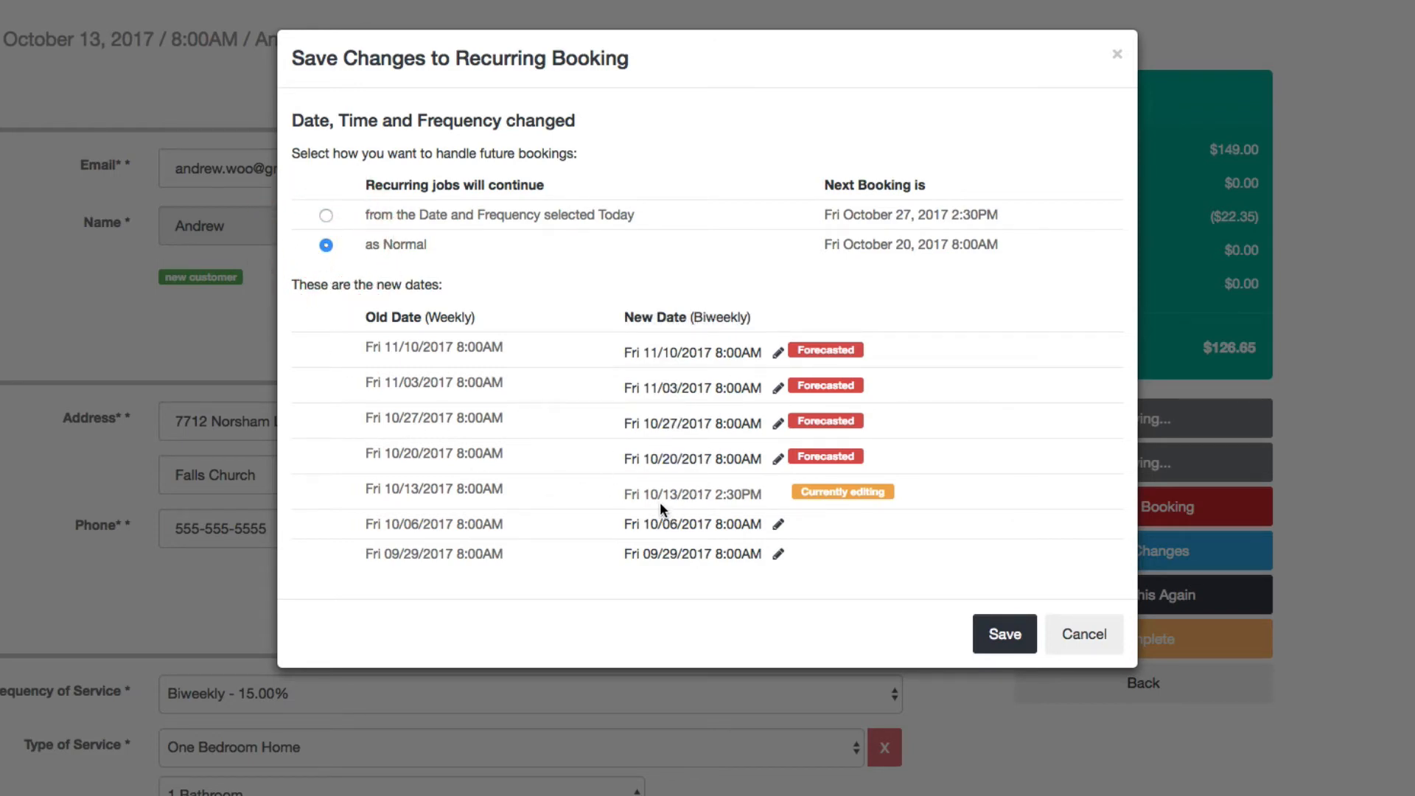
mouse_move(690, 465)
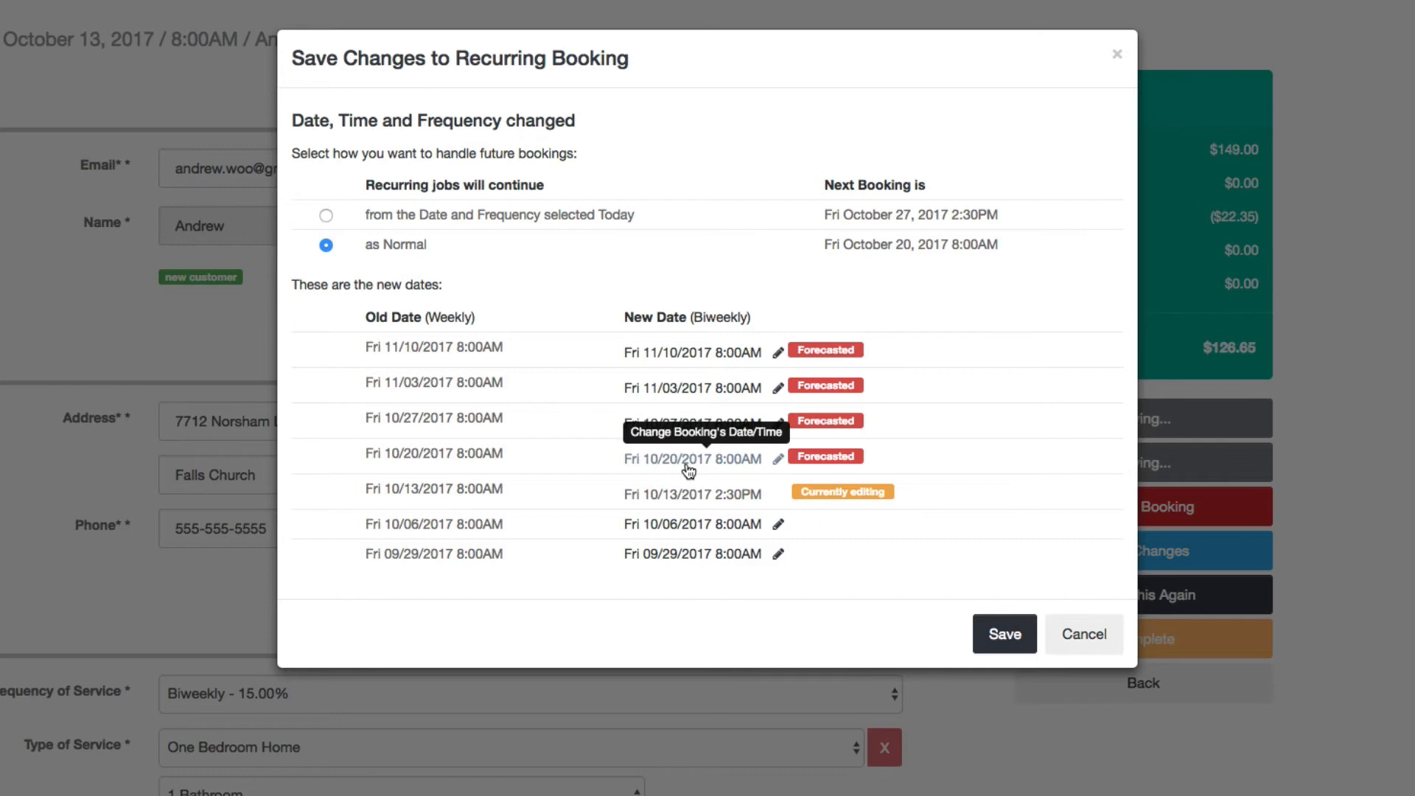
mouse_move(664, 374)
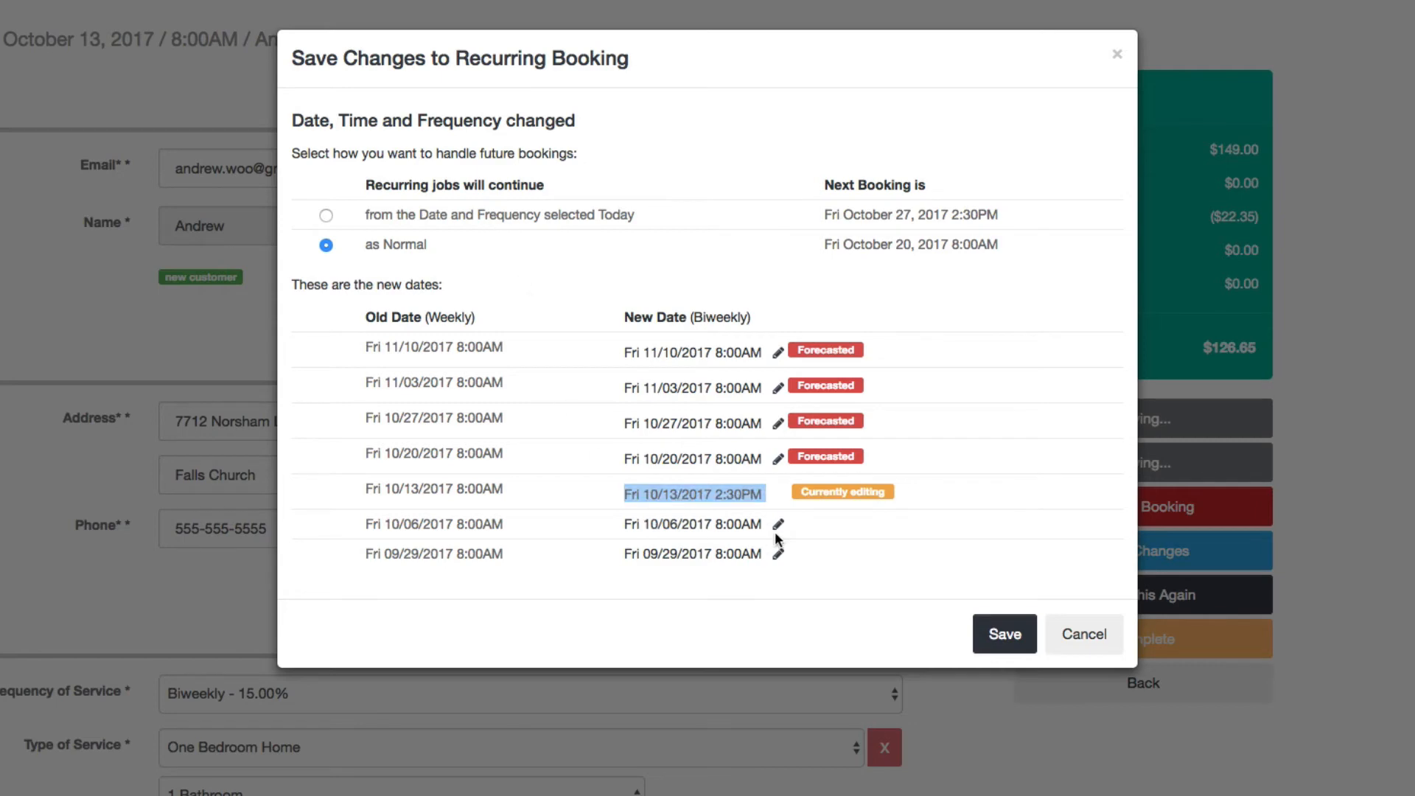
mouse_move(668, 462)
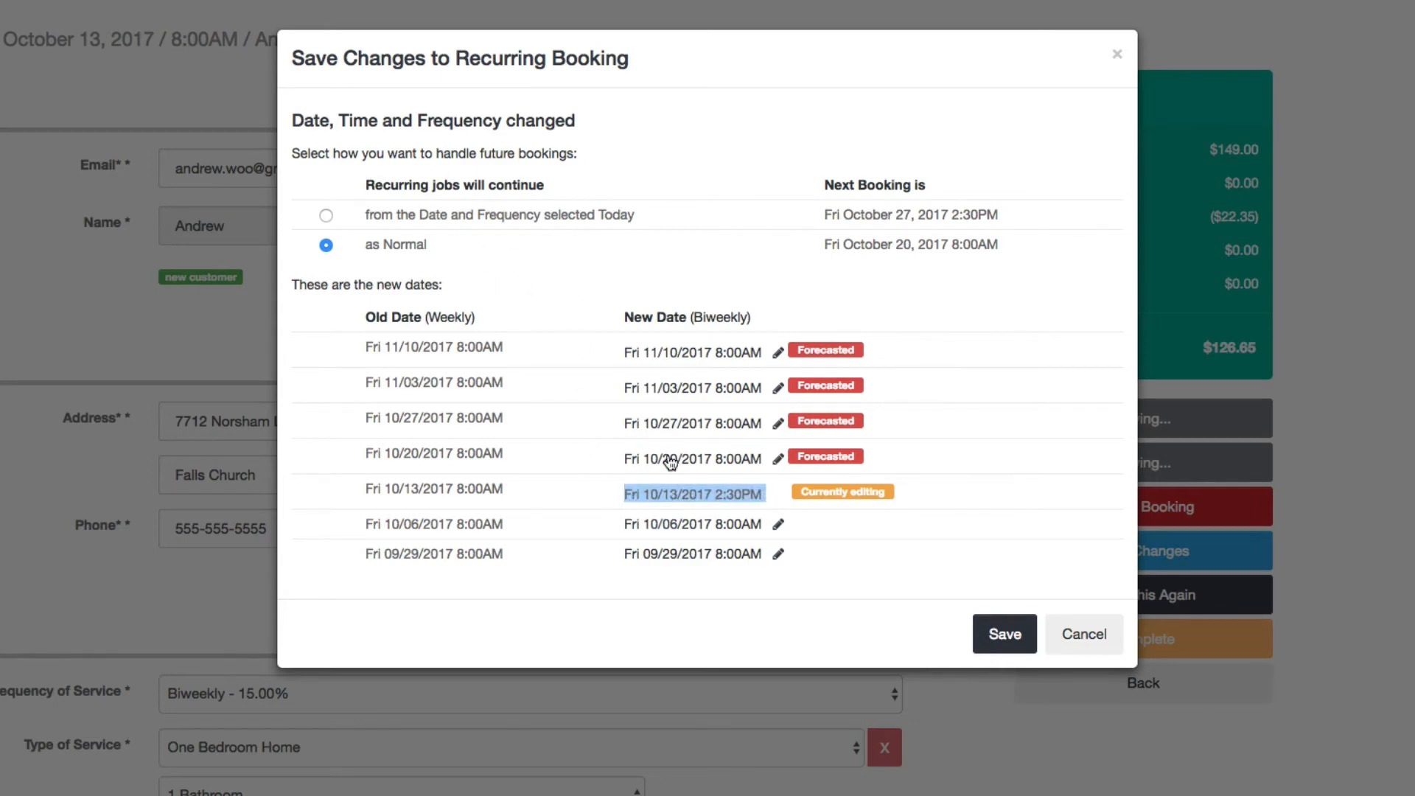
mouse_move(776, 458)
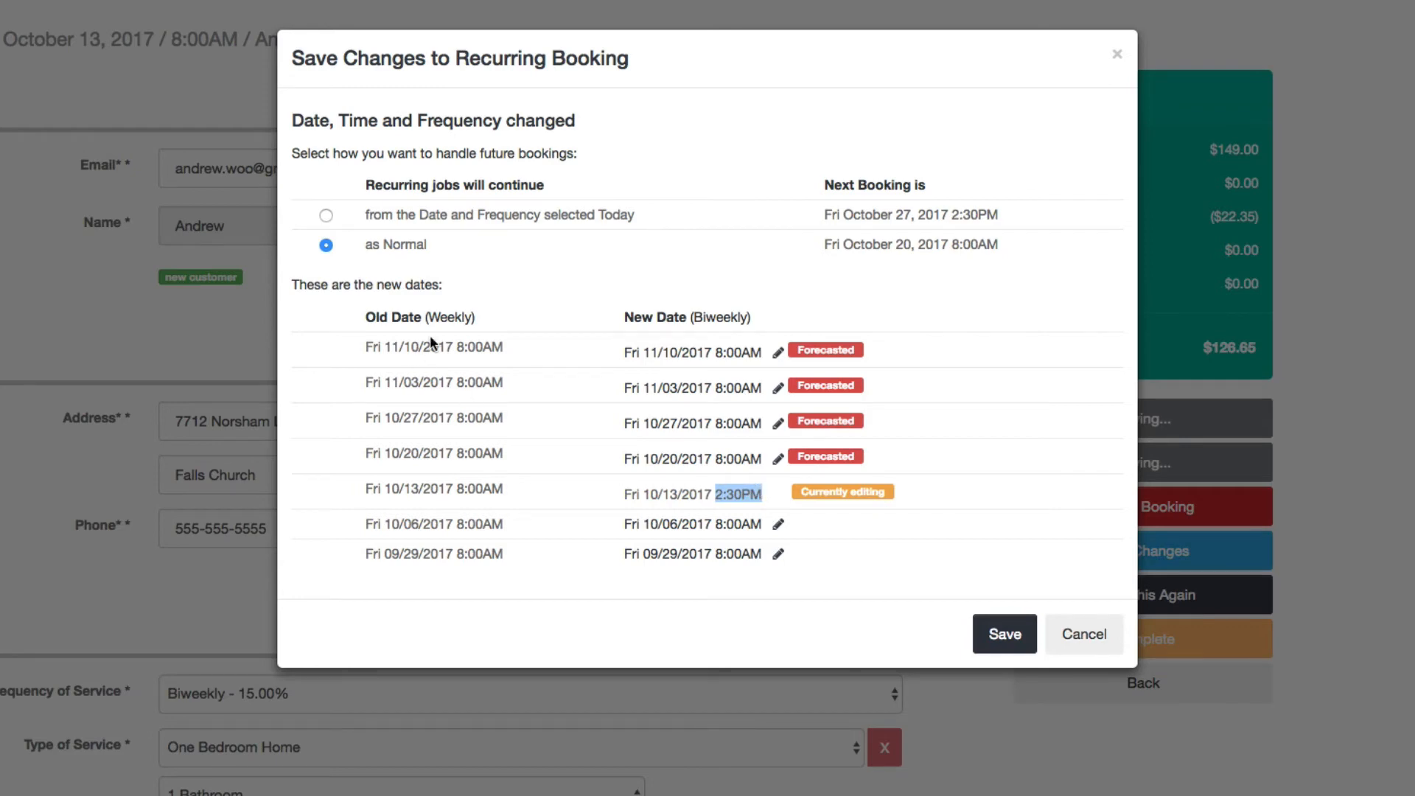
left_click(325, 215)
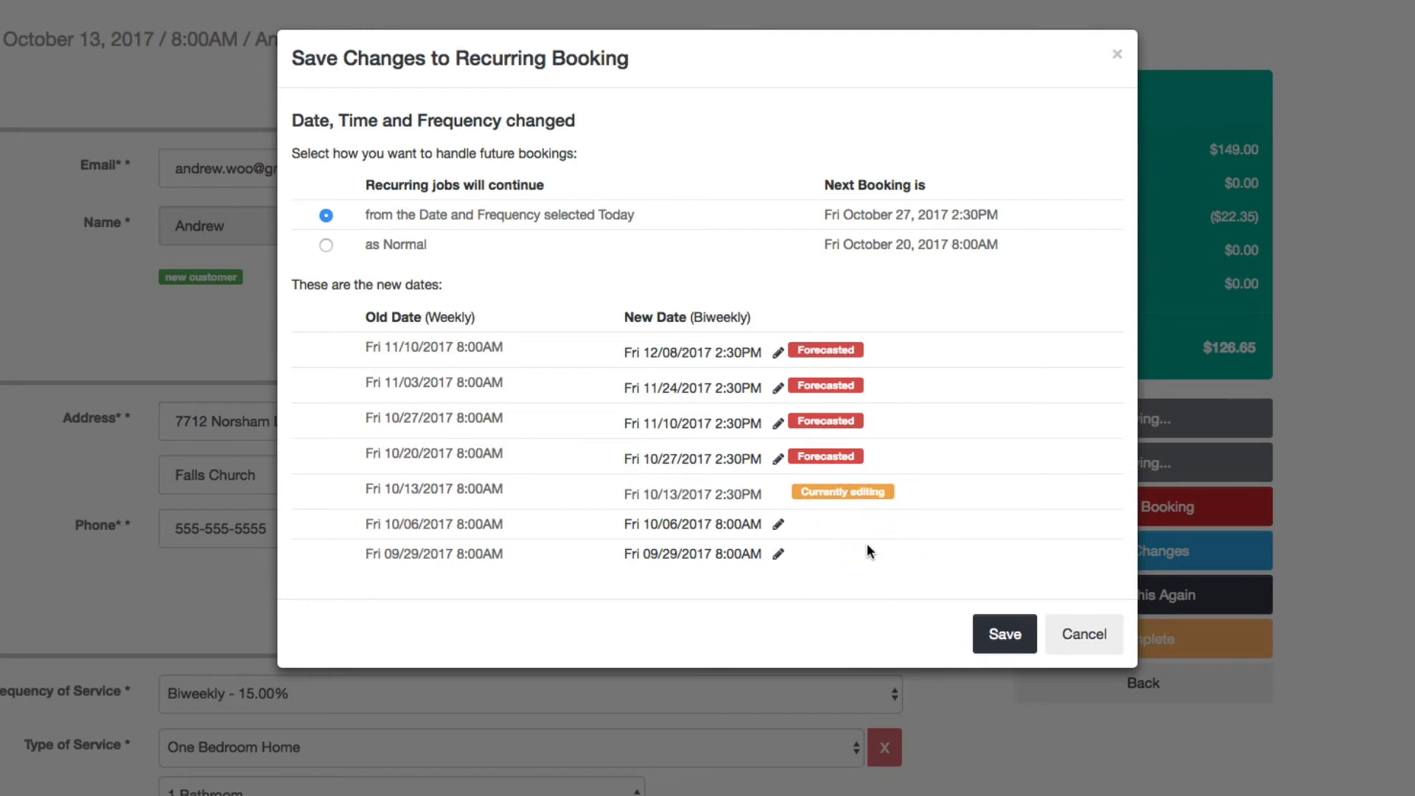
mouse_move(778, 459)
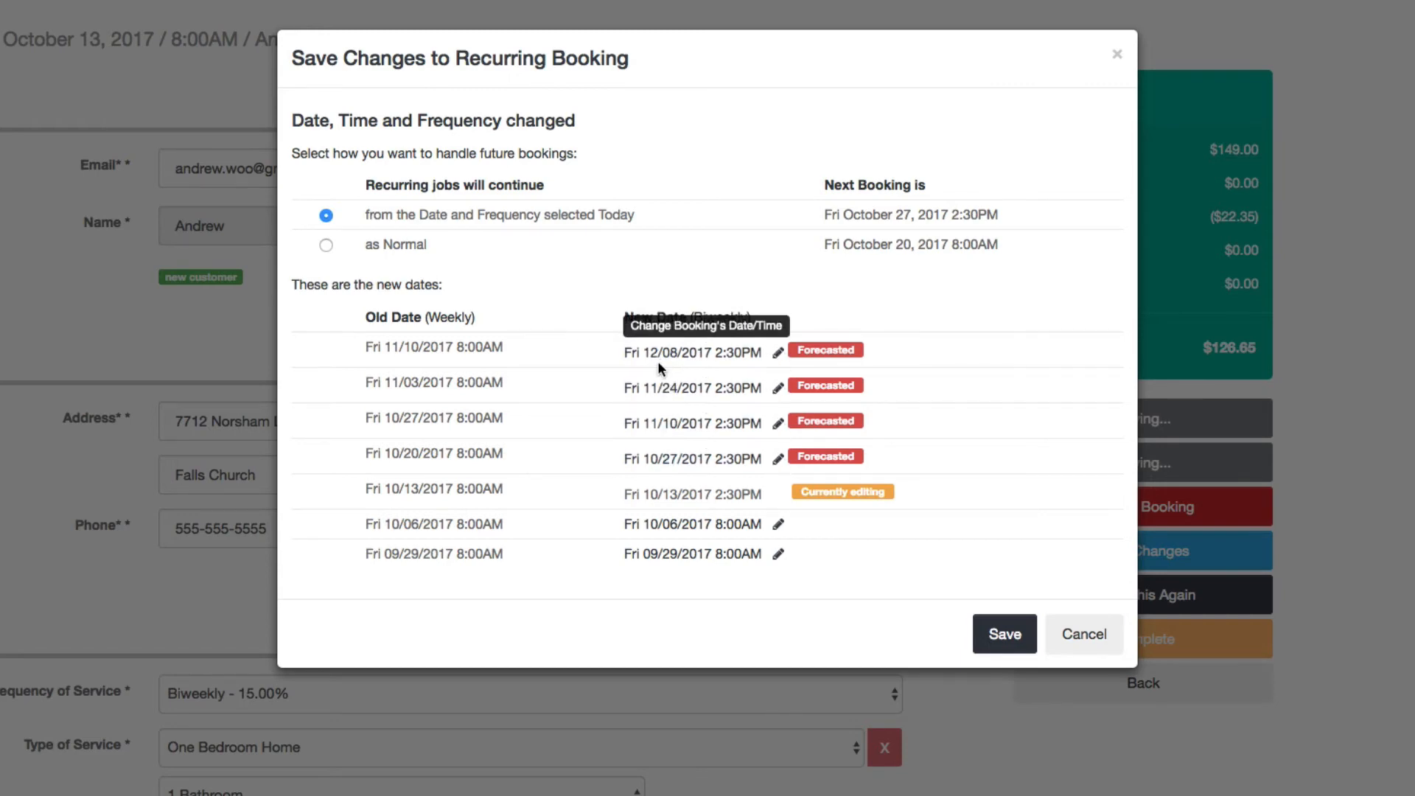
mouse_move(778, 525)
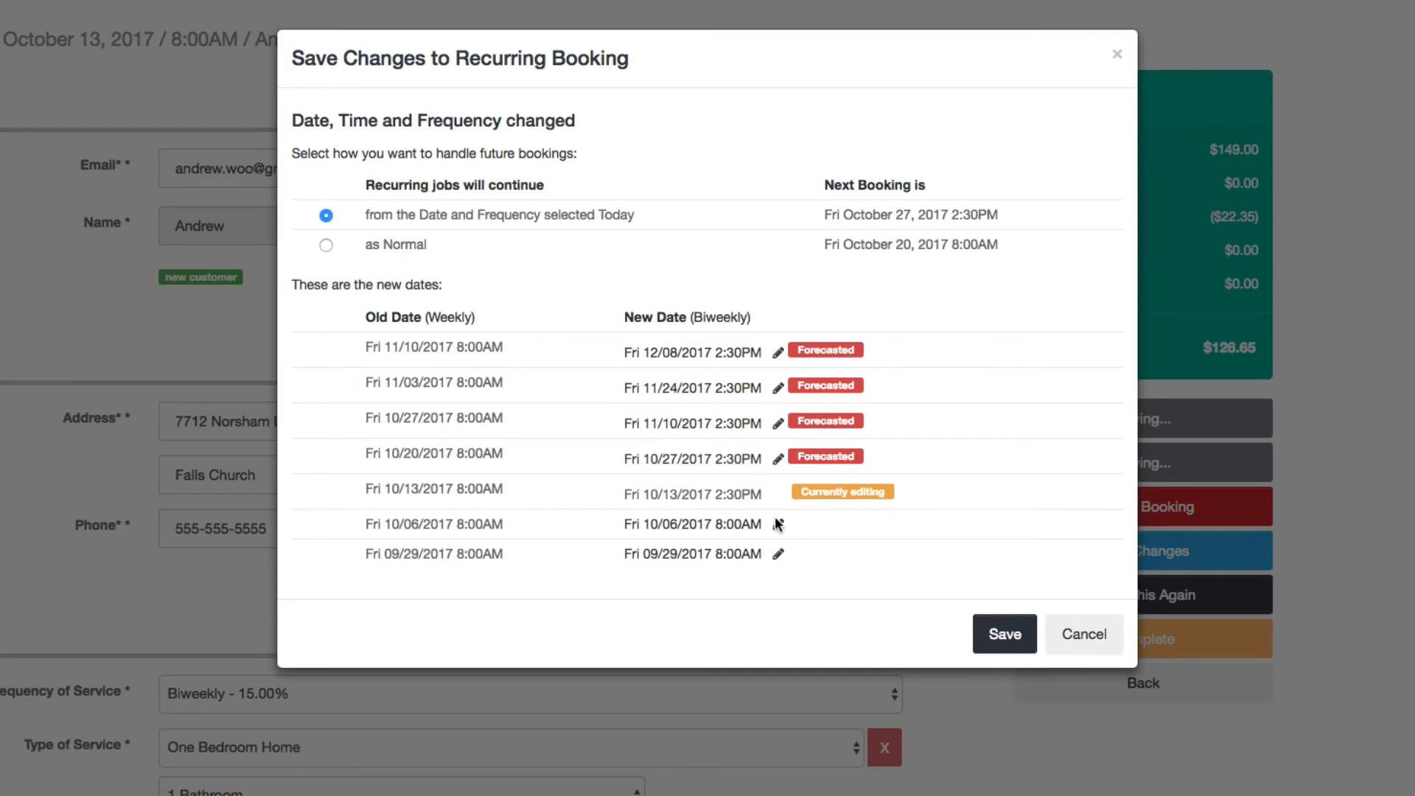
Open the inline date and time editor for the Fri 10/06/2017 8:00AM booking
left_click(778, 525)
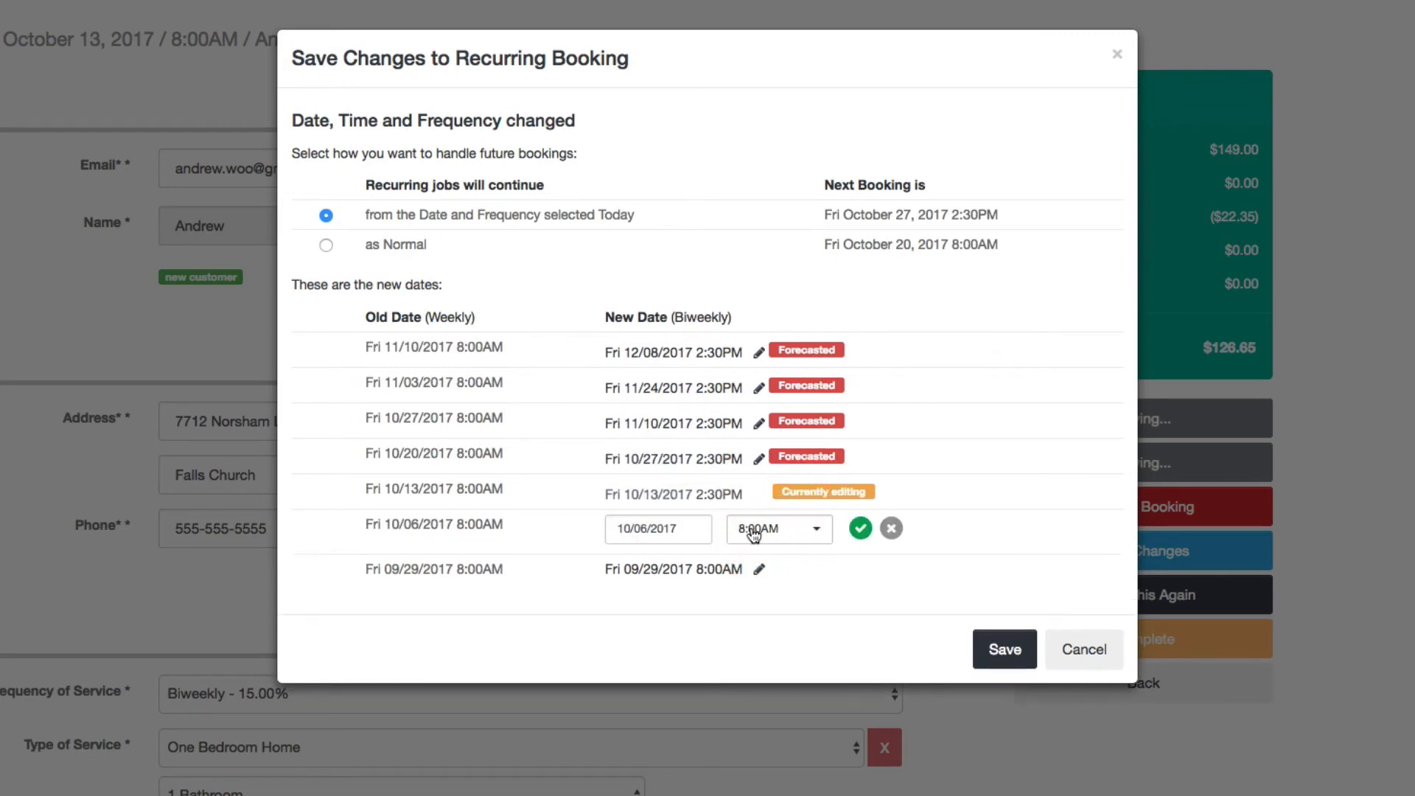
Move the 10/06 booking to 10/05/2017 and the 09/29 booking to 11:00AM, then save
left_click(657, 527)
type("5")
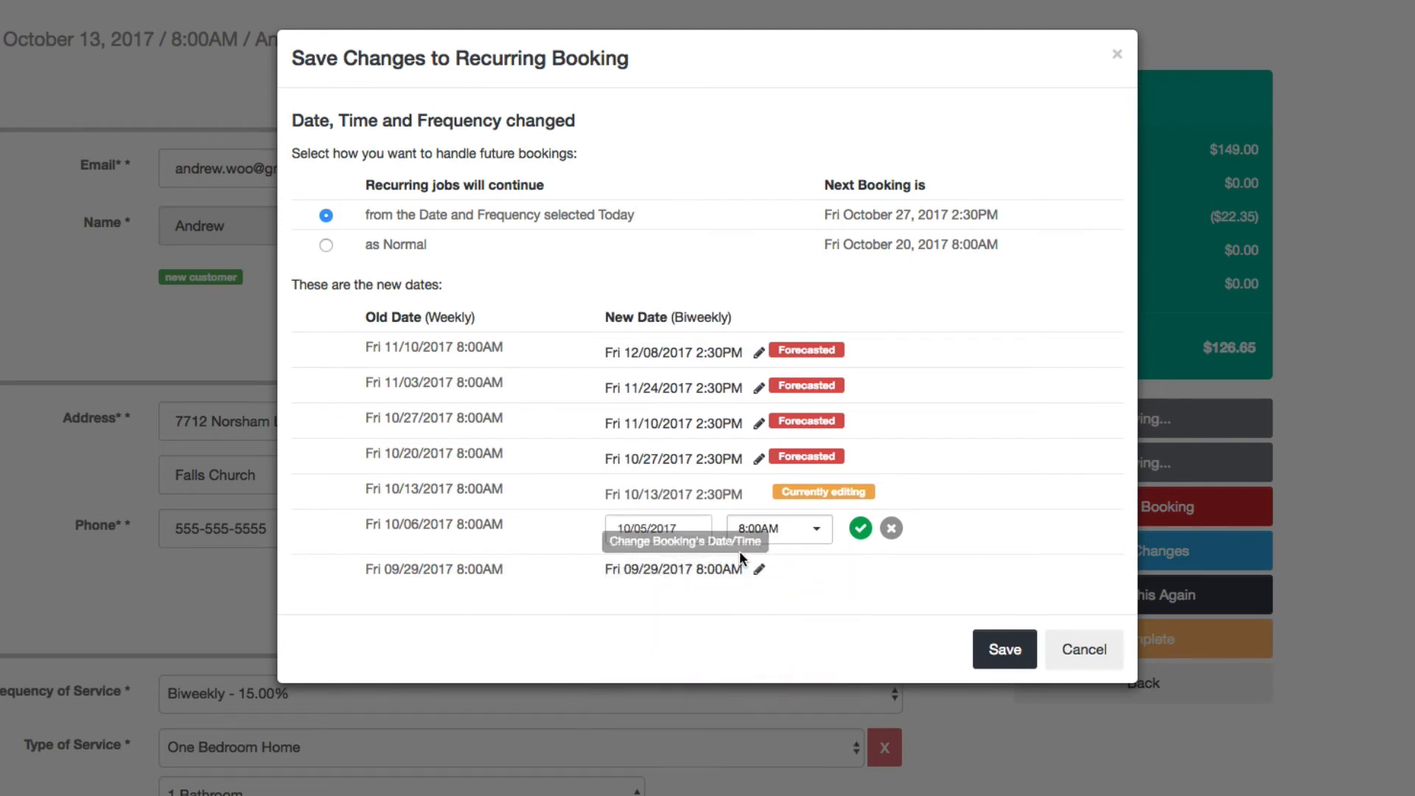
mouse_move(768, 567)
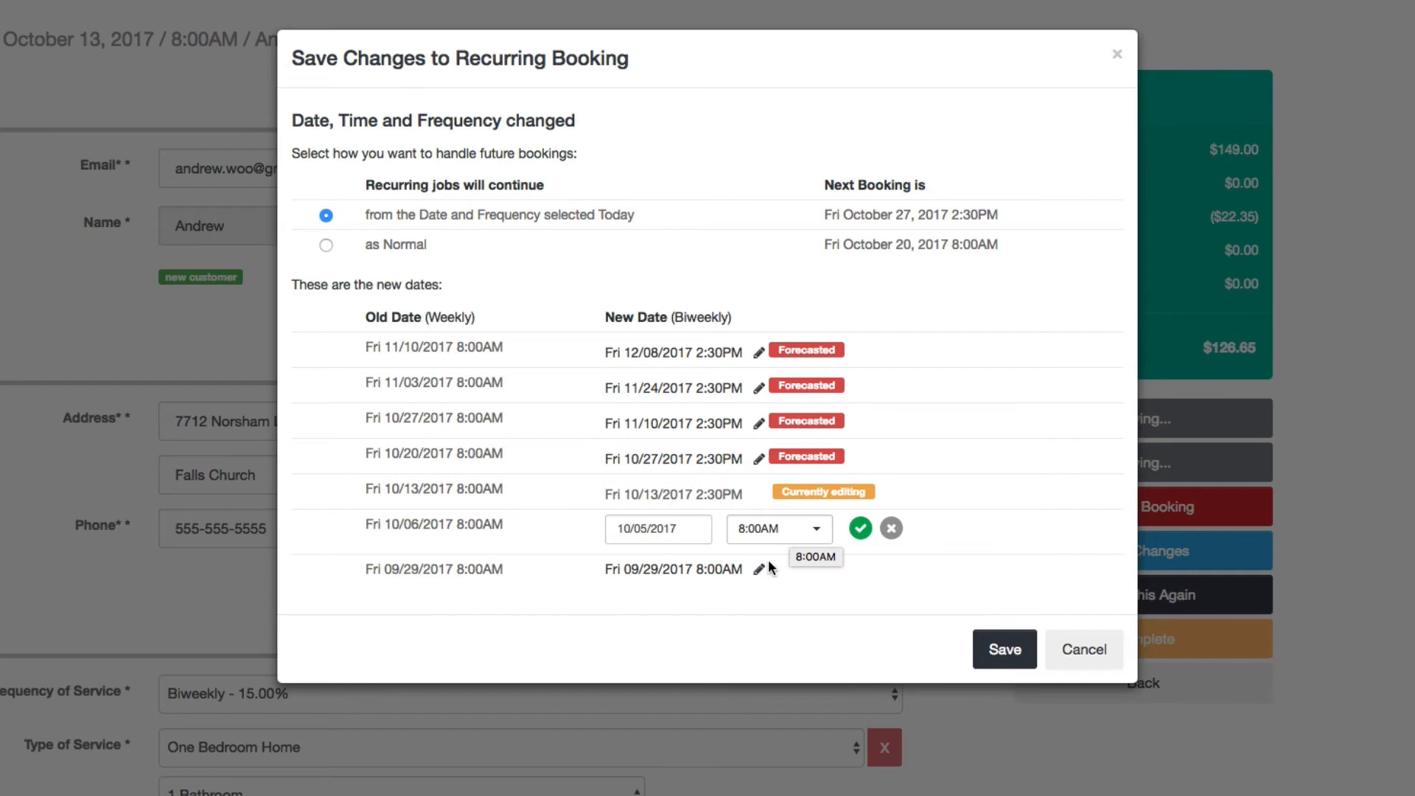
left_click(775, 573)
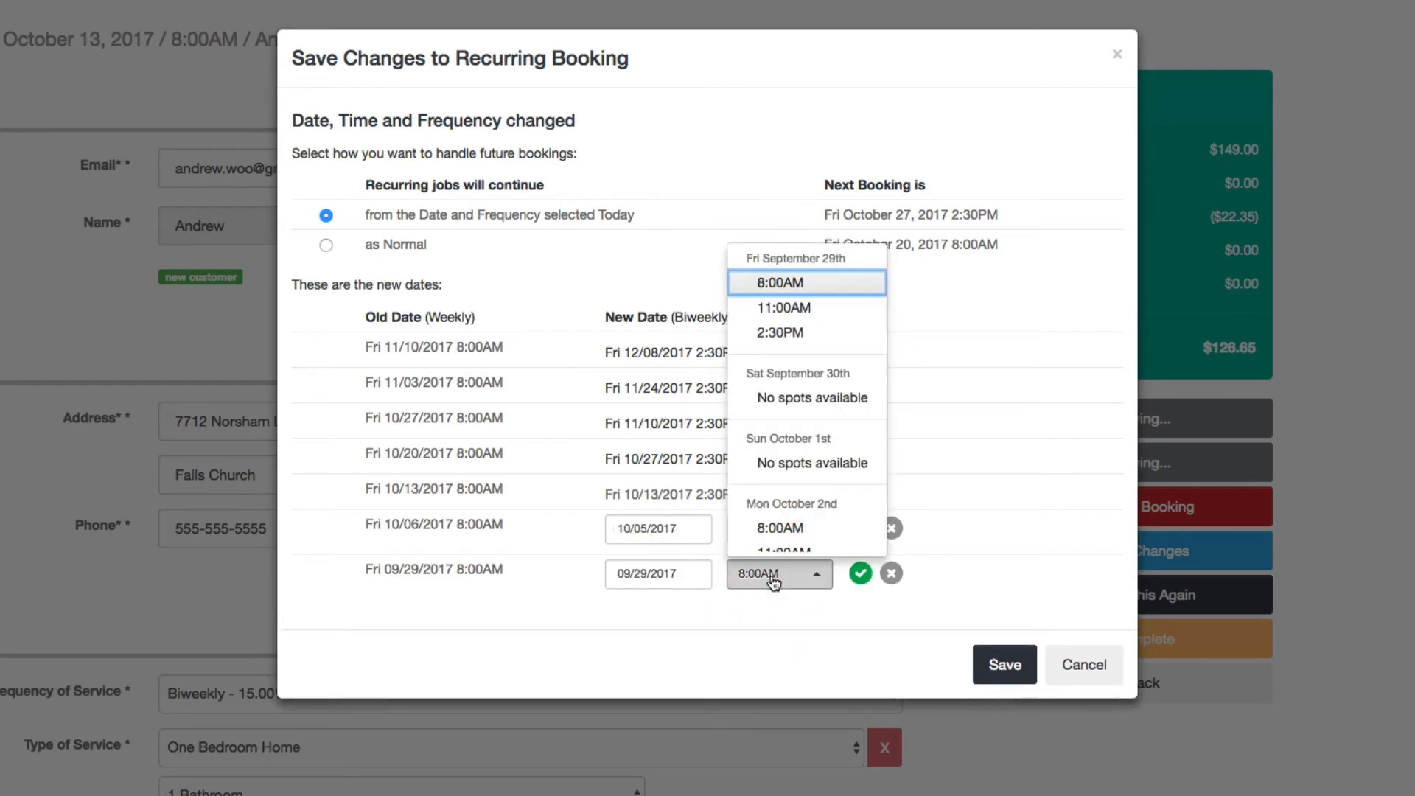
left_click(784, 308)
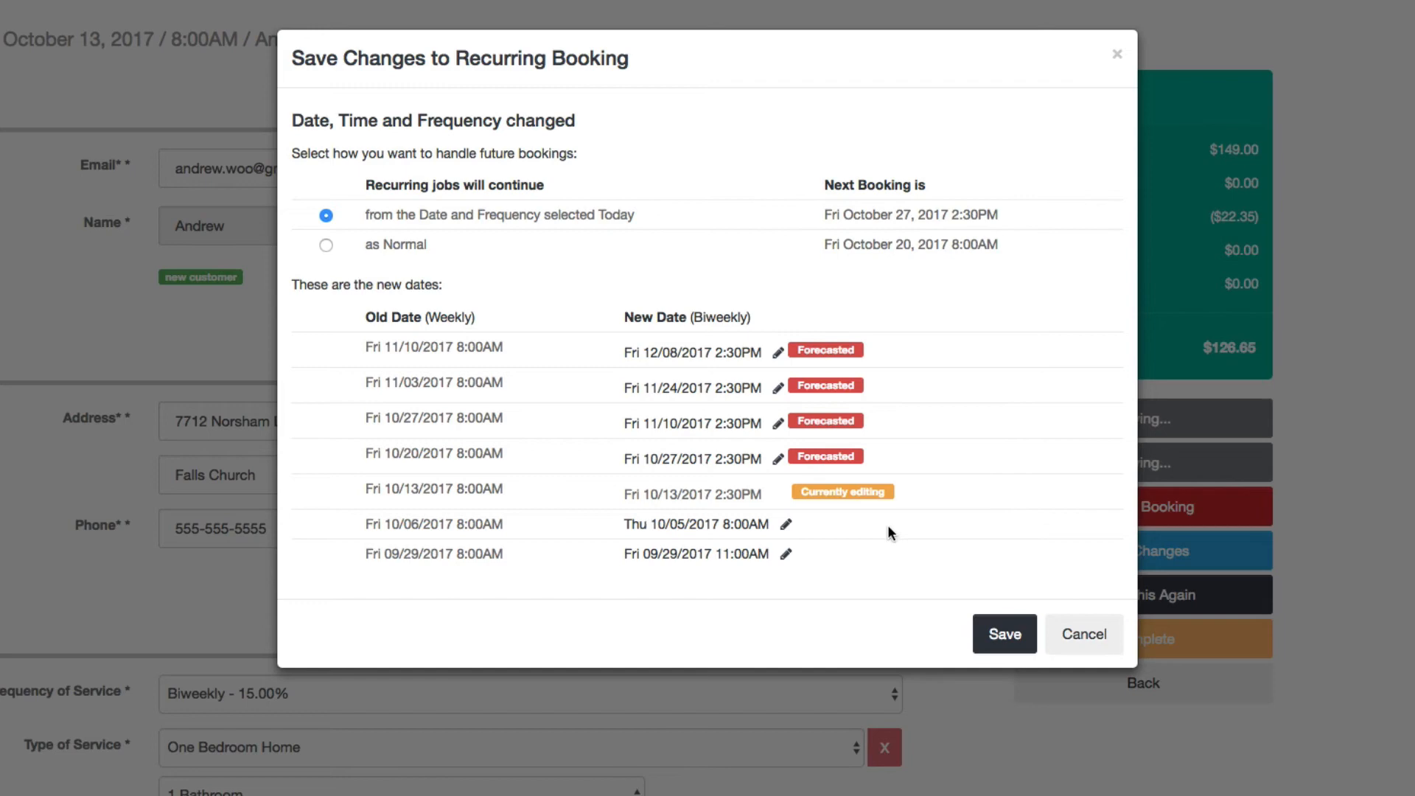
mouse_move(742, 526)
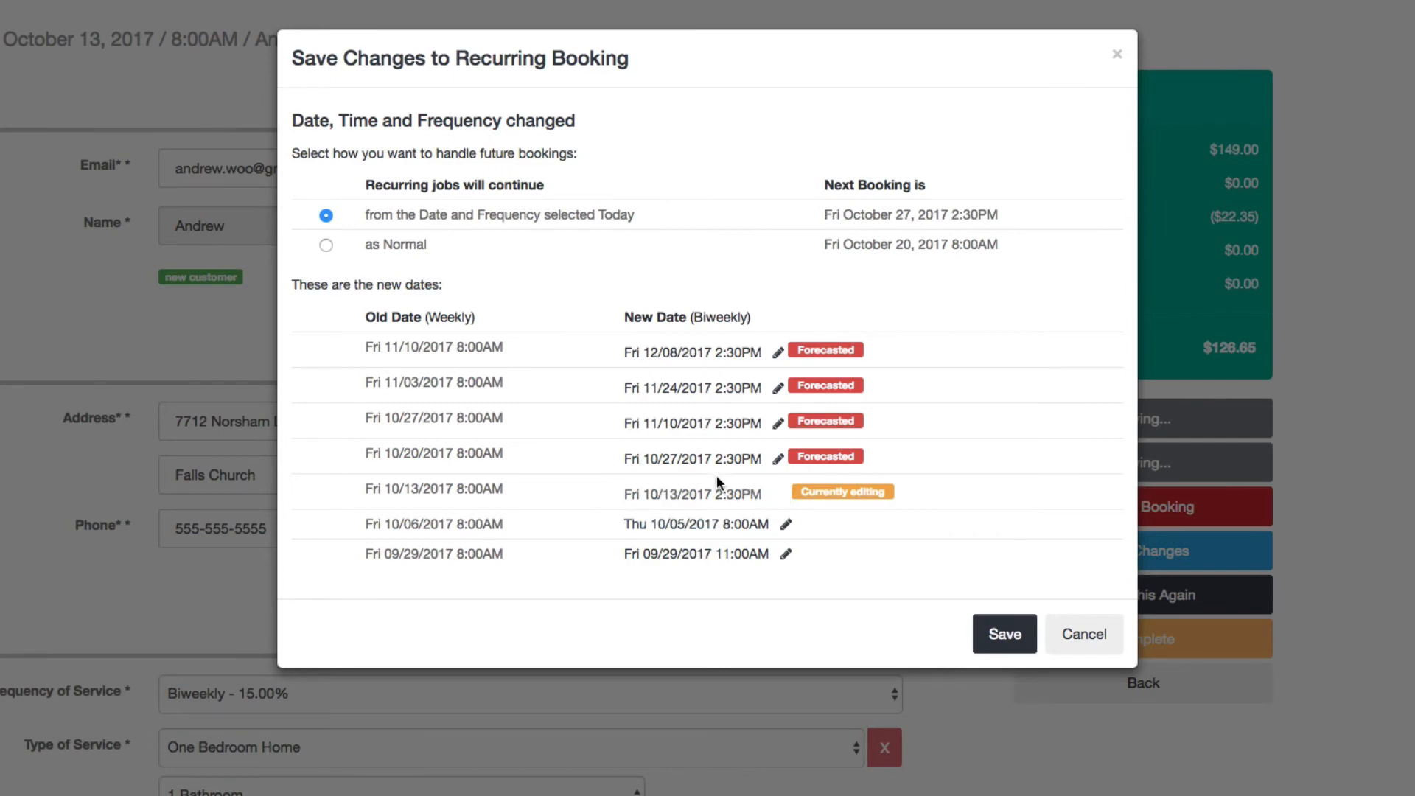
mouse_move(785, 564)
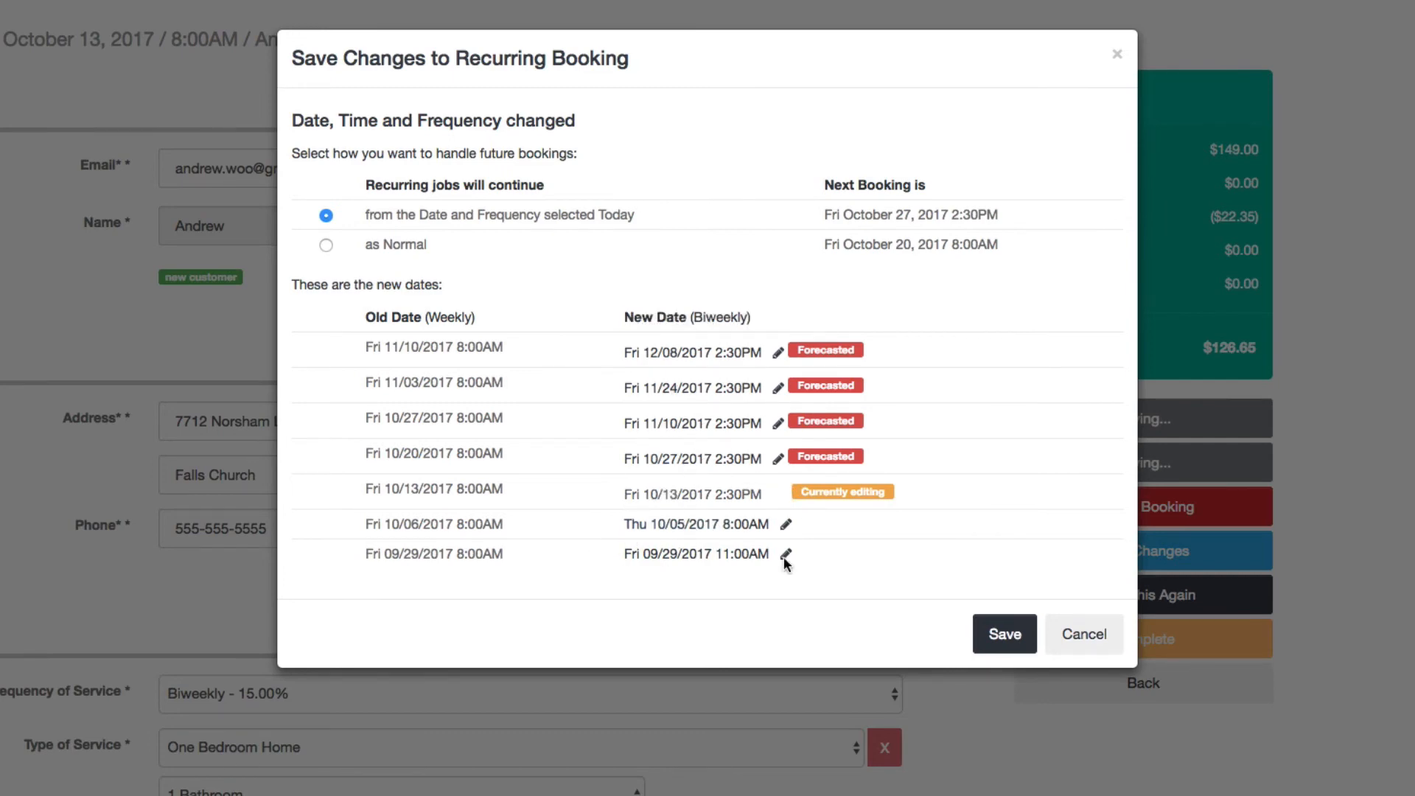
mouse_move(1035, 542)
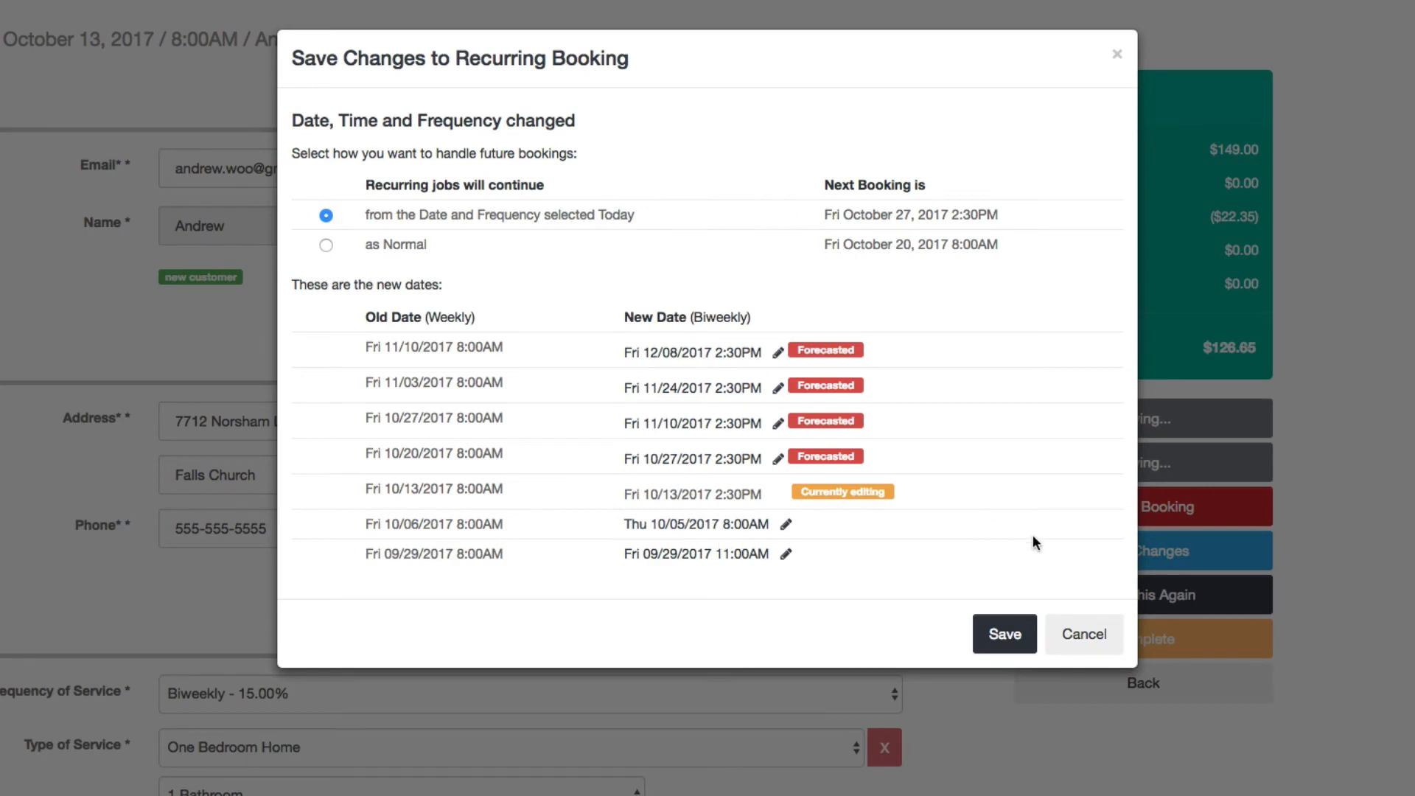
left_click(786, 524)
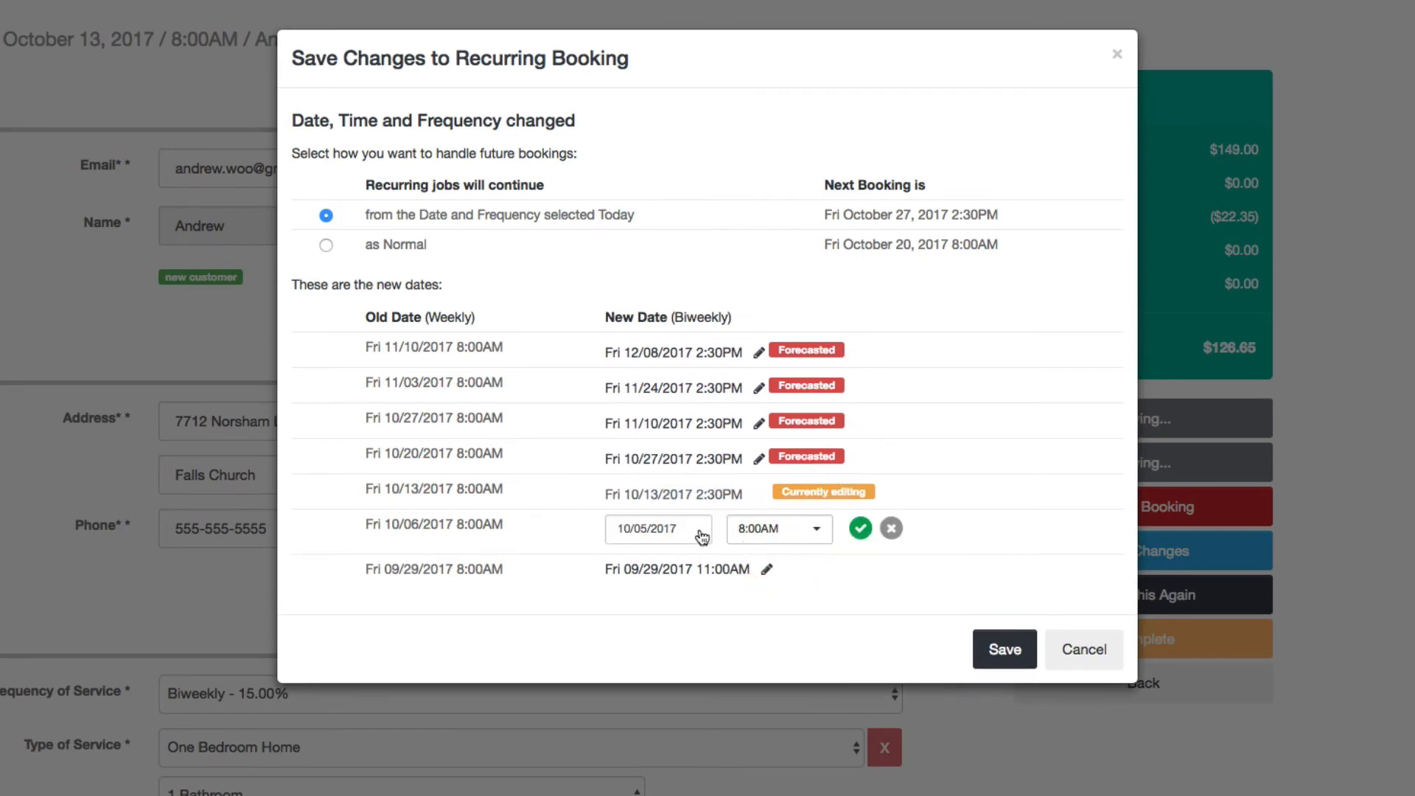
left_click(658, 529)
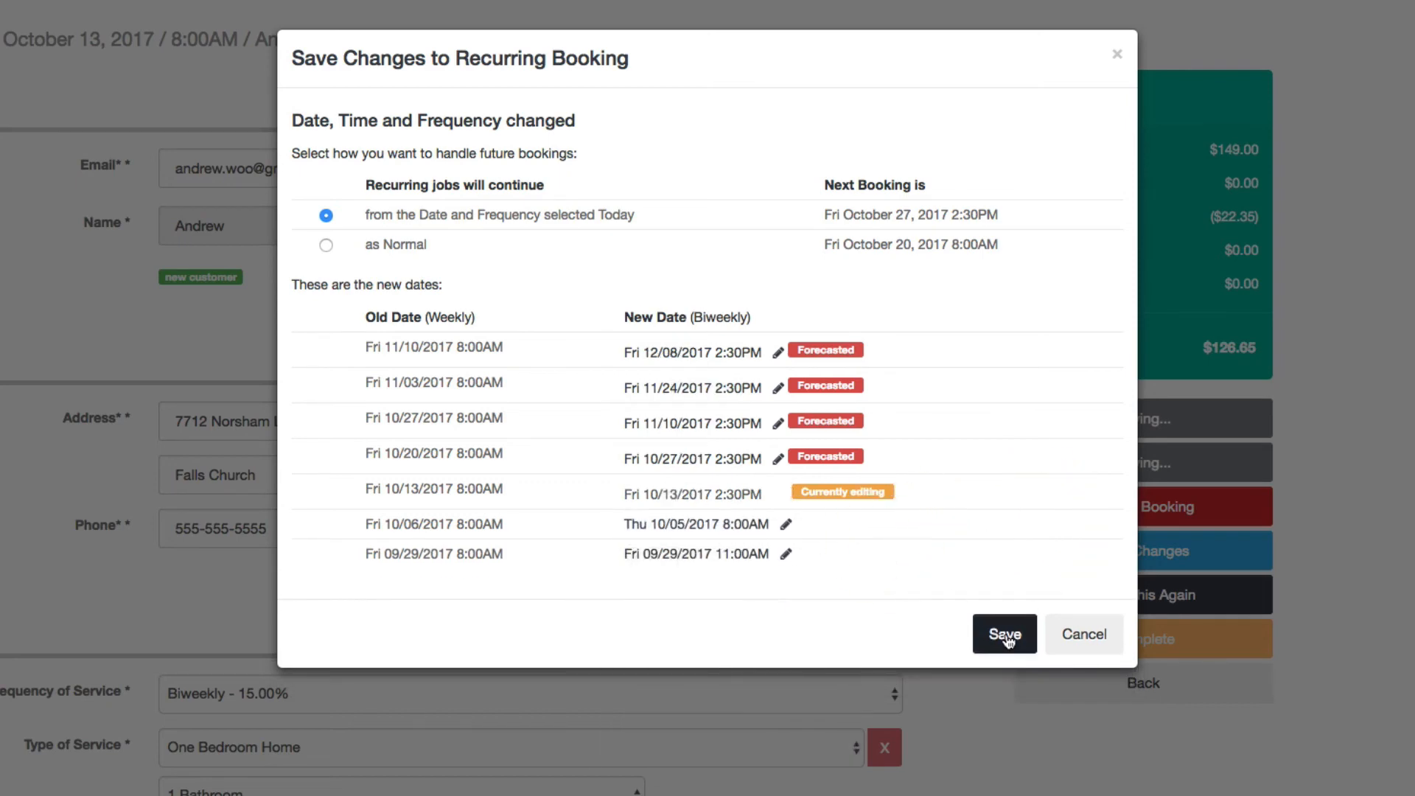
left_click(1003, 633)
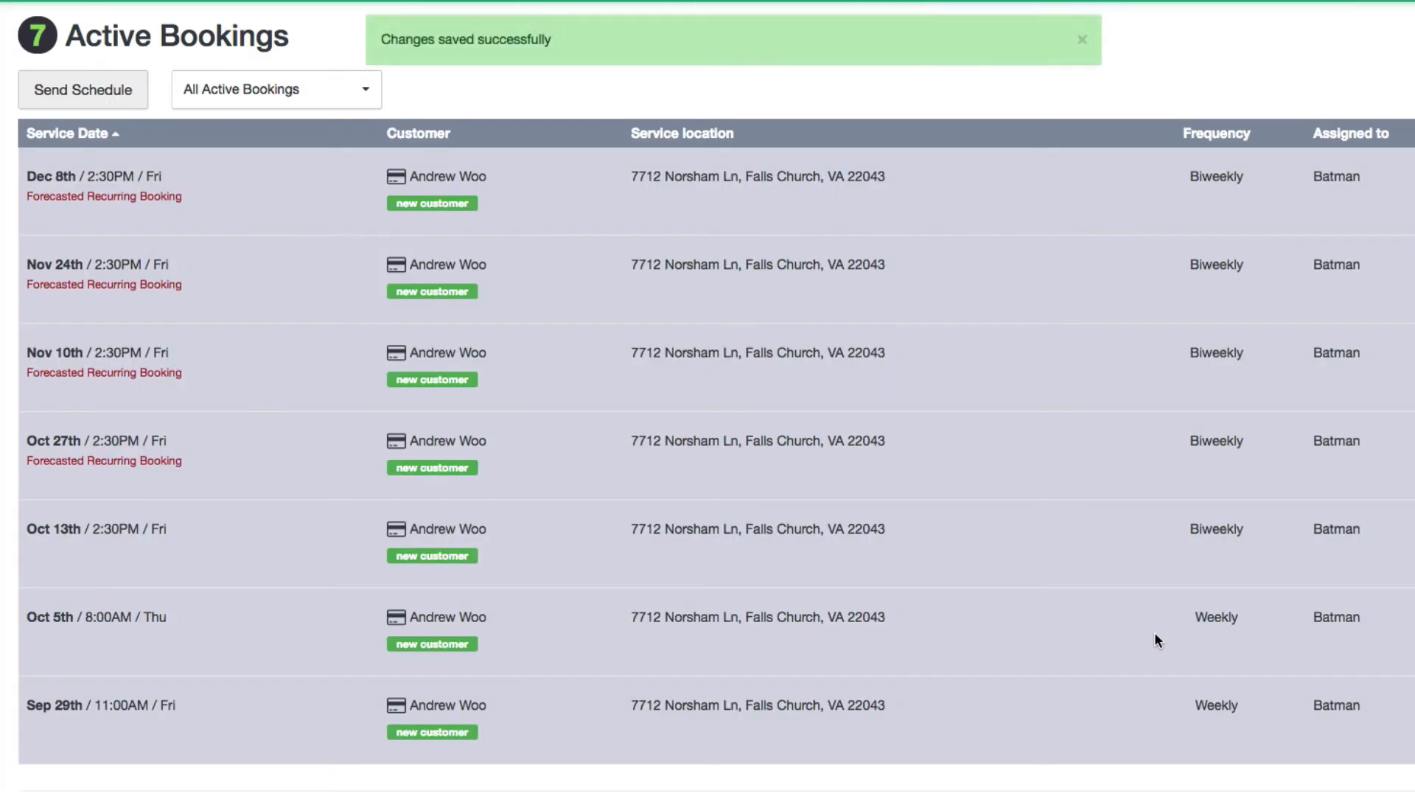
mouse_move(97, 722)
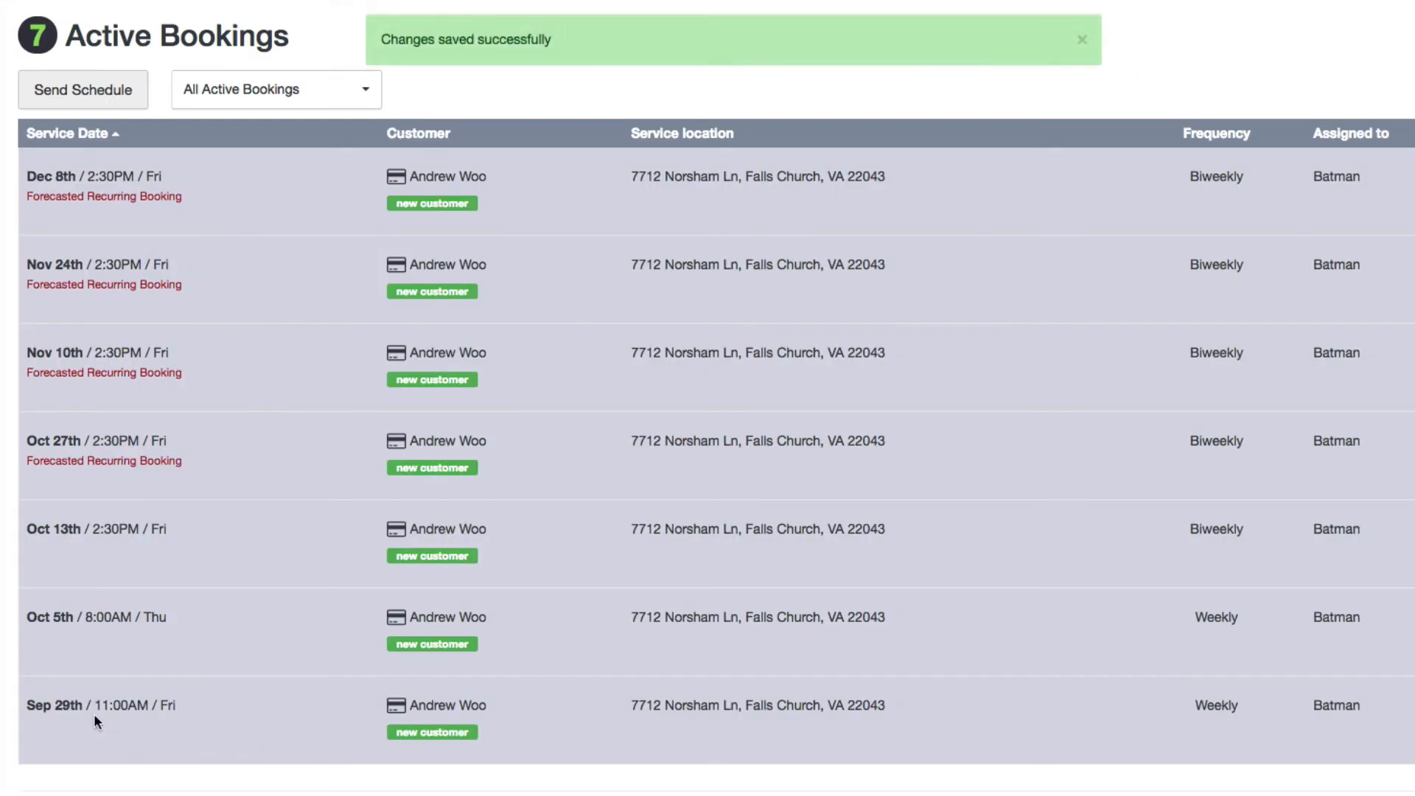
mouse_move(122, 723)
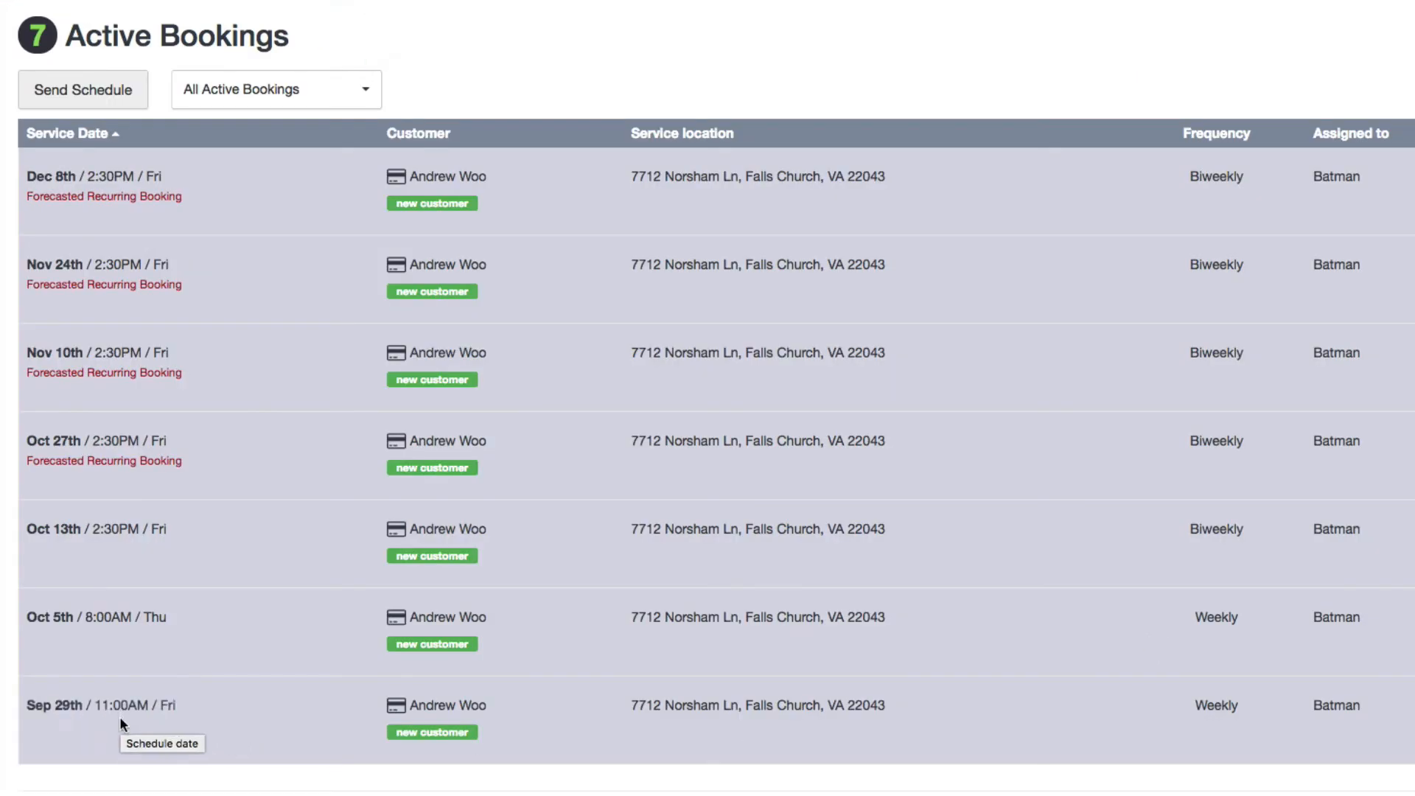
mouse_move(61, 630)
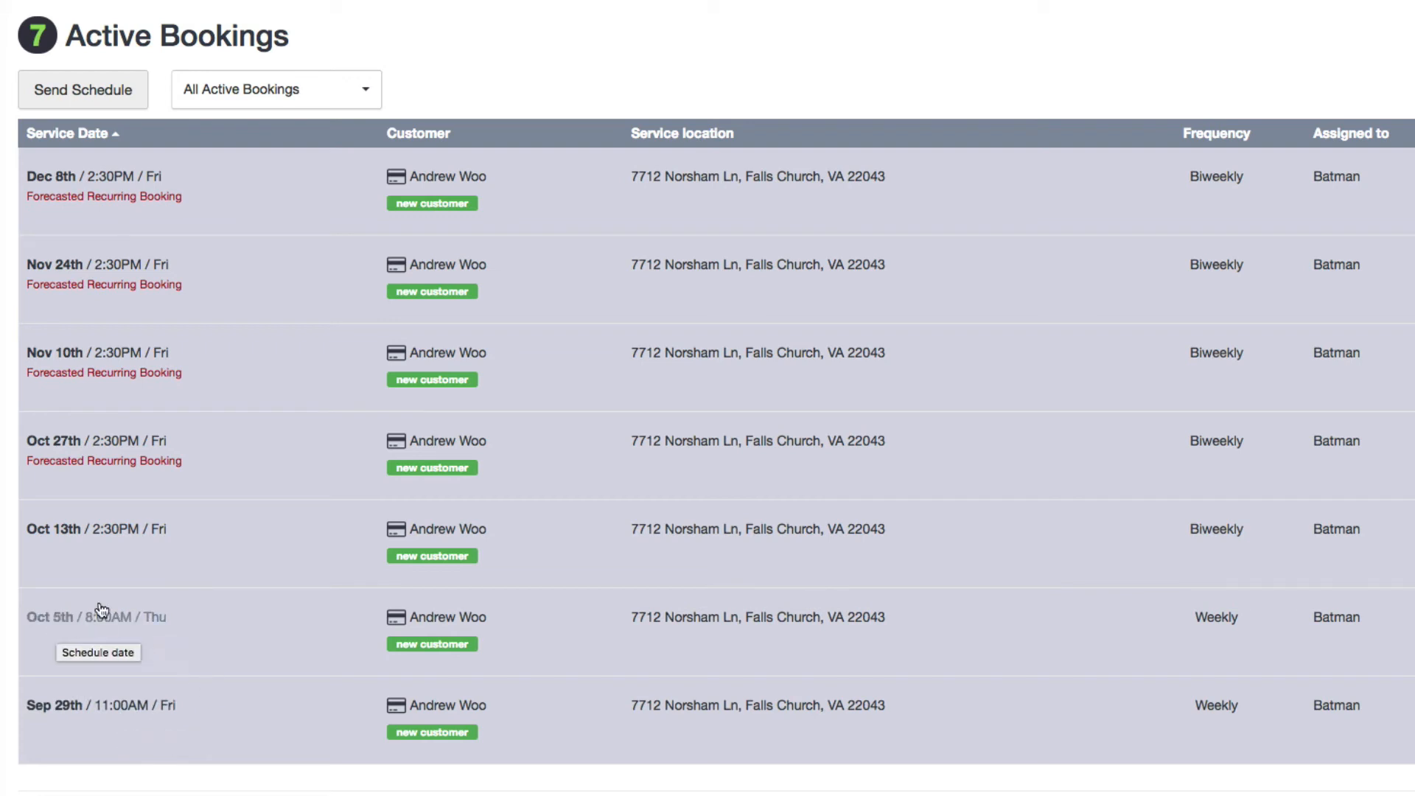
mouse_move(71, 538)
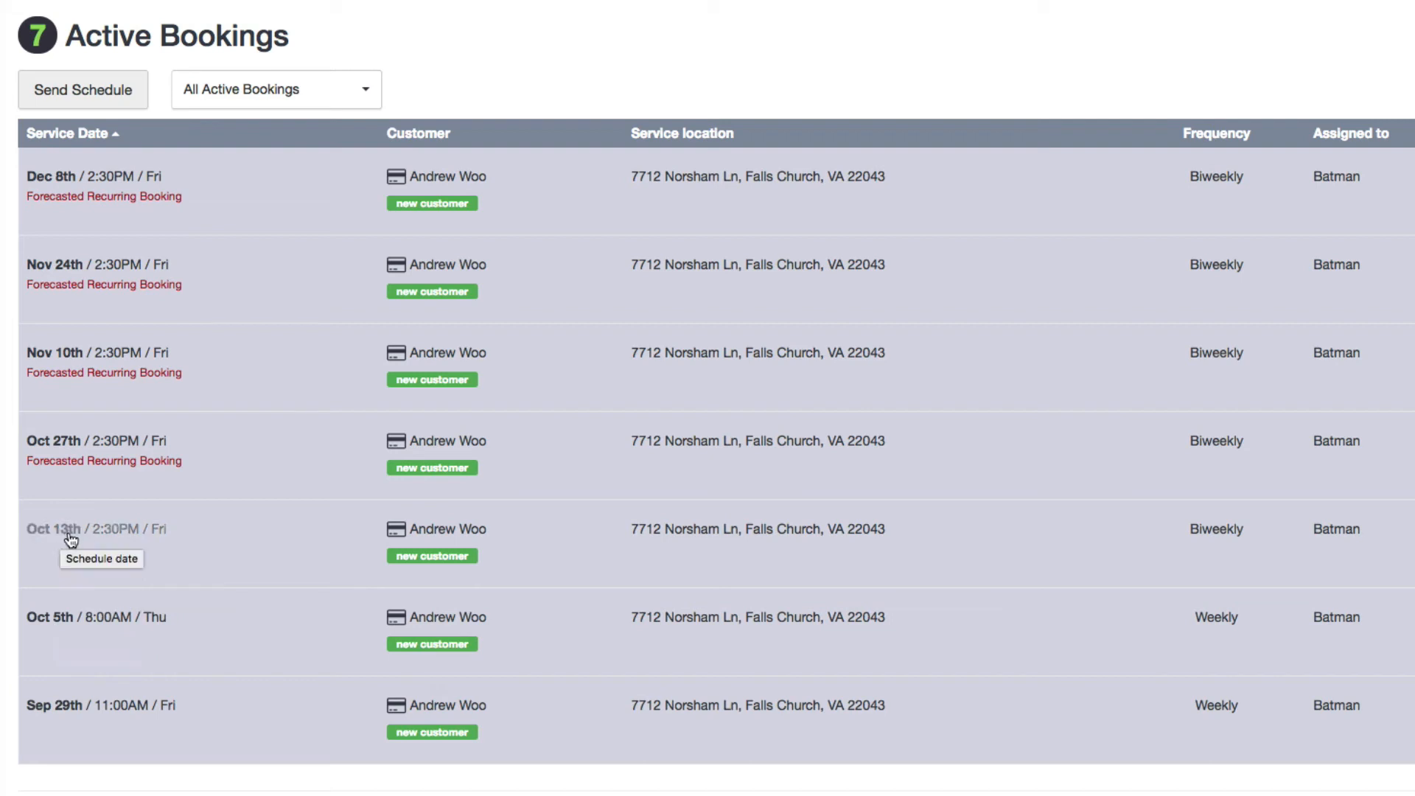
mouse_move(1218, 523)
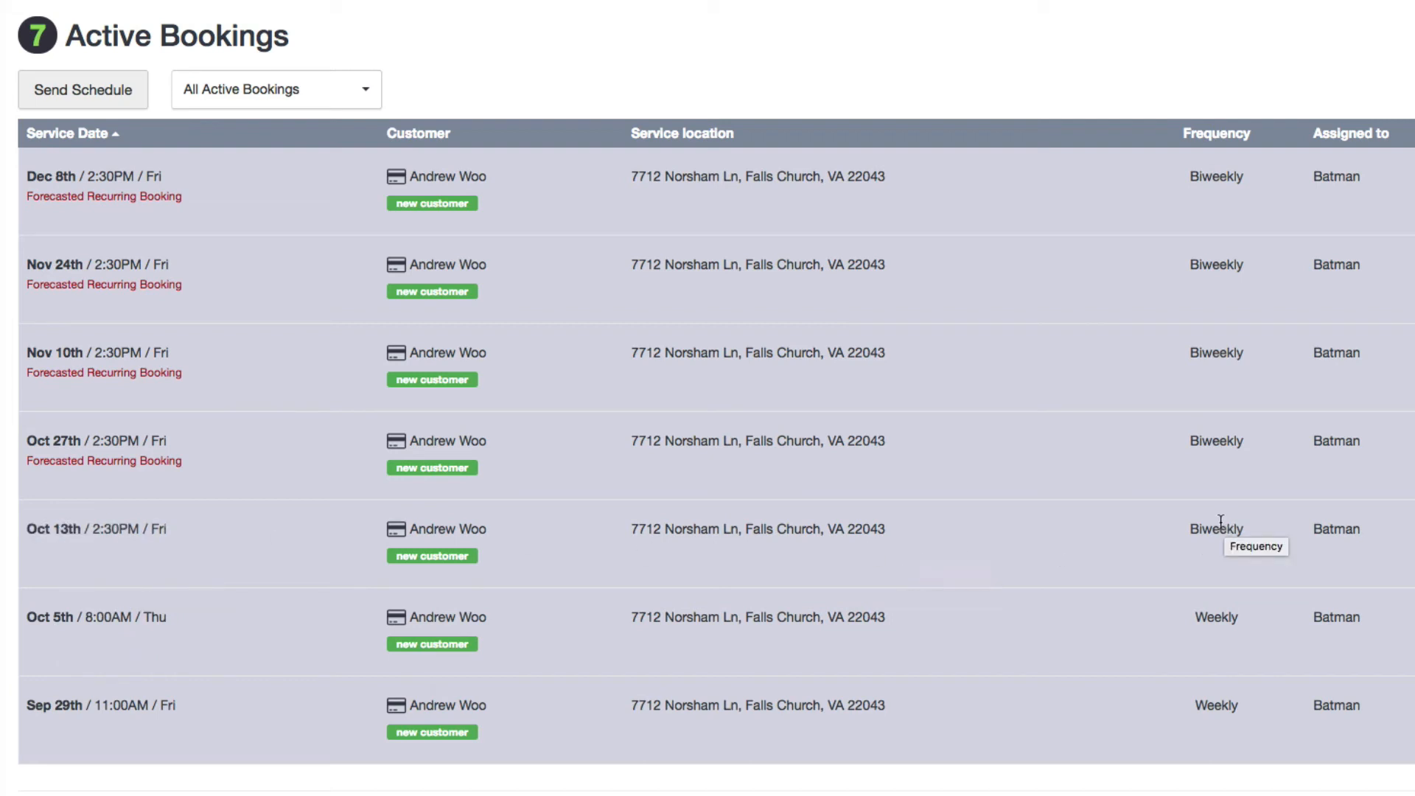
mouse_move(100, 313)
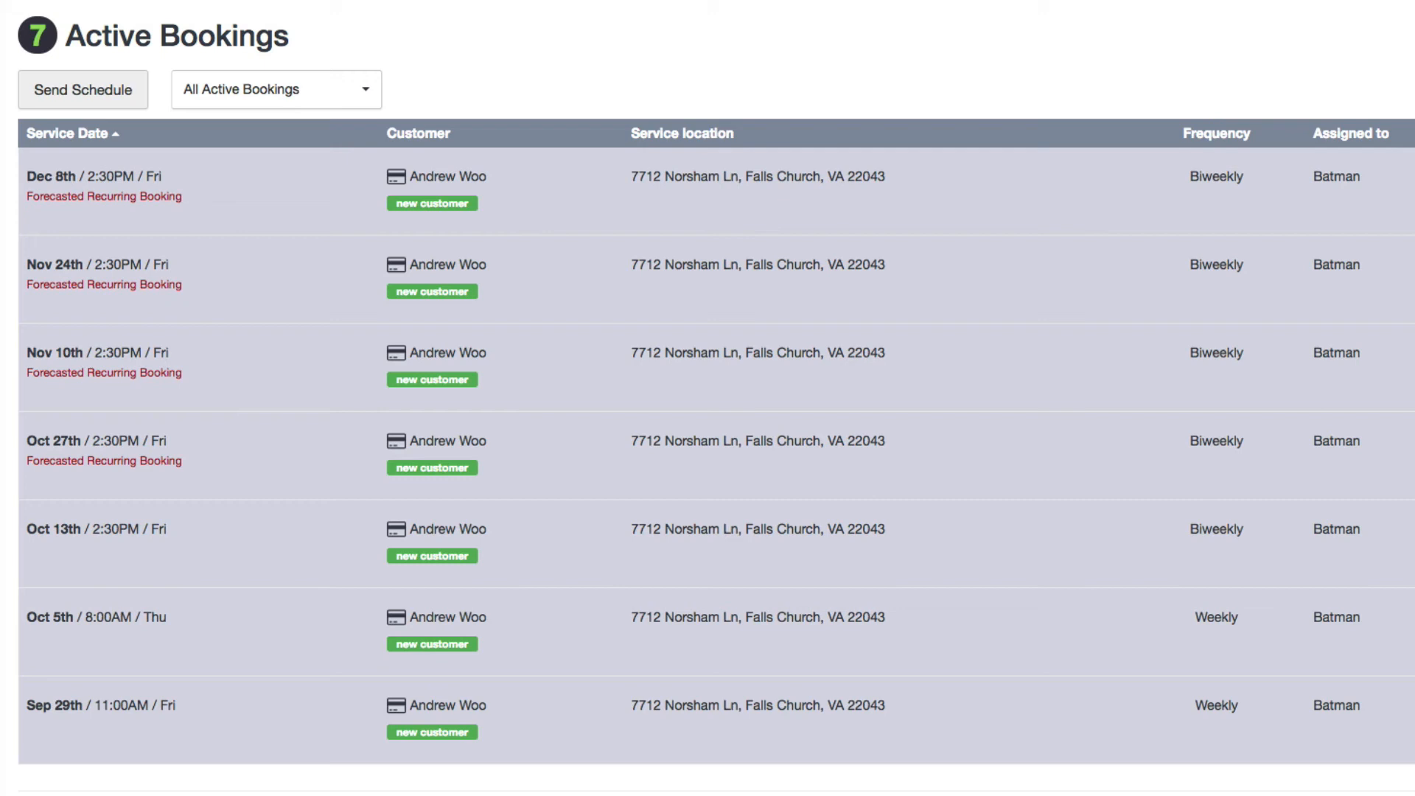
mouse_move(1183, 168)
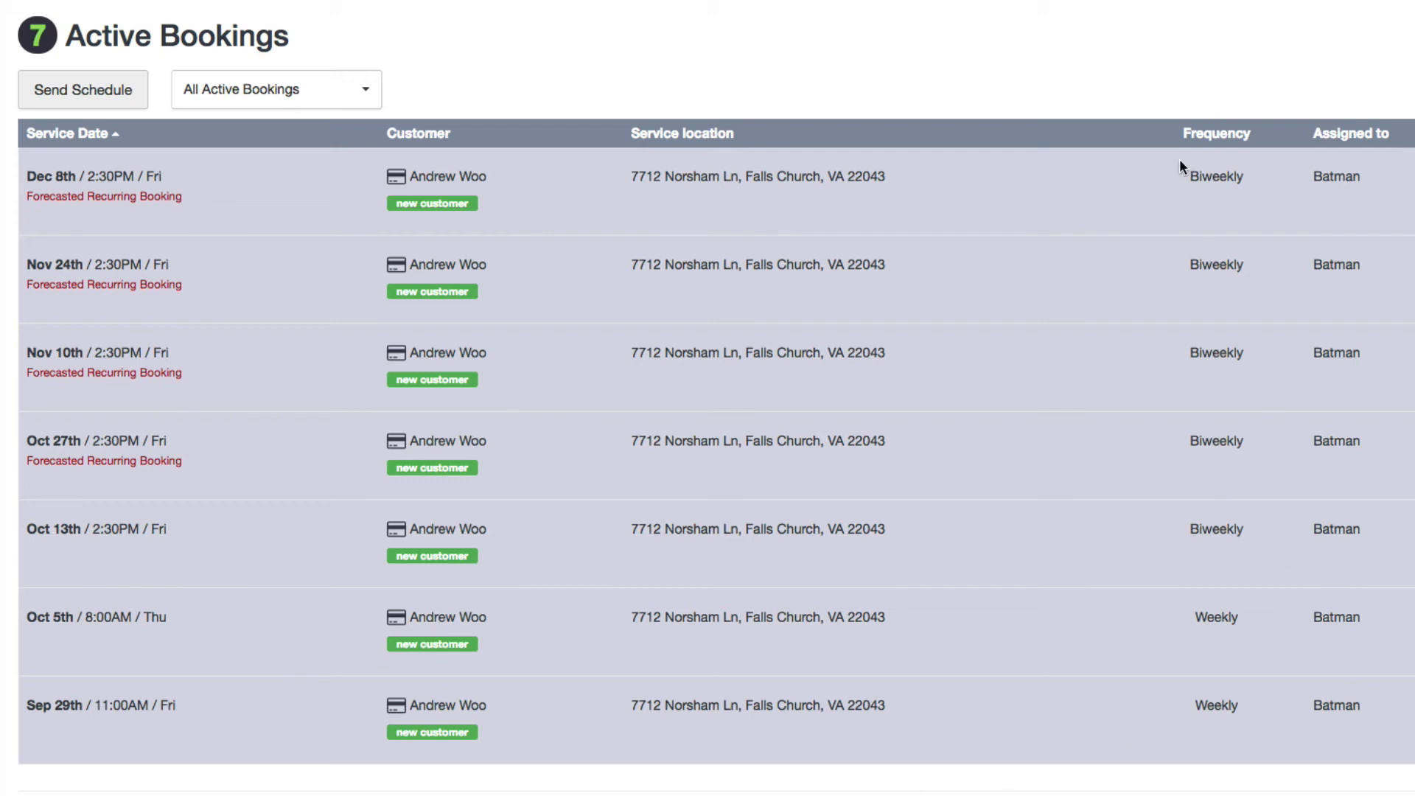
mouse_move(97, 573)
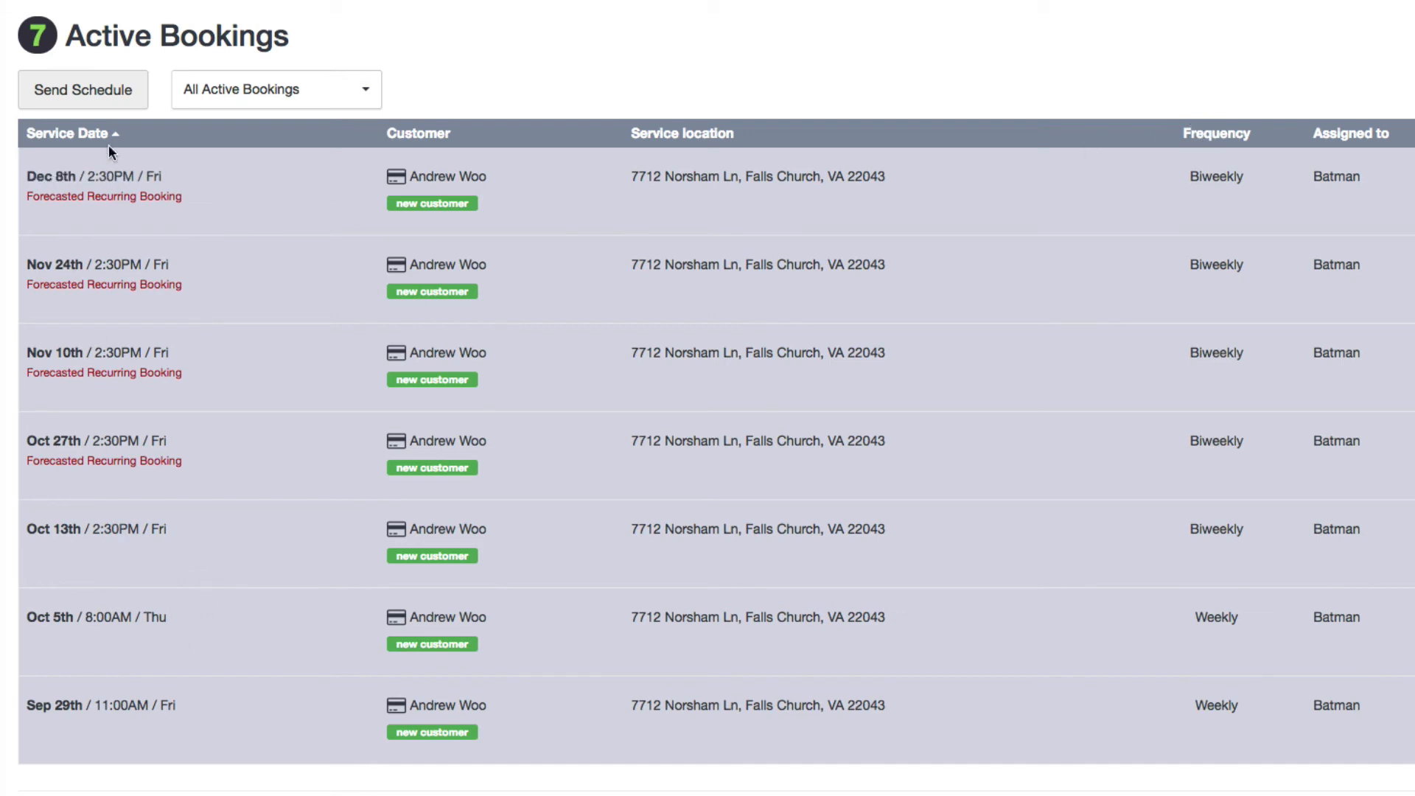
mouse_move(350, 460)
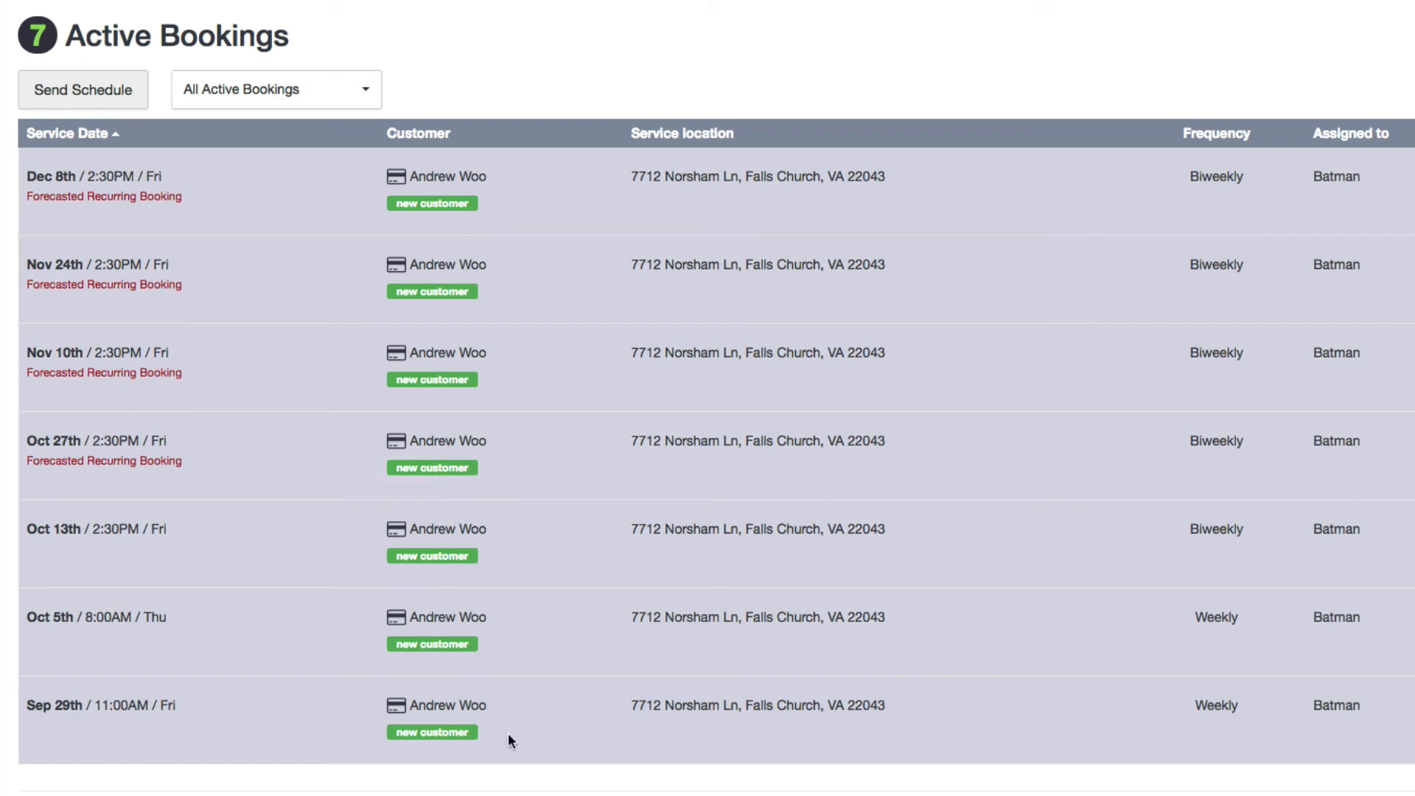
mouse_move(509, 740)
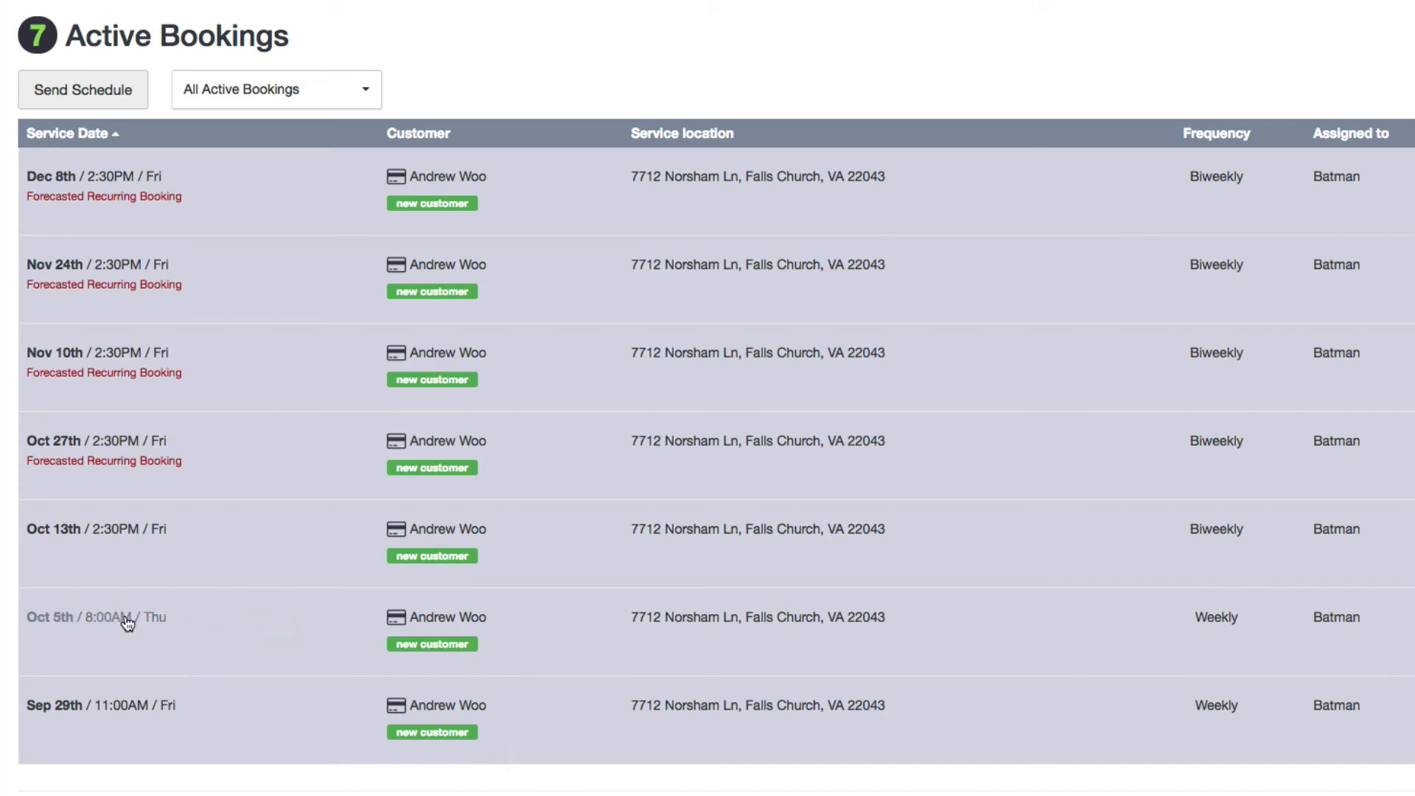
Open the October 5 8:00AM booking and confirm Cancel Booking
left_click(95, 617)
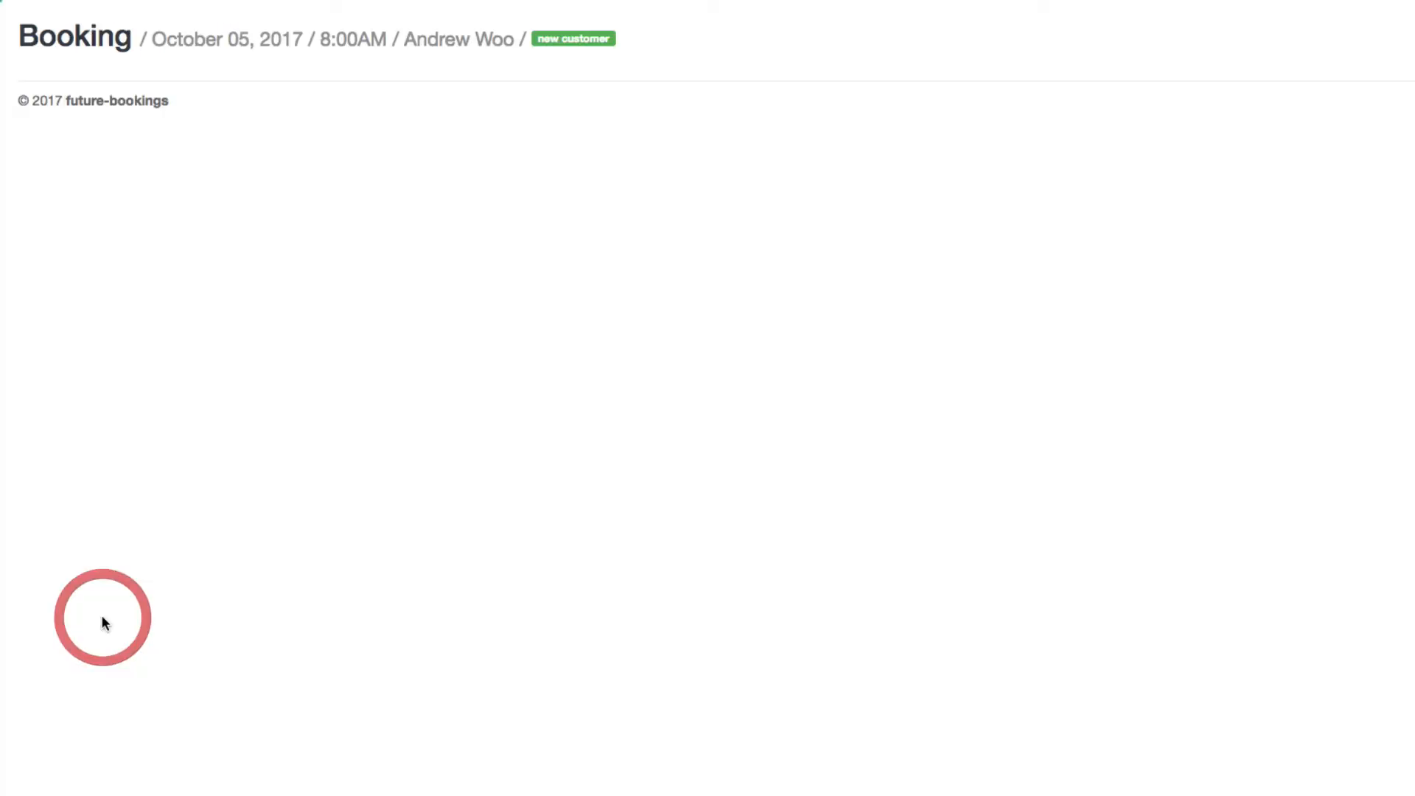
left_click(1141, 505)
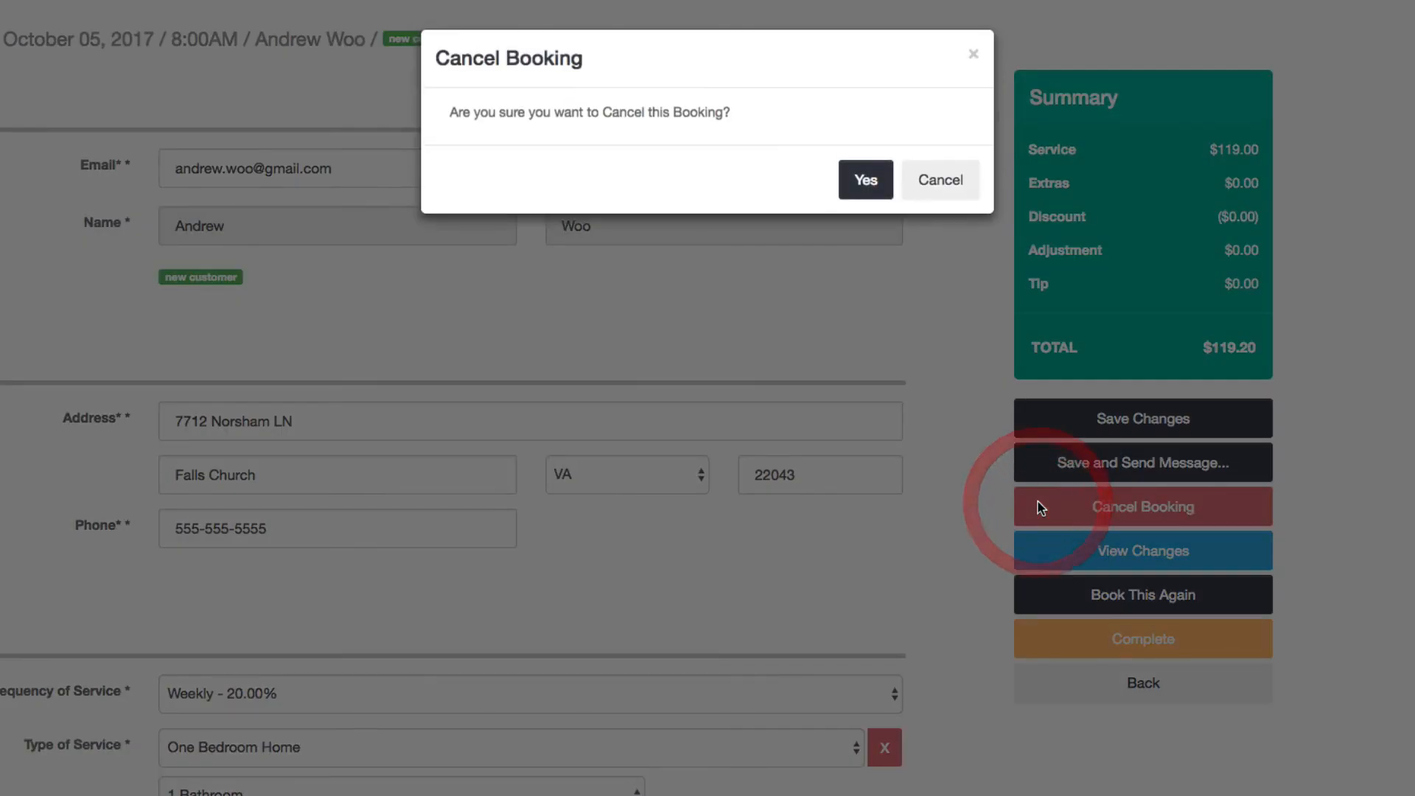
left_click(863, 180)
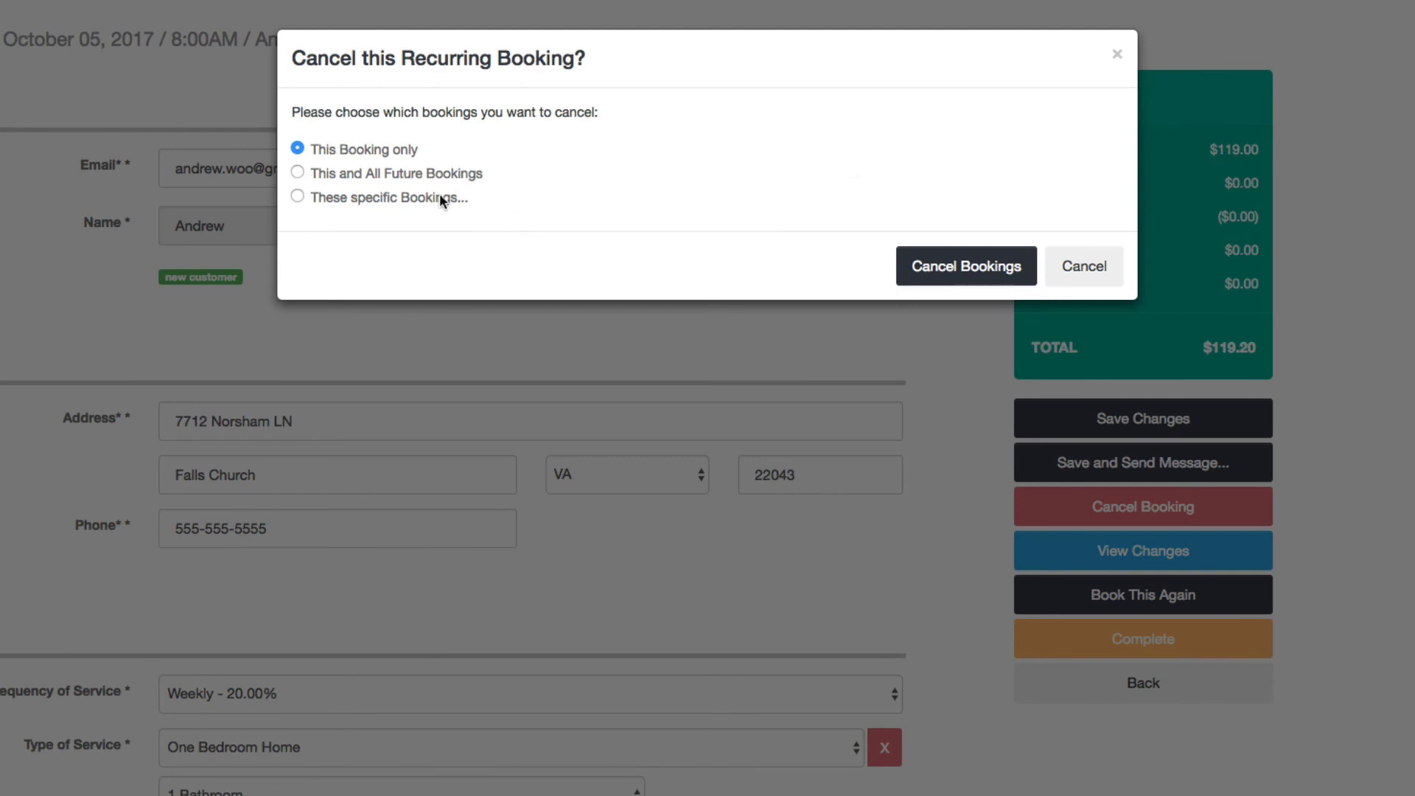
Choose the 'These specific Bookings...' cancellation option to list the series' bookings
left_click(297, 173)
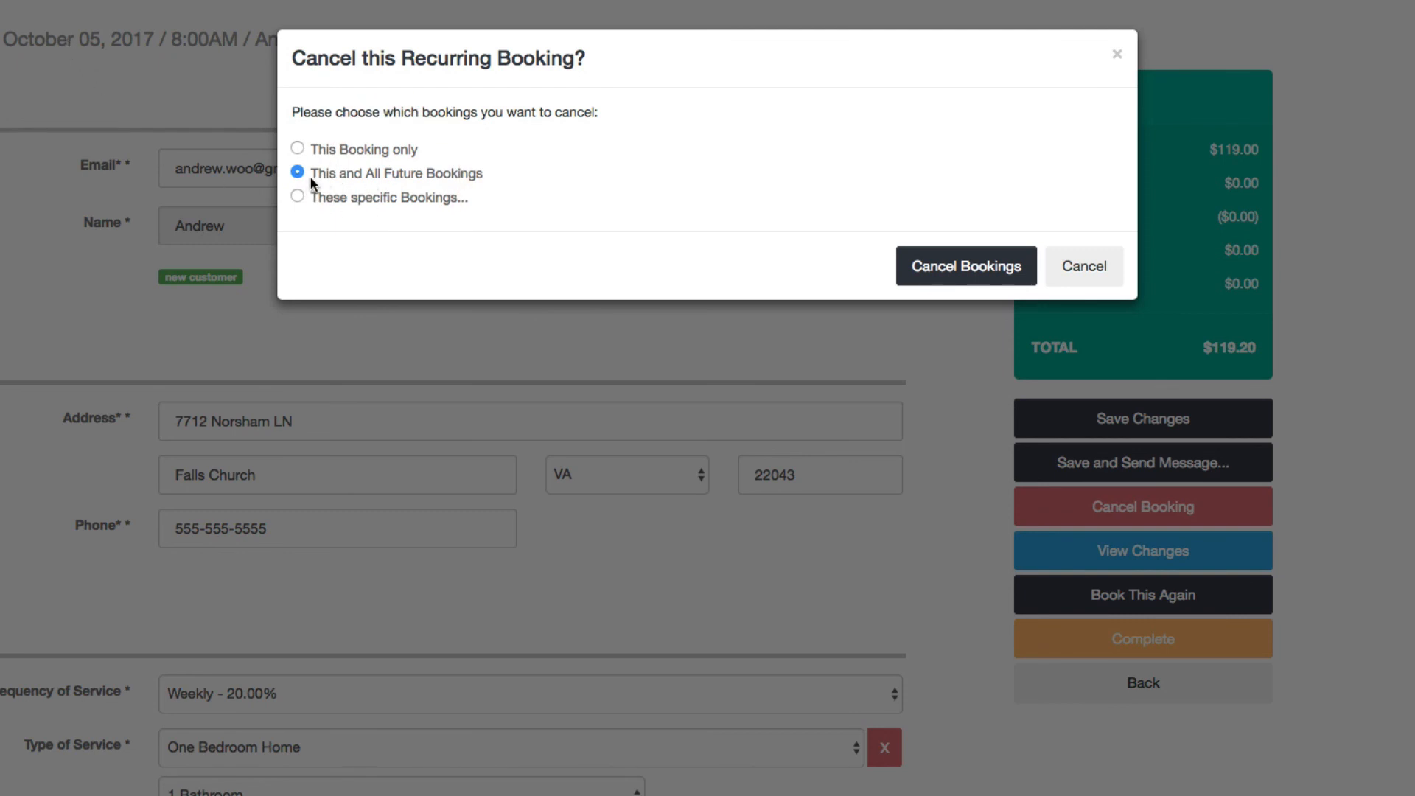
mouse_move(476, 190)
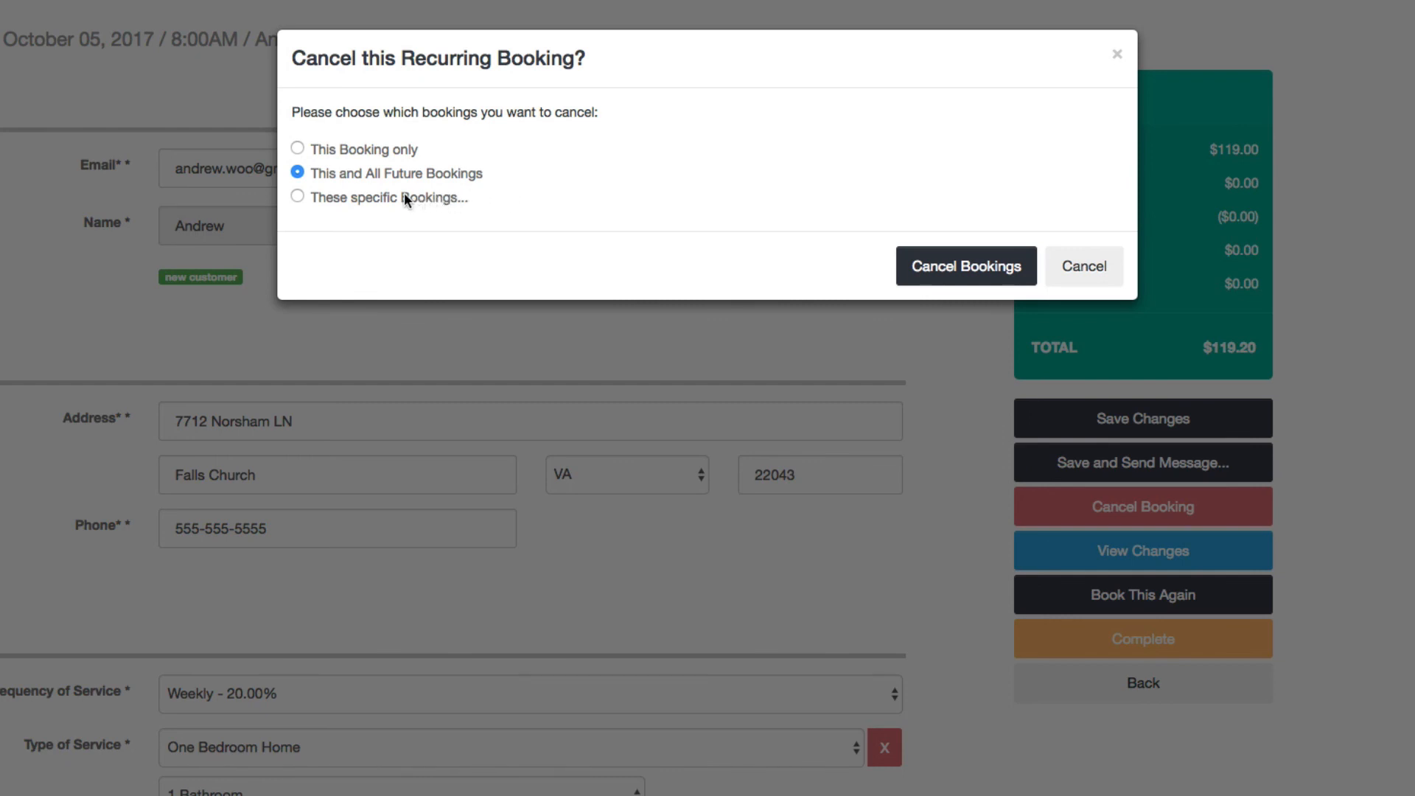
left_click(297, 197)
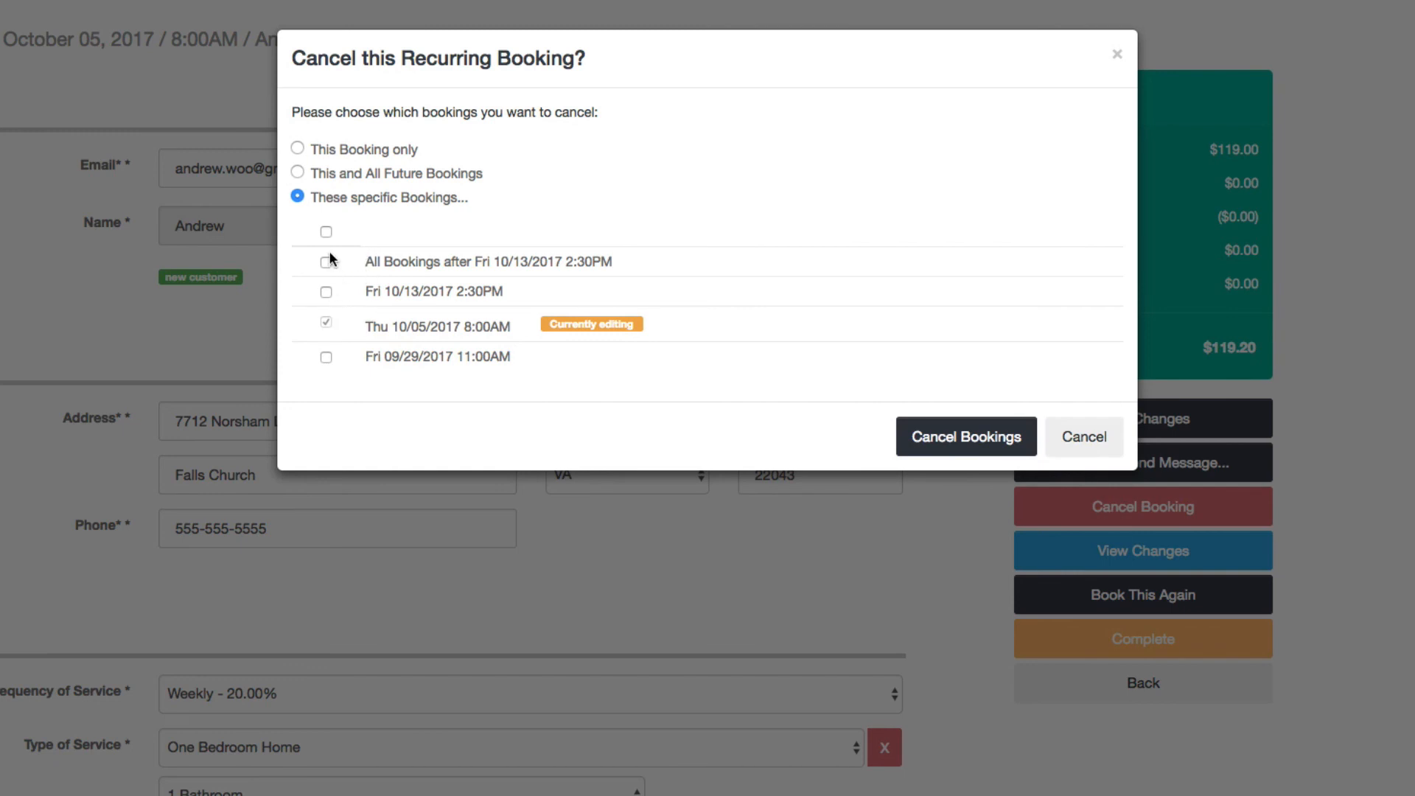
Mark every booking in the series, including 10/13 2:30PM and 09/29 11:00AM, and cancel them
left_click(325, 230)
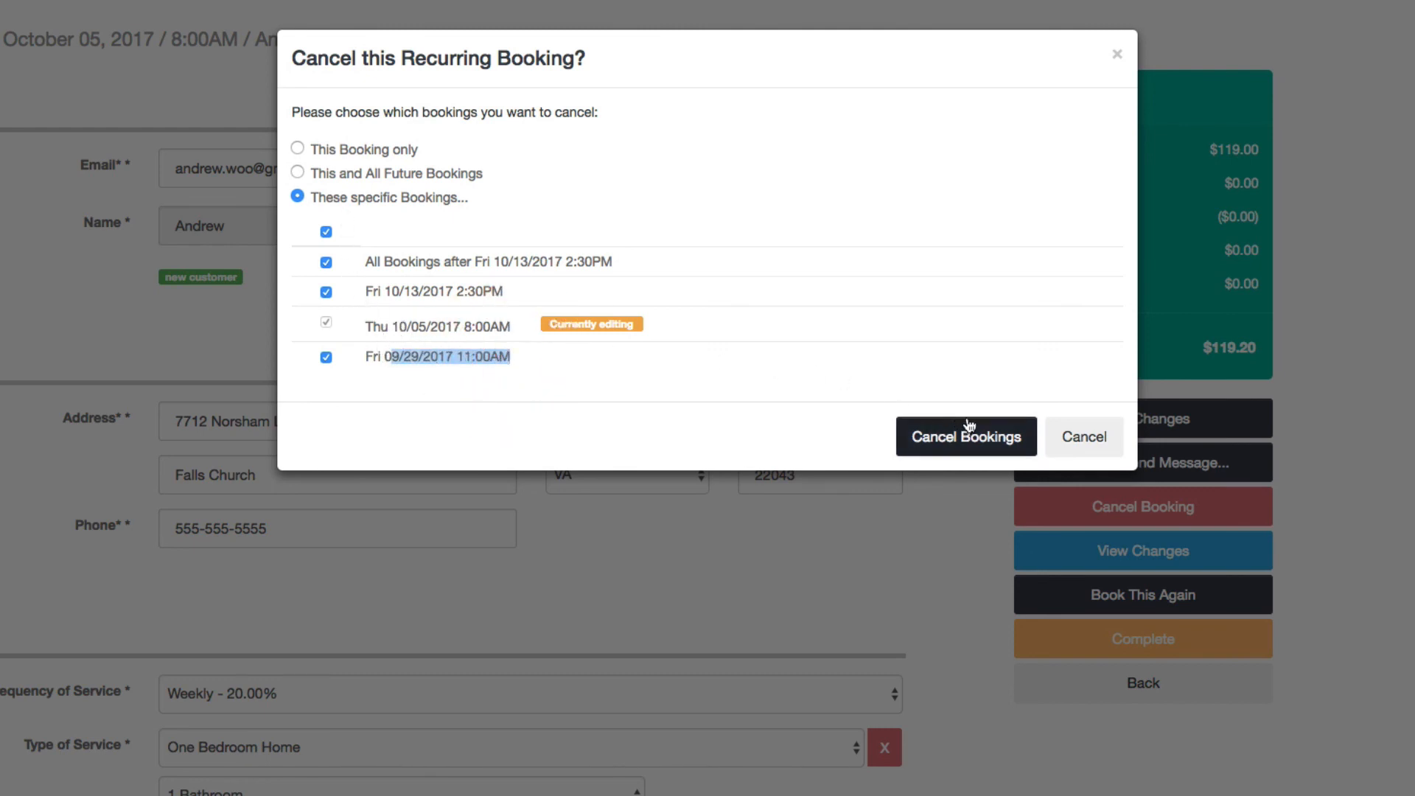
left_click(326, 290)
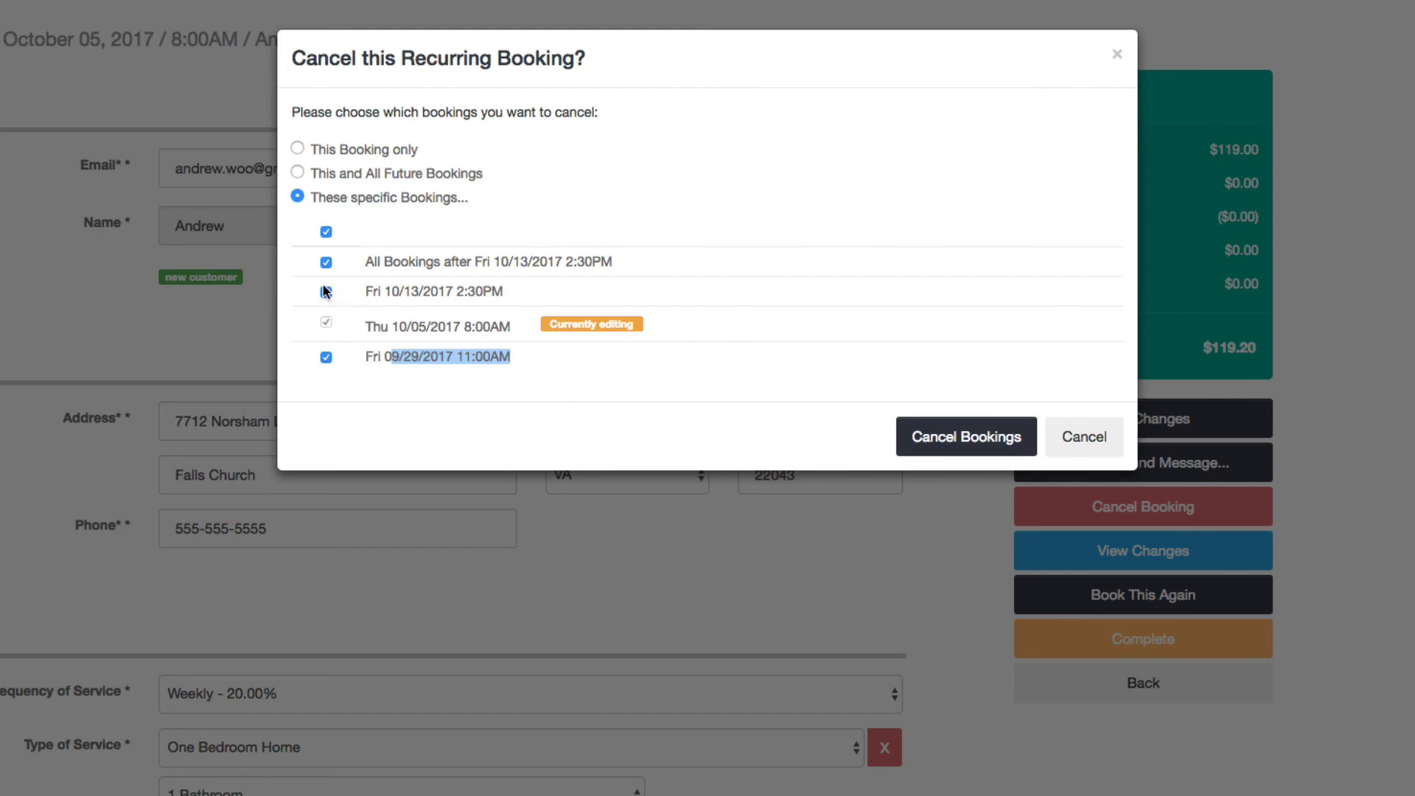
left_click(326, 290)
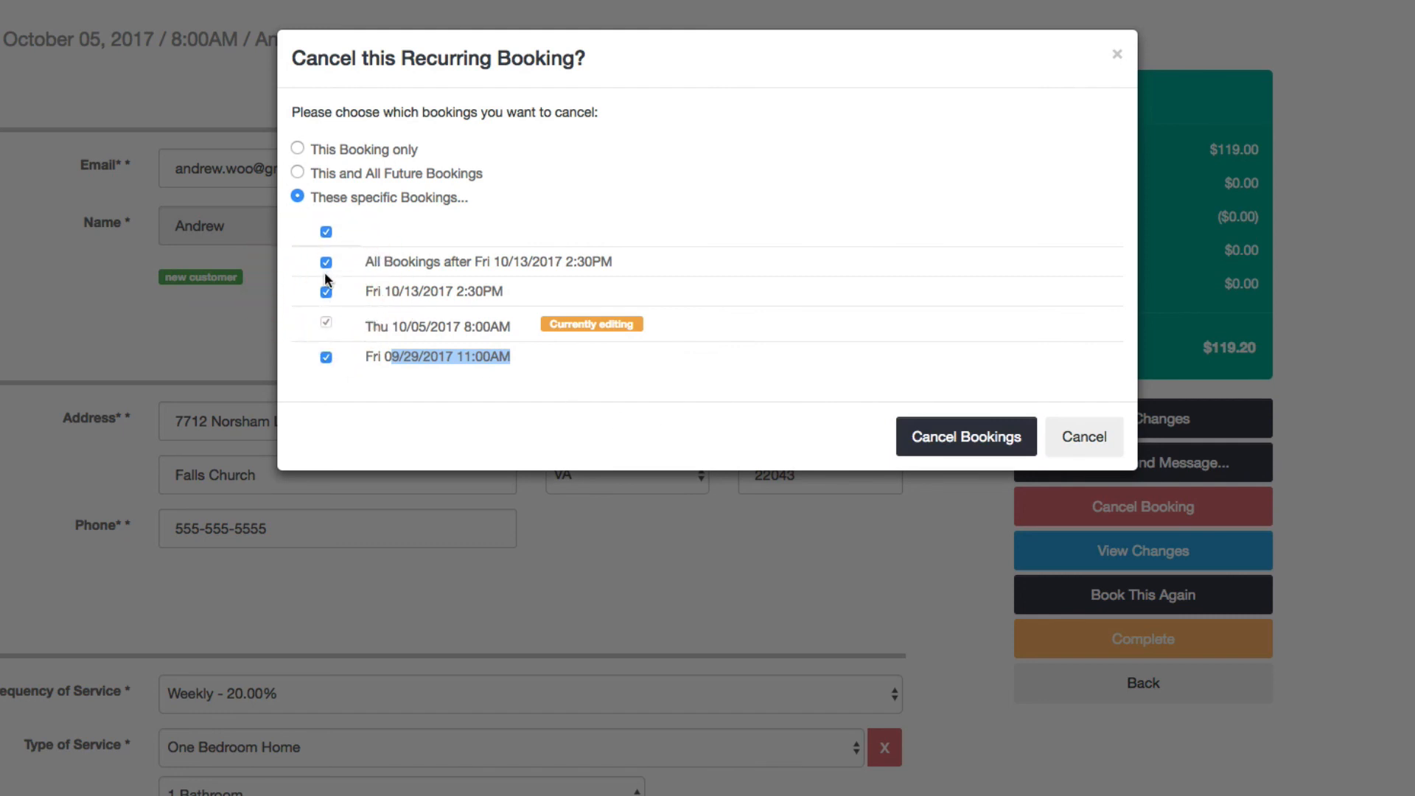
left_click(326, 263)
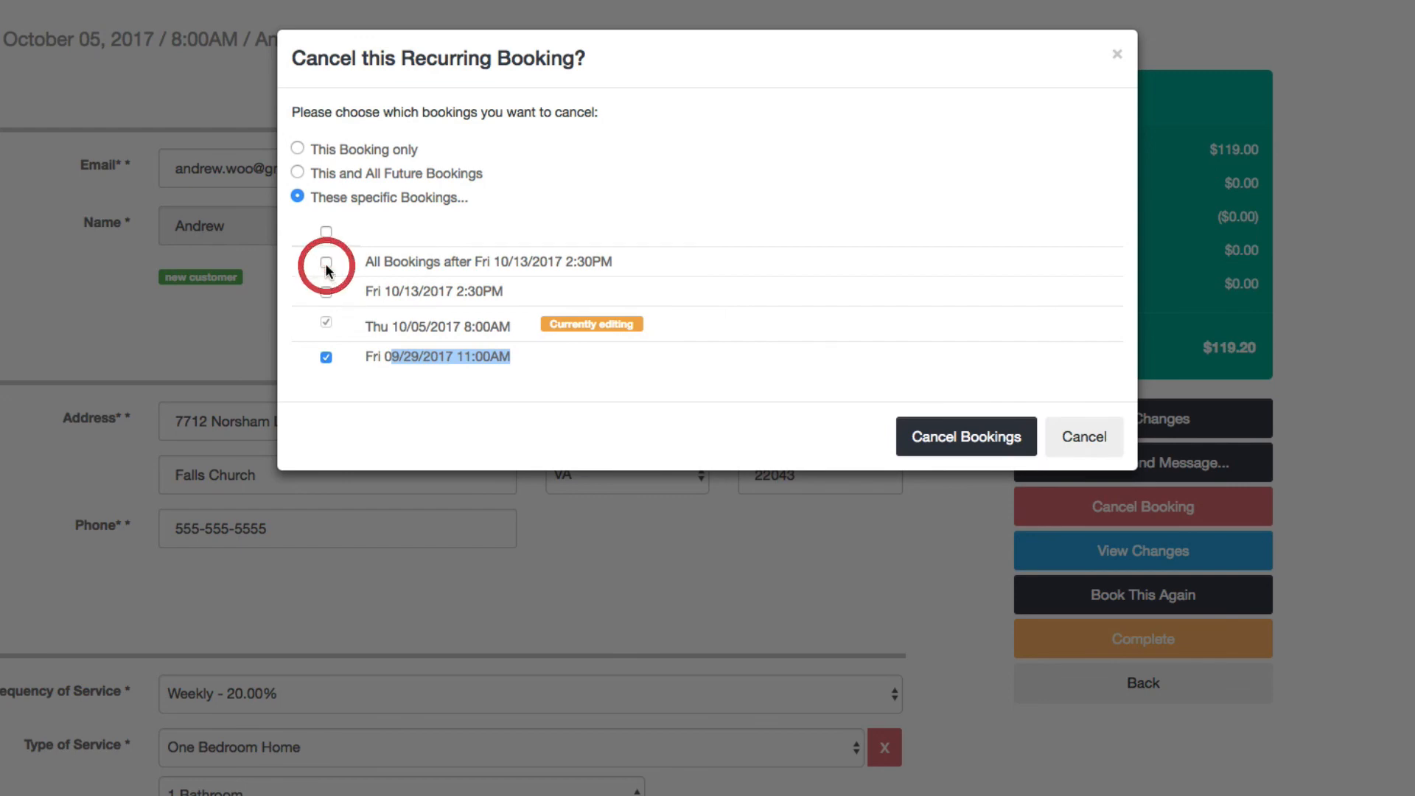
left_click(326, 262)
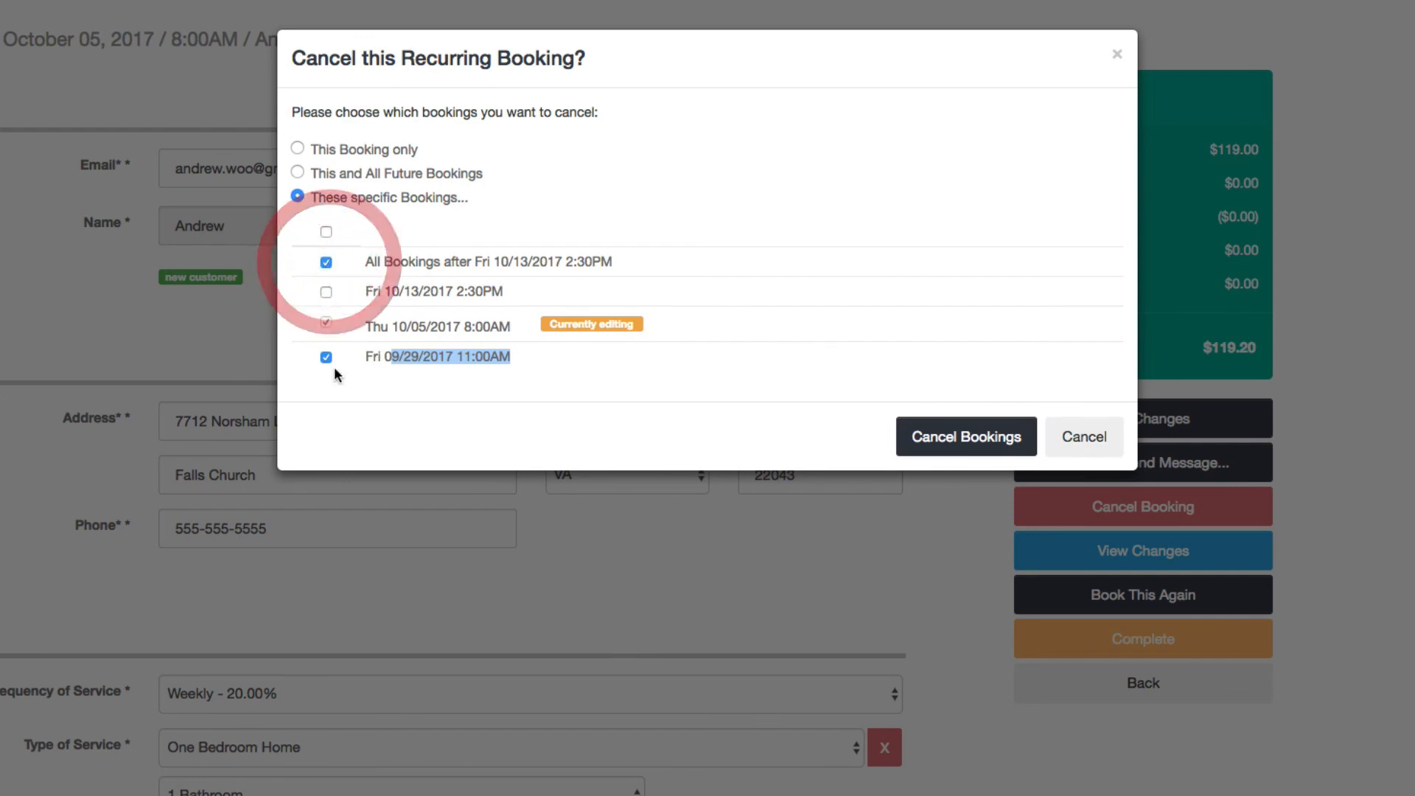
left_click(326, 357)
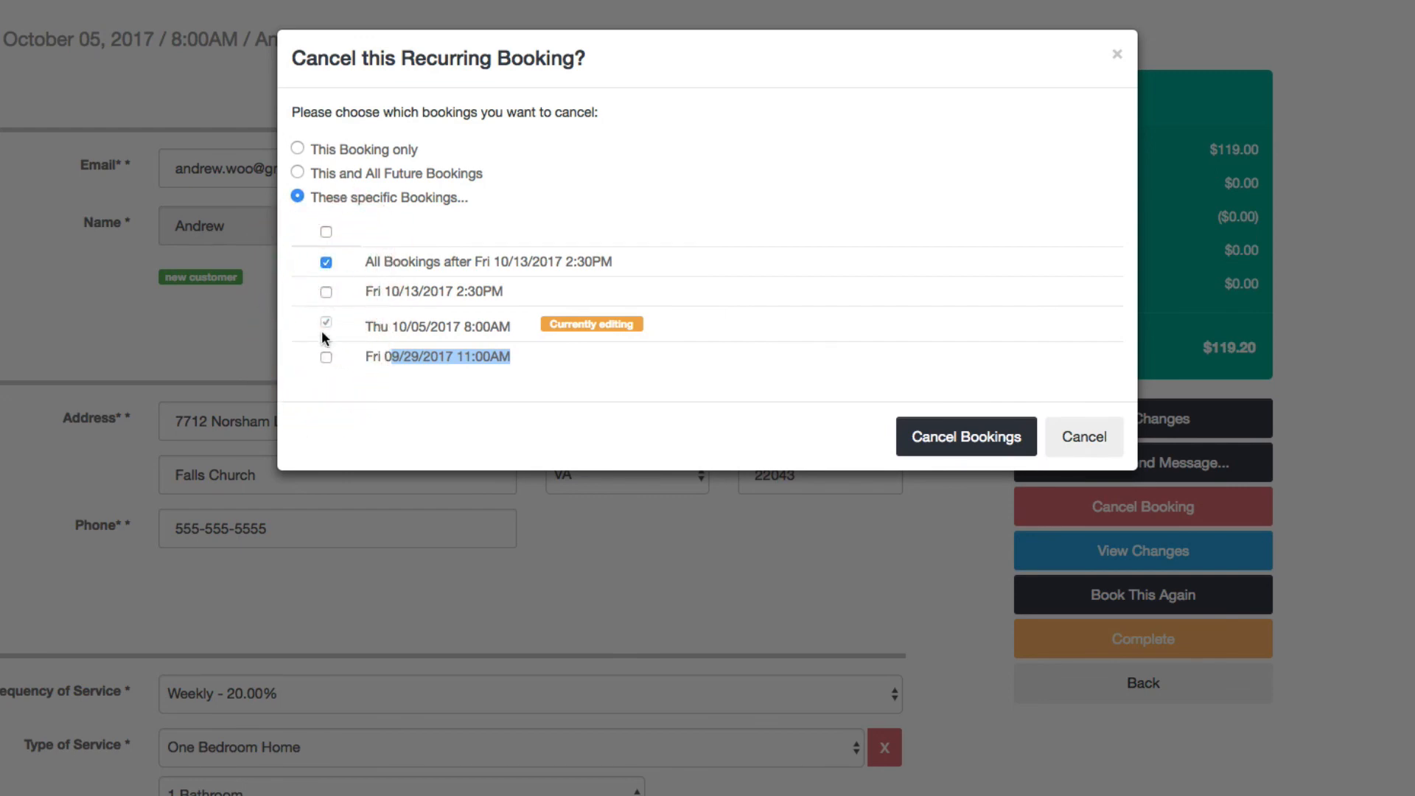
left_click(325, 230)
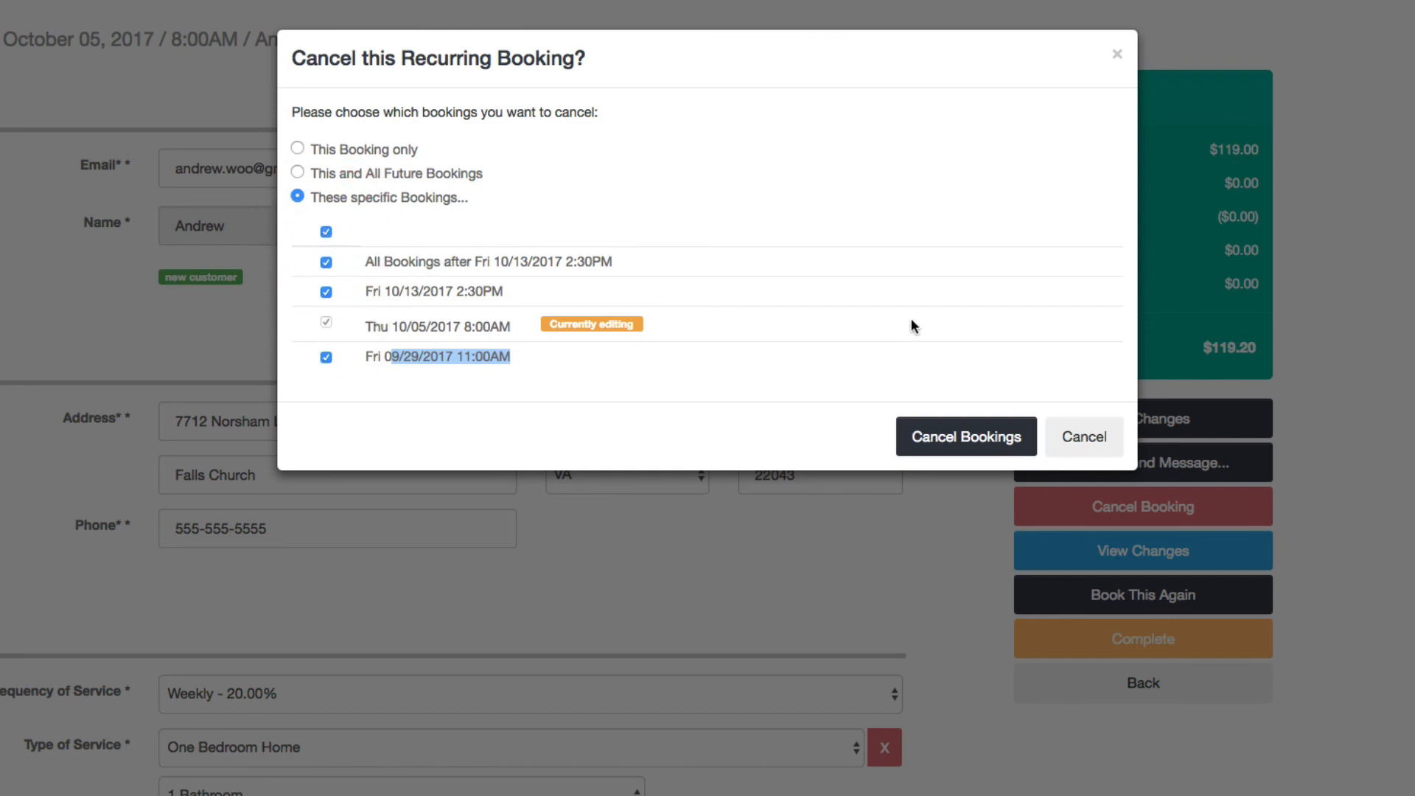
left_click(965, 435)
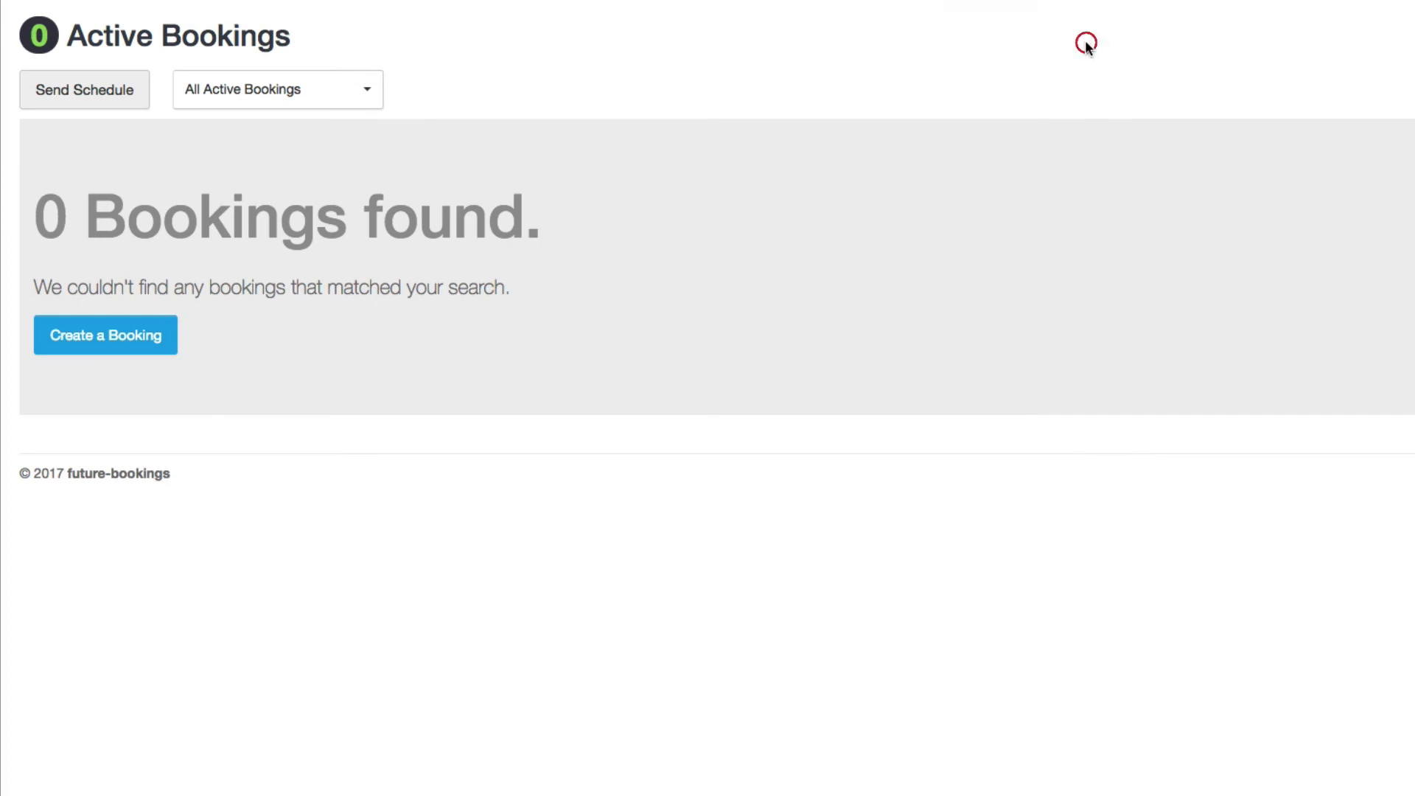